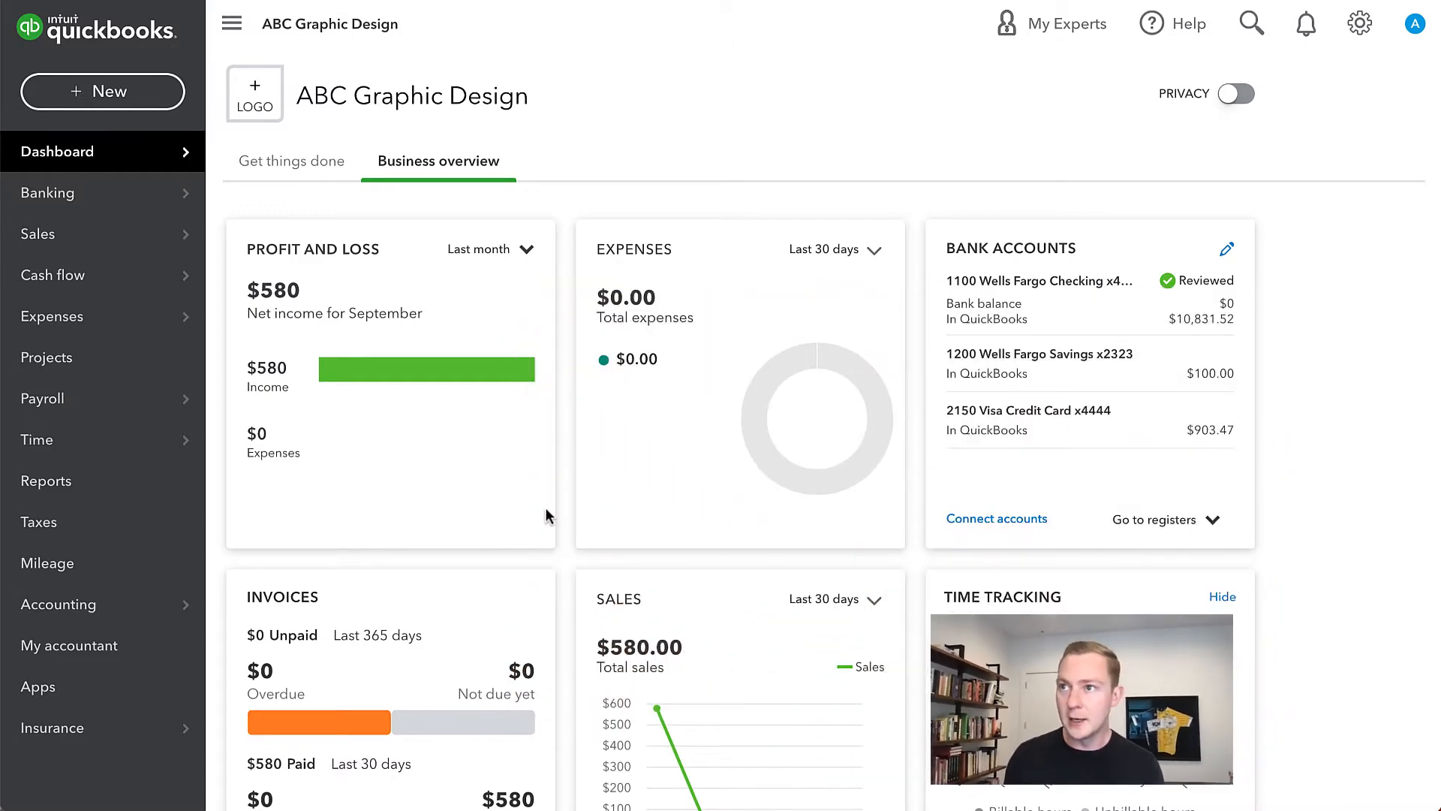
# Open Reconcile from the gear menu's Tools for the Wells Fargo Checking account.
pyautogui.click(1360, 23)
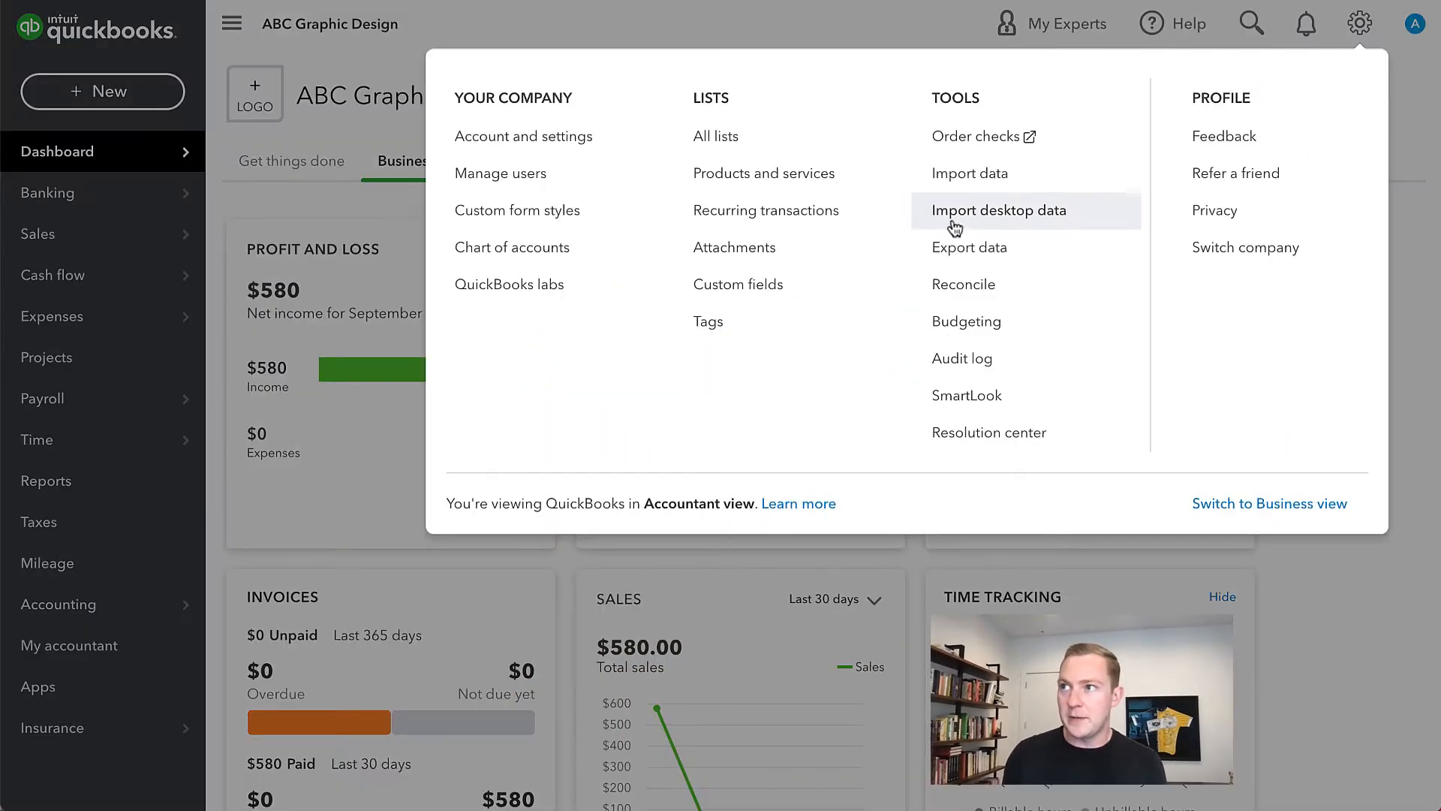
pyautogui.moveTo(970, 246)
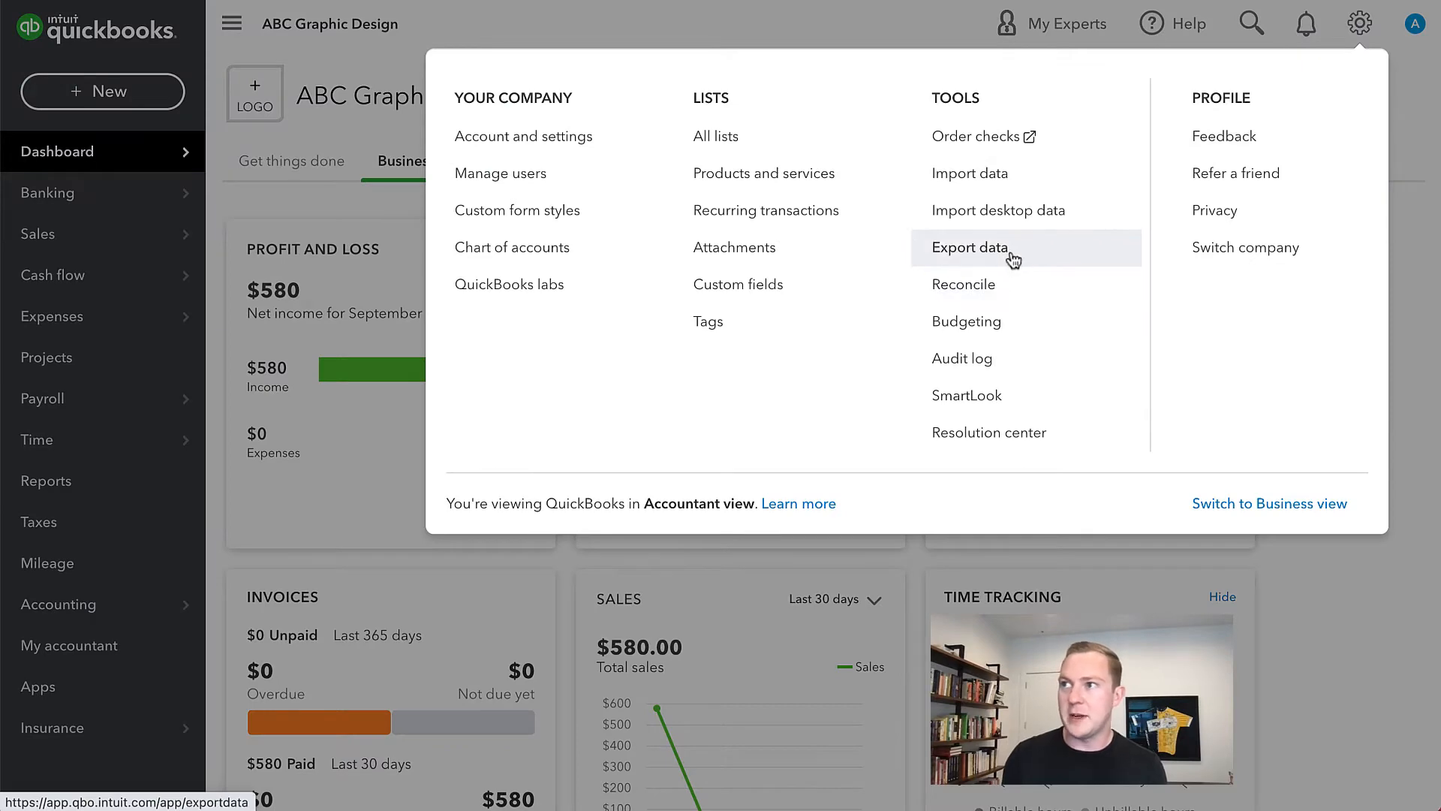
pyautogui.click(964, 283)
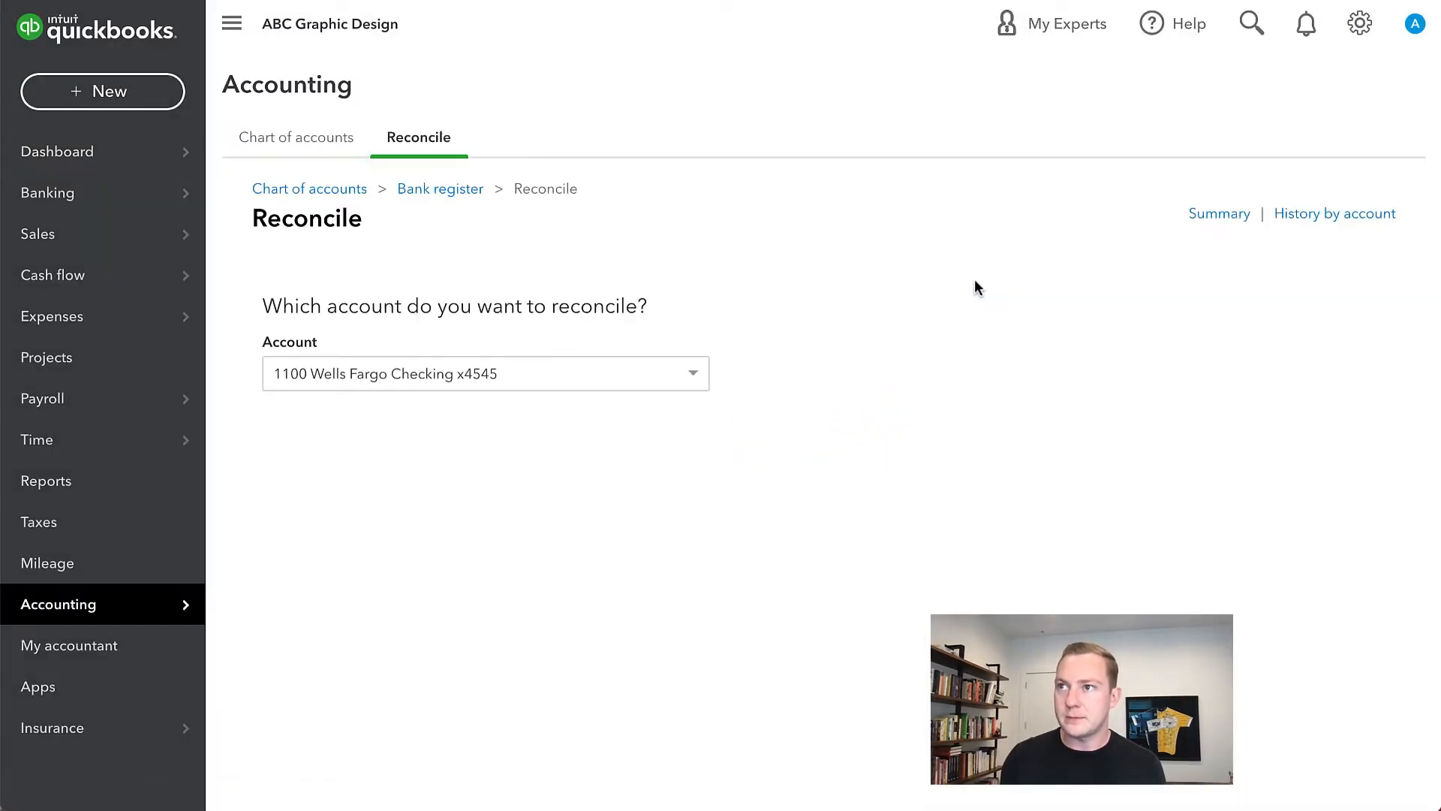
# Open the 08/31/2021 reconciliation report via History by account and view its cleared checks and deposits.
pyautogui.click(1335, 213)
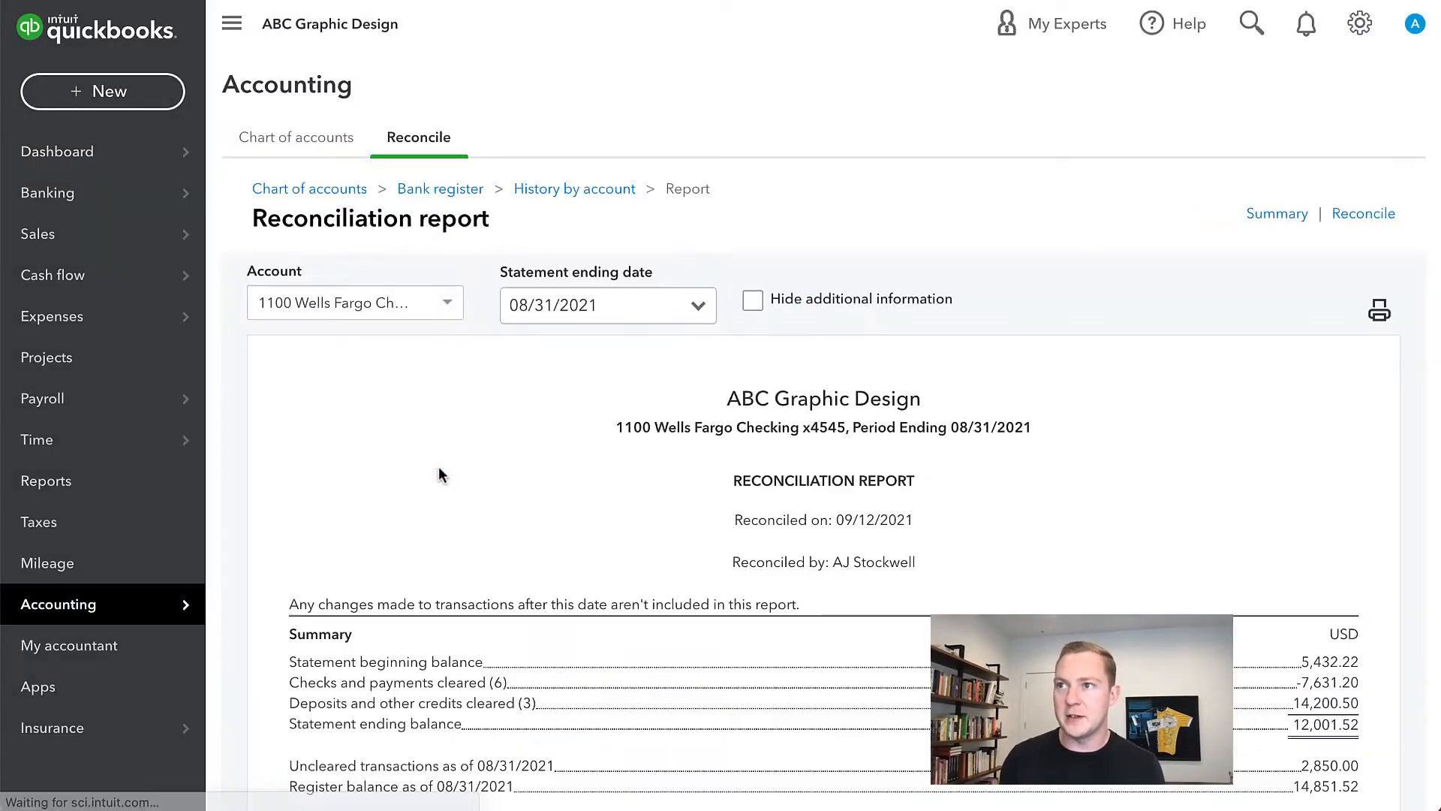
pyautogui.scroll(-3)
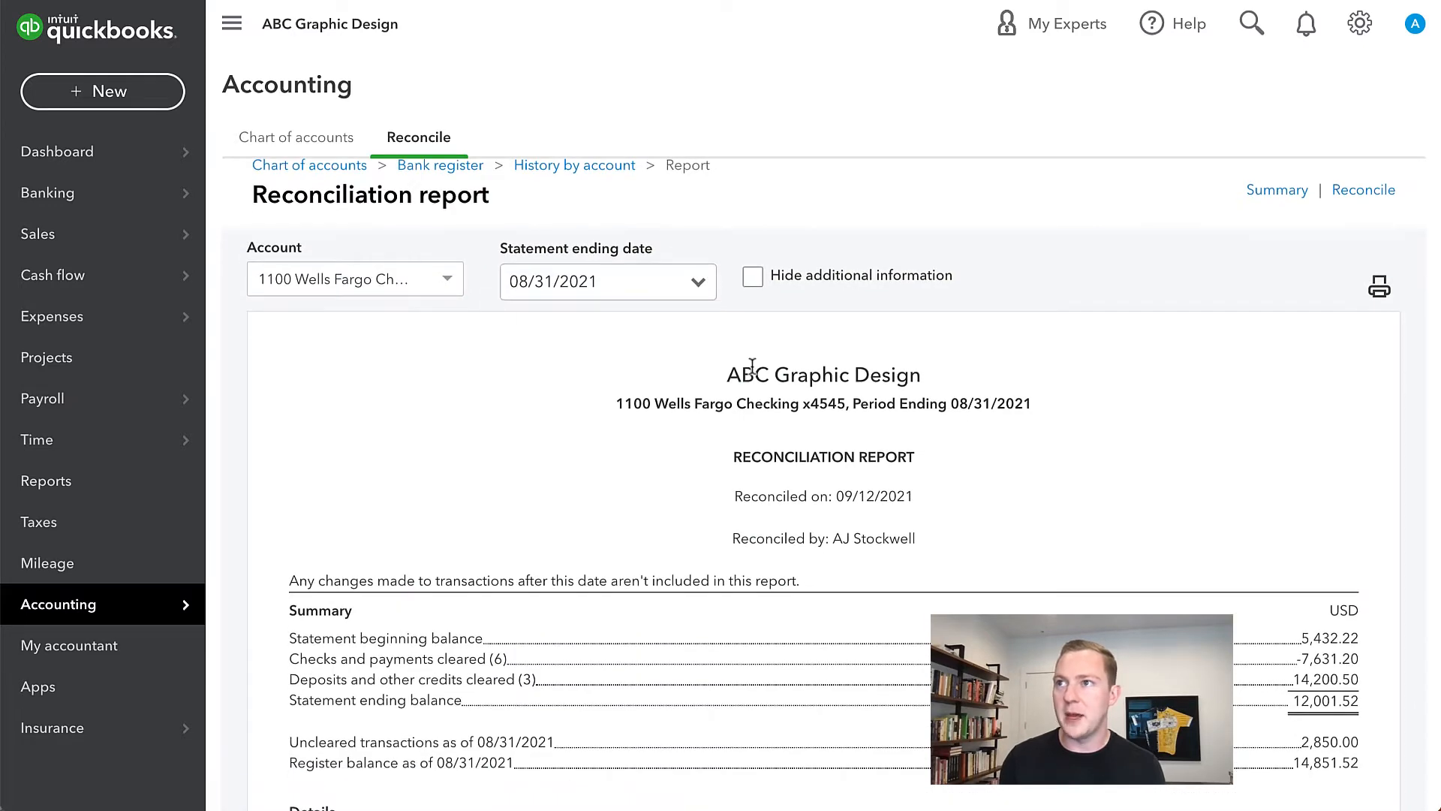
pyautogui.moveTo(547, 514)
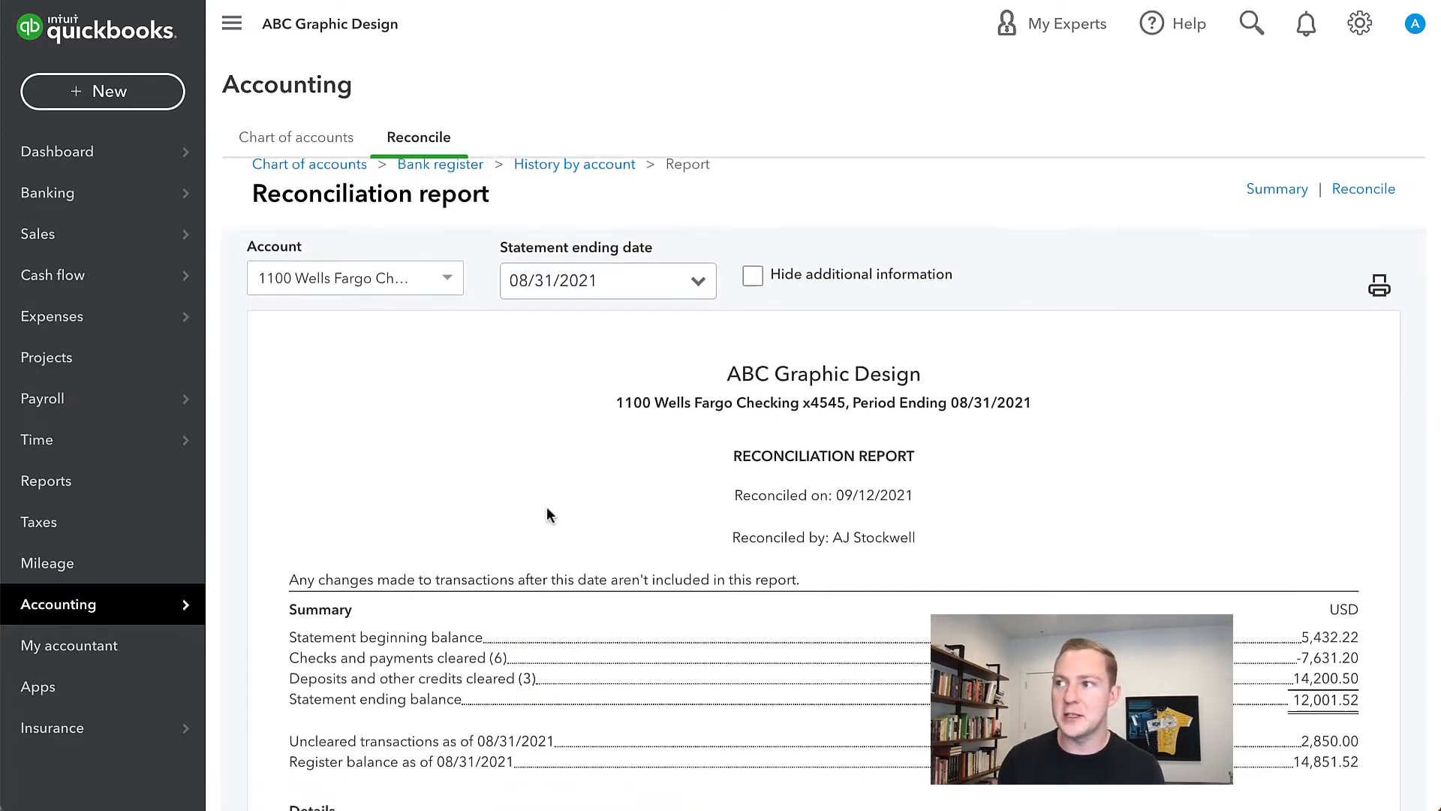
pyautogui.scroll(-3)
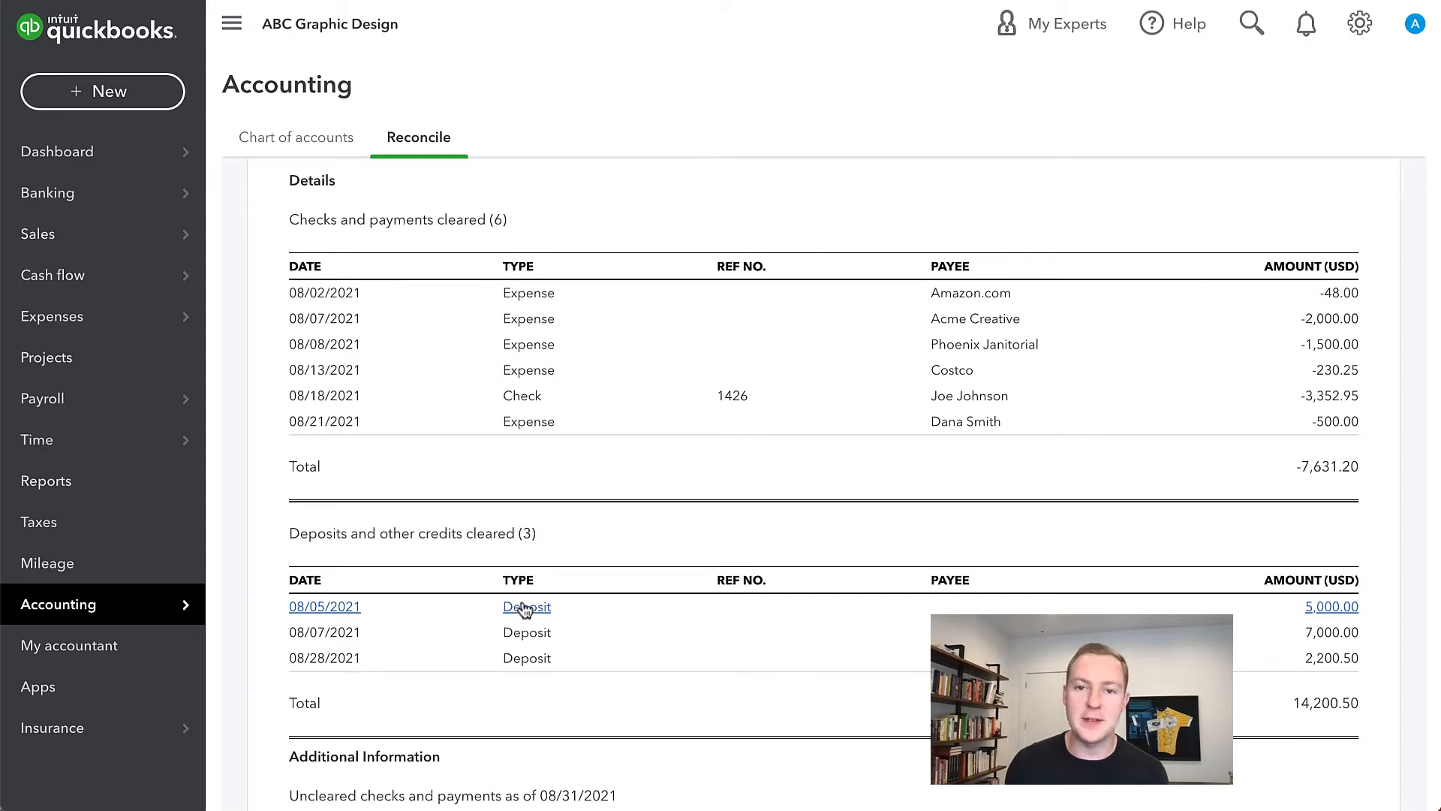
pyautogui.moveTo(1140, 596)
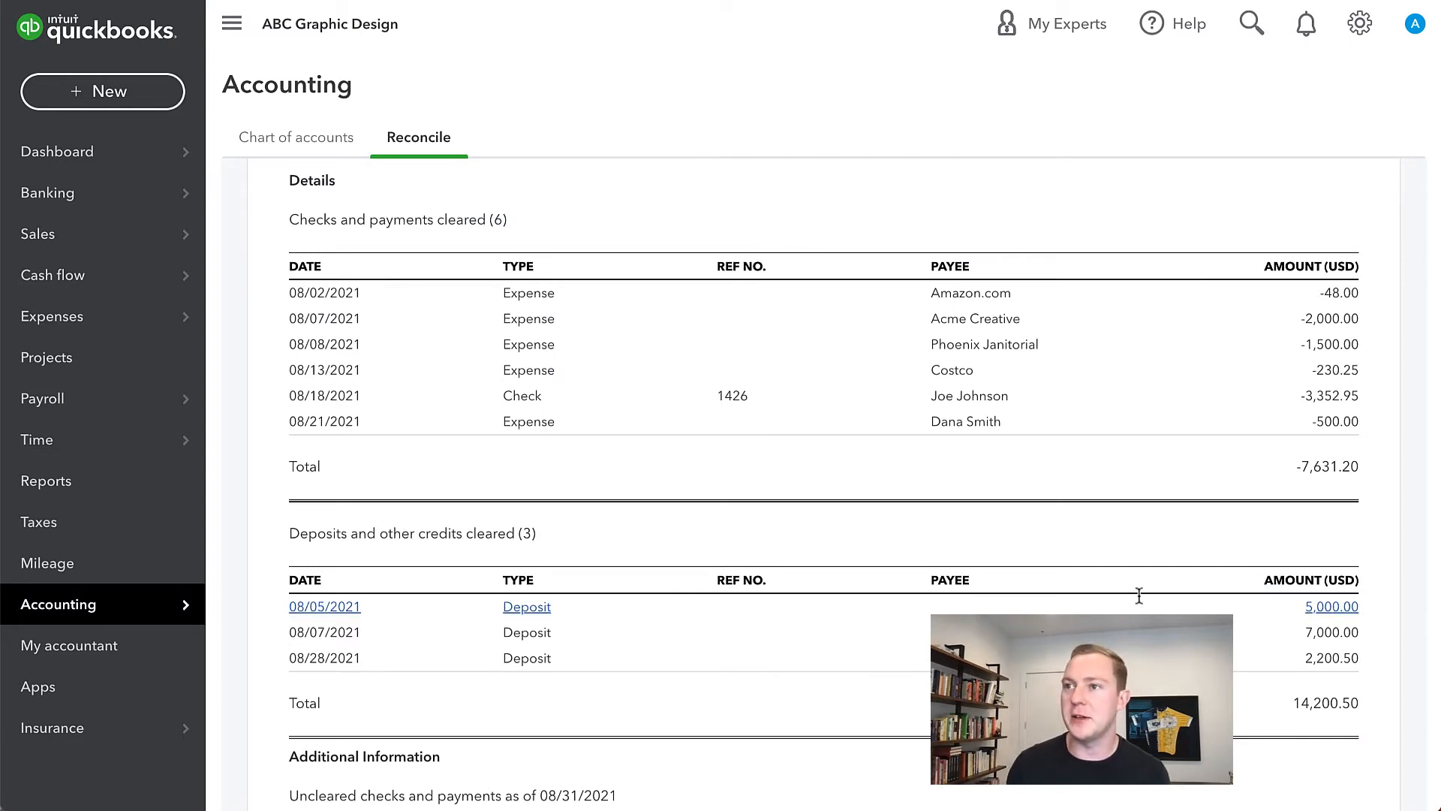
pyautogui.moveTo(104, 234)
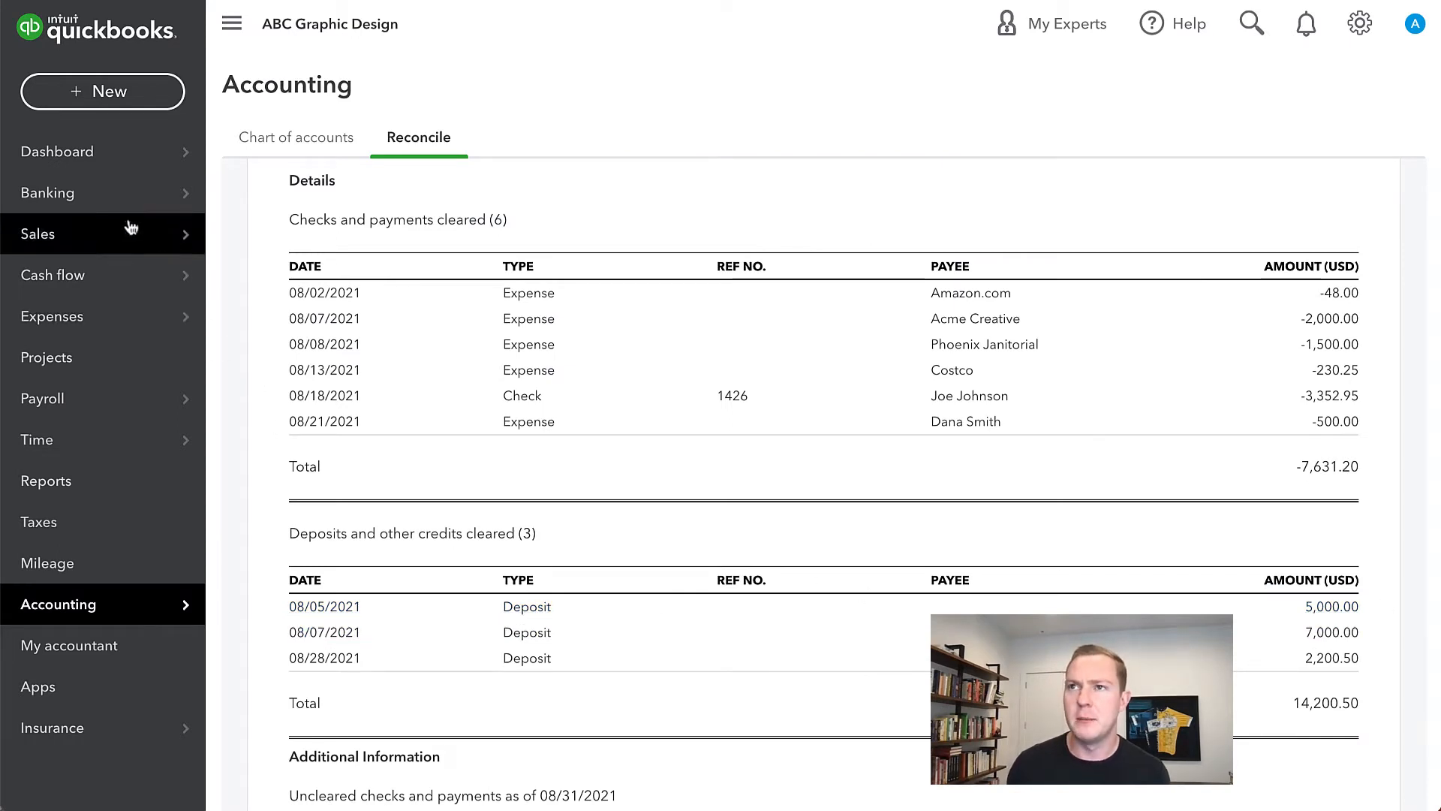
pyautogui.moveTo(104, 150)
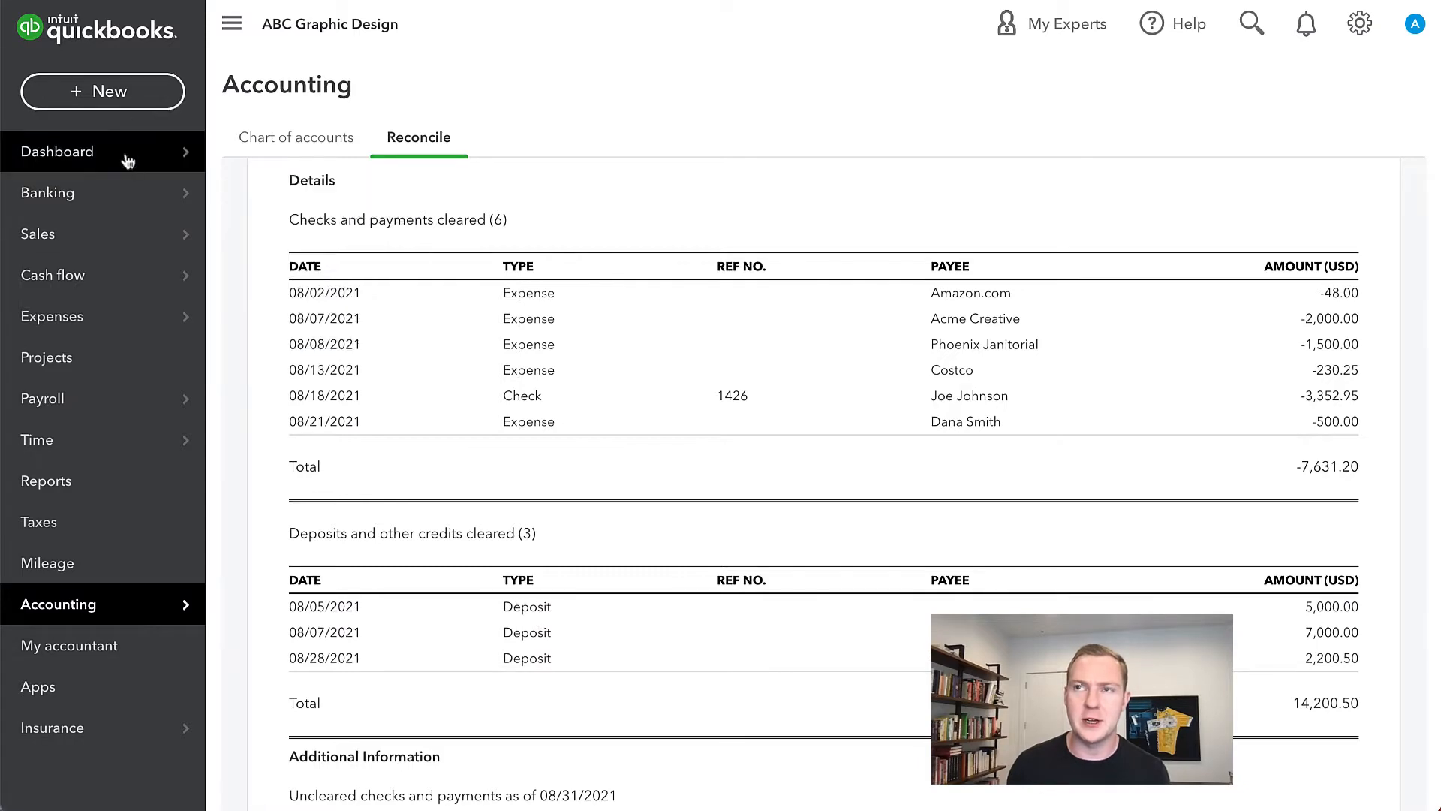
pyautogui.click(104, 92)
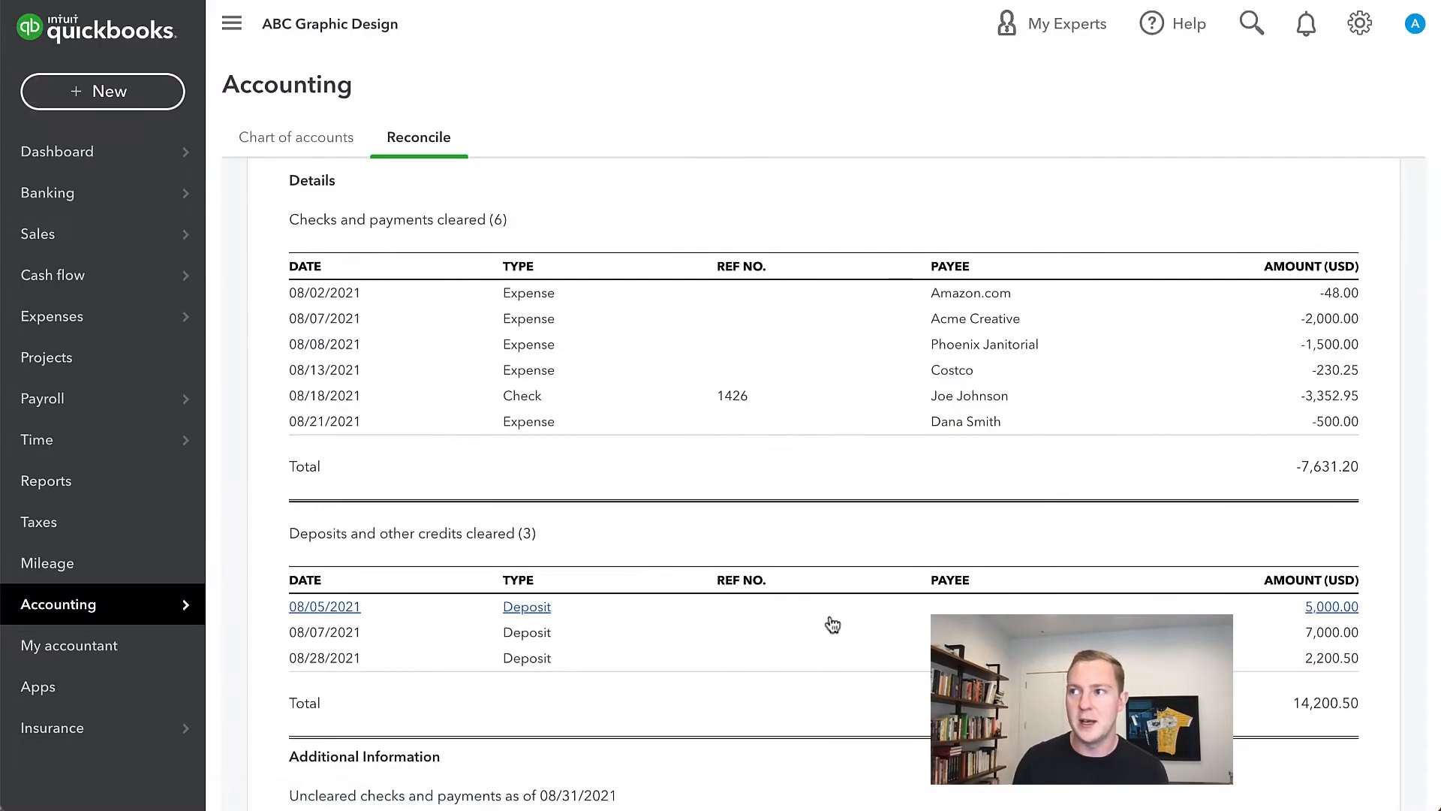
pyautogui.moveTo(464, 605)
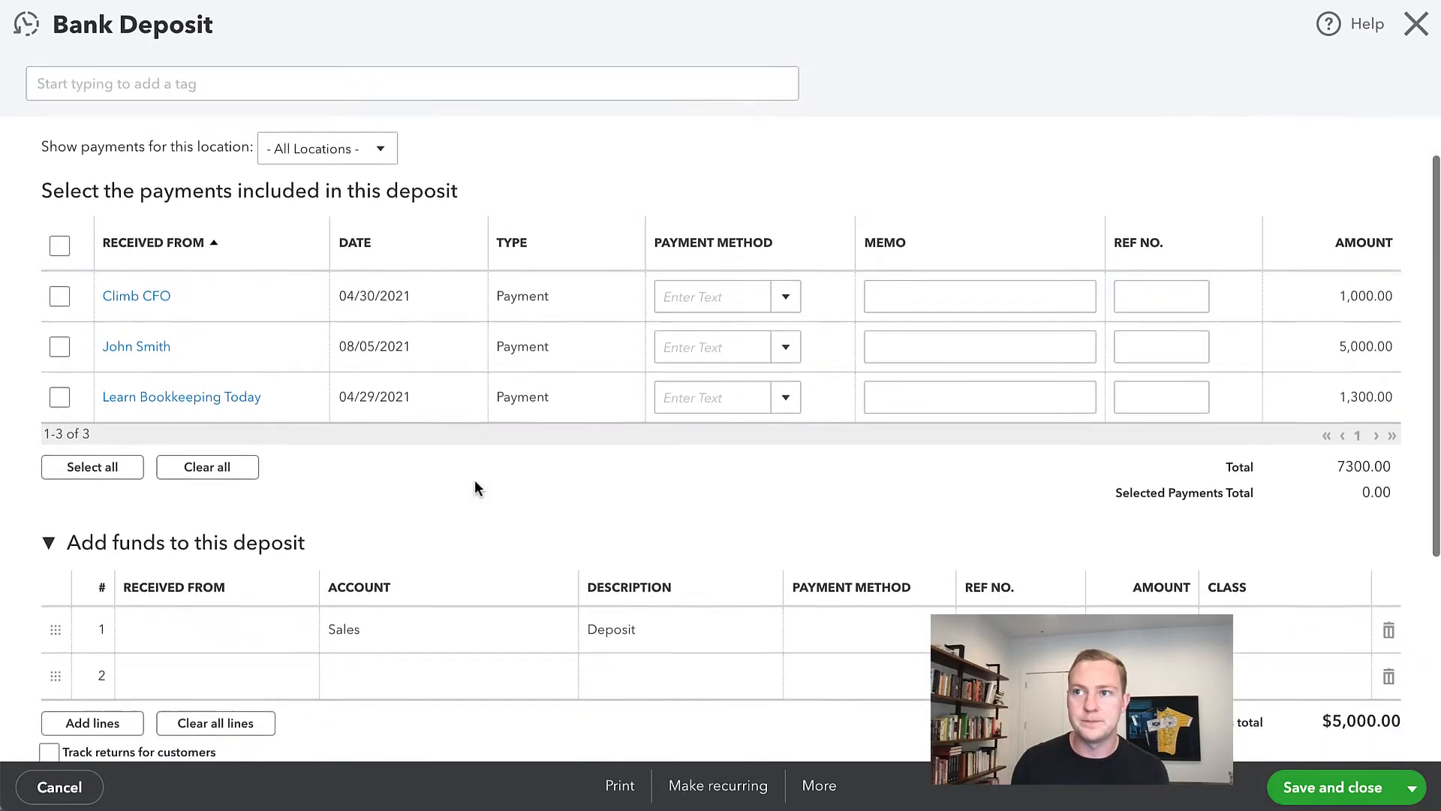
pyautogui.scroll(-3)
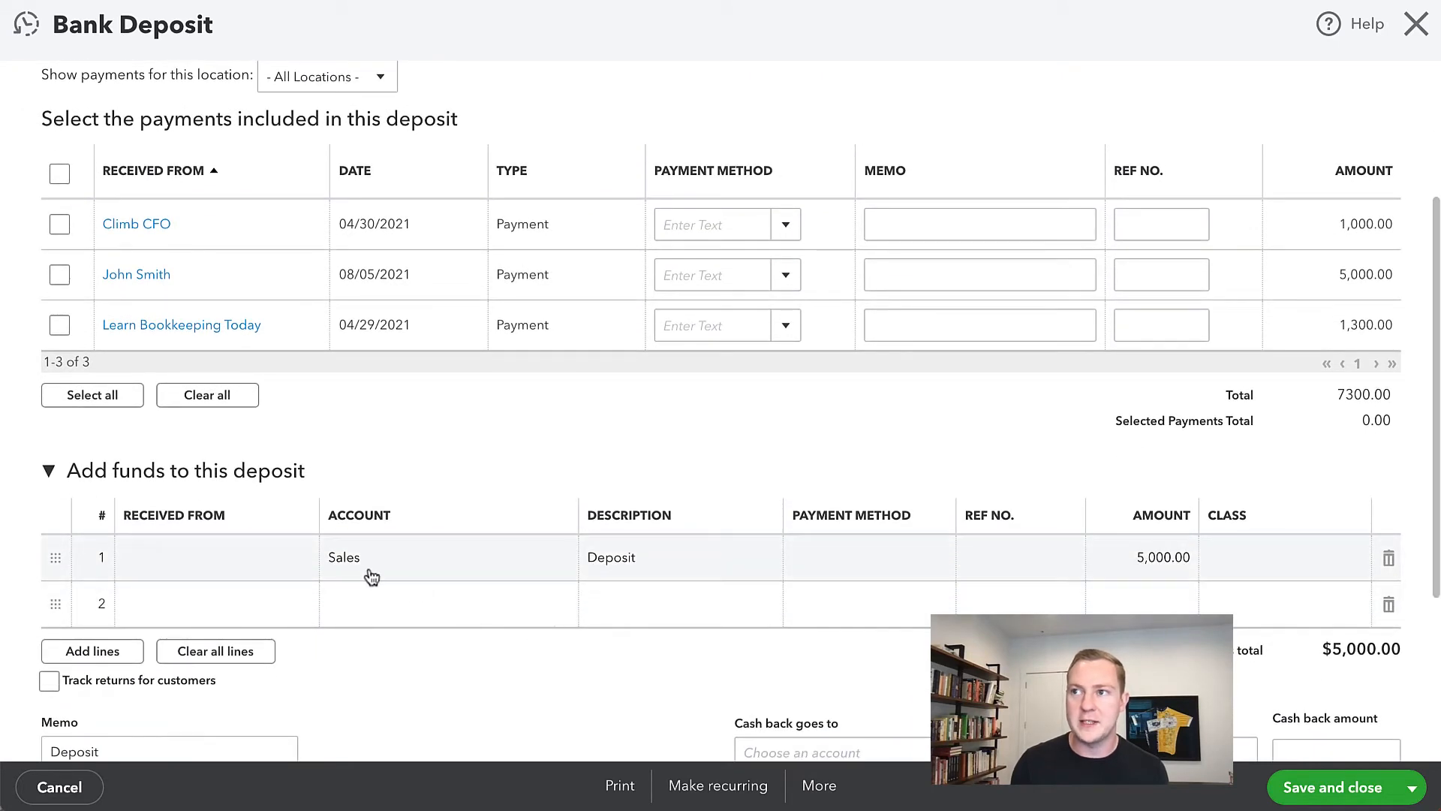
pyautogui.click(404, 557)
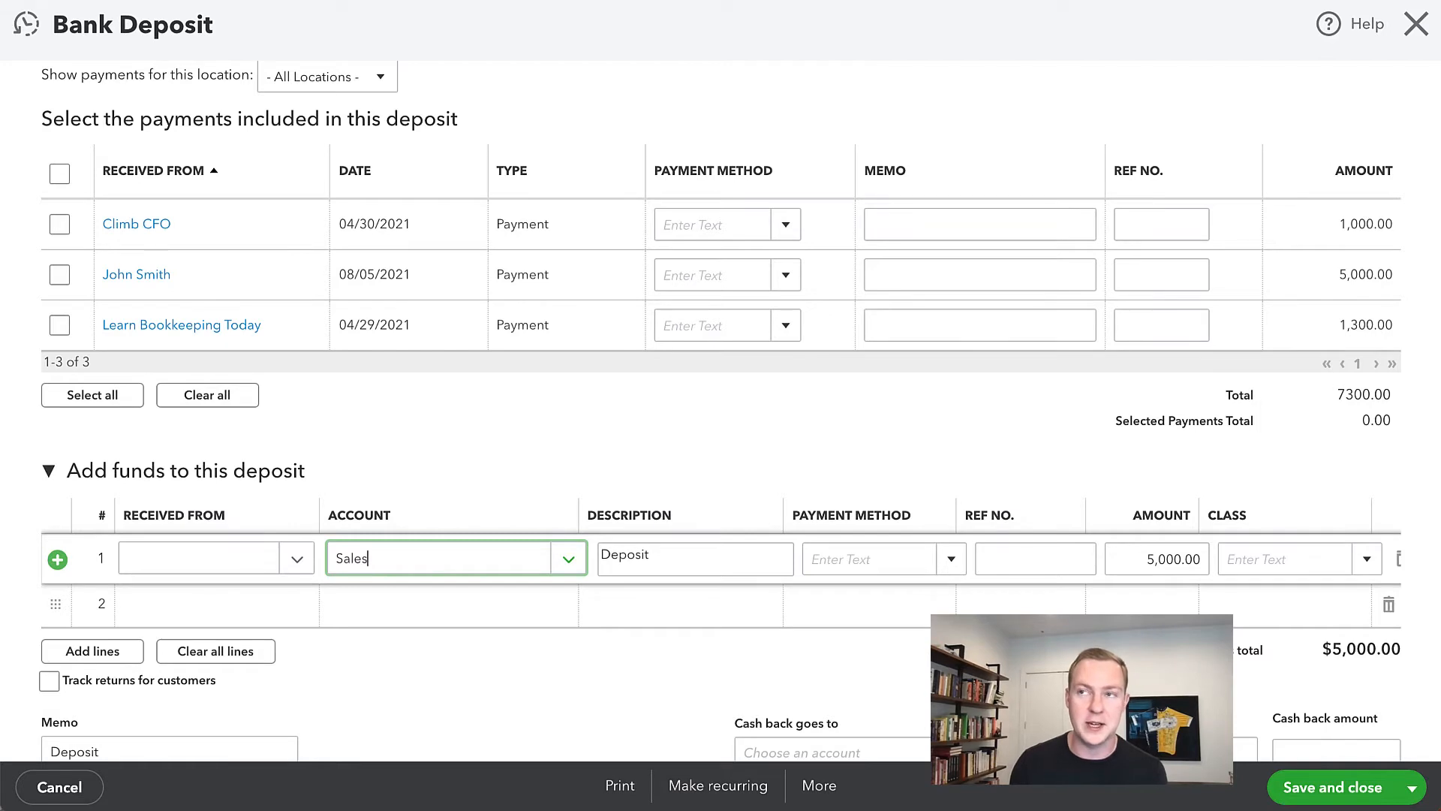
pyautogui.moveTo(137, 273)
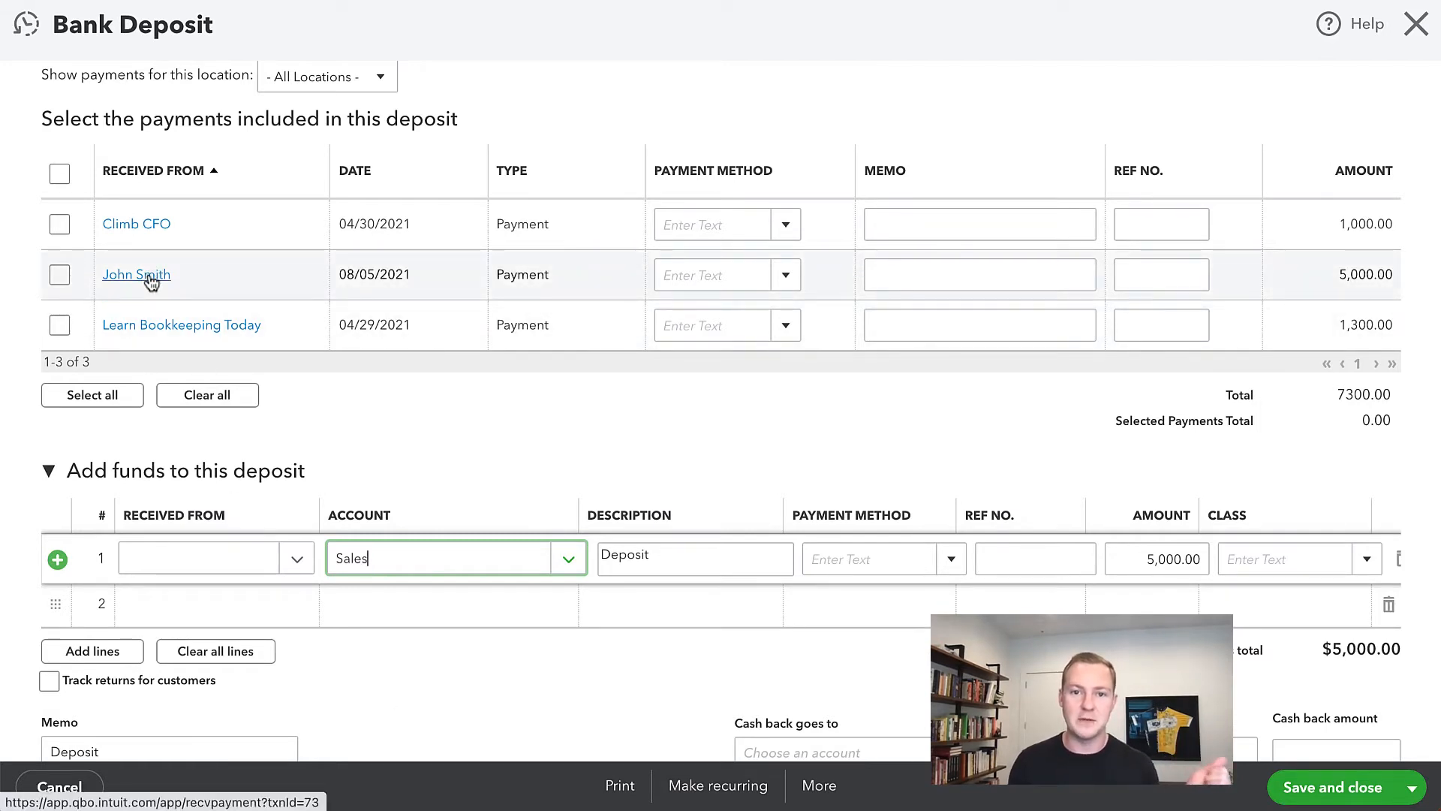
pyautogui.moveTo(459, 515)
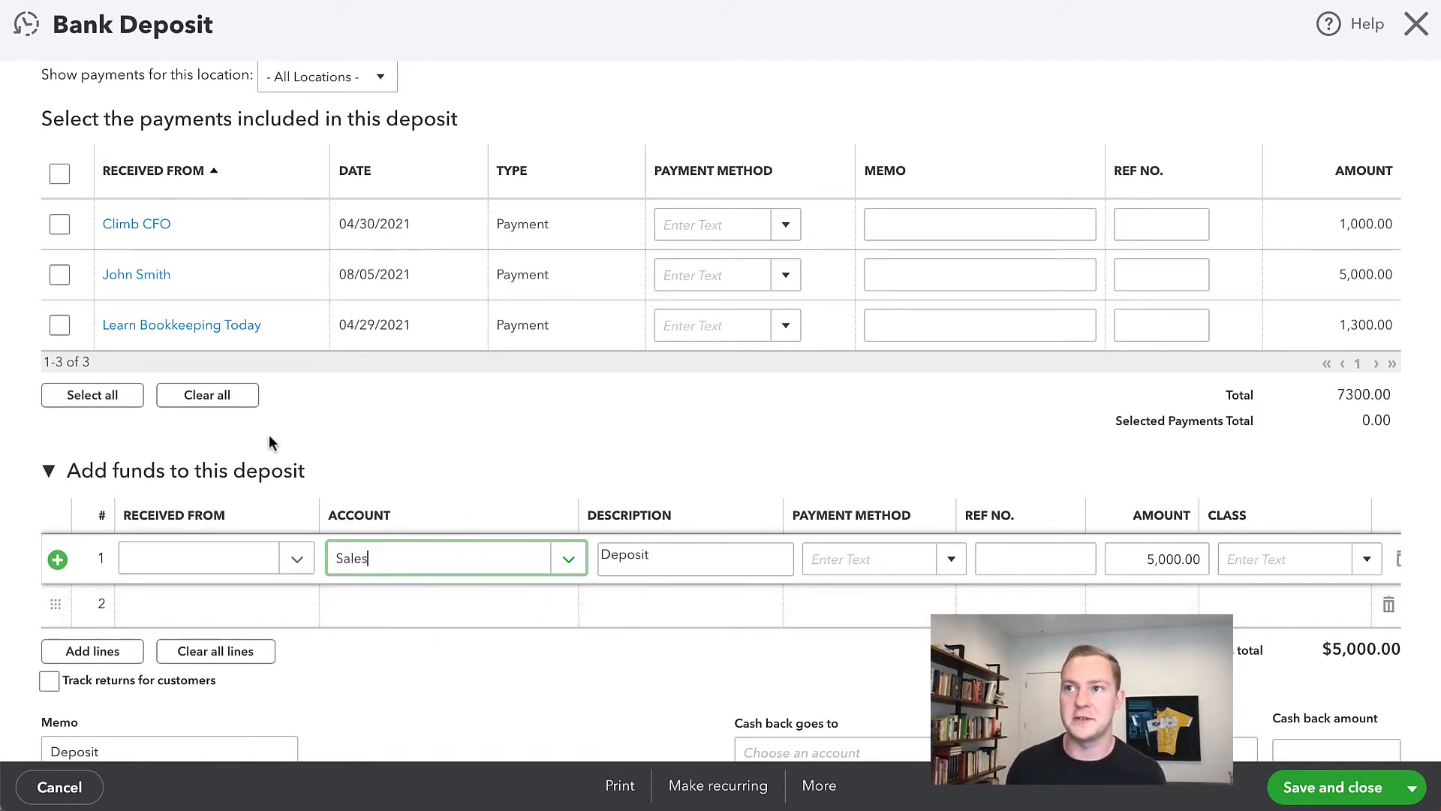
pyautogui.scroll(3)
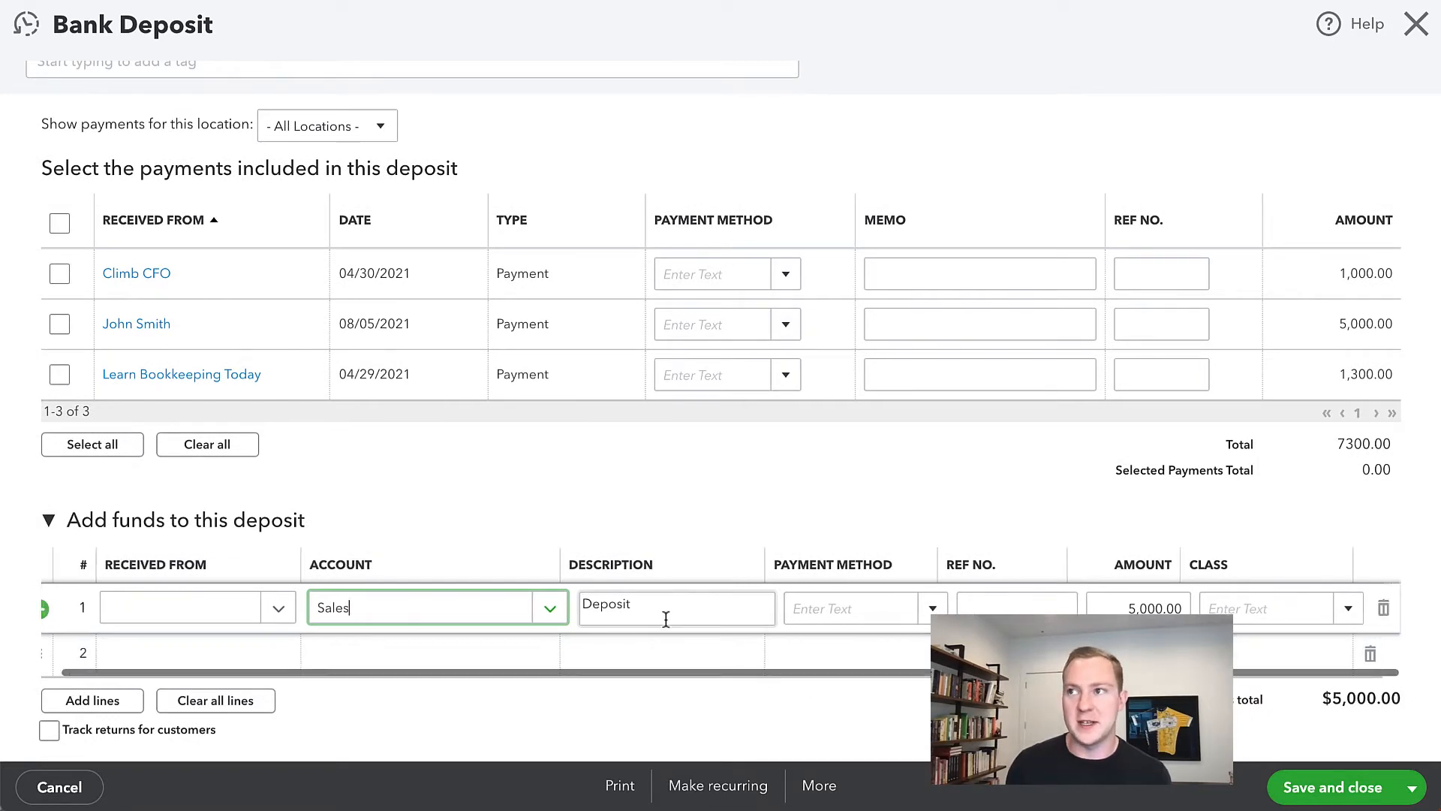
pyautogui.click(1386, 607)
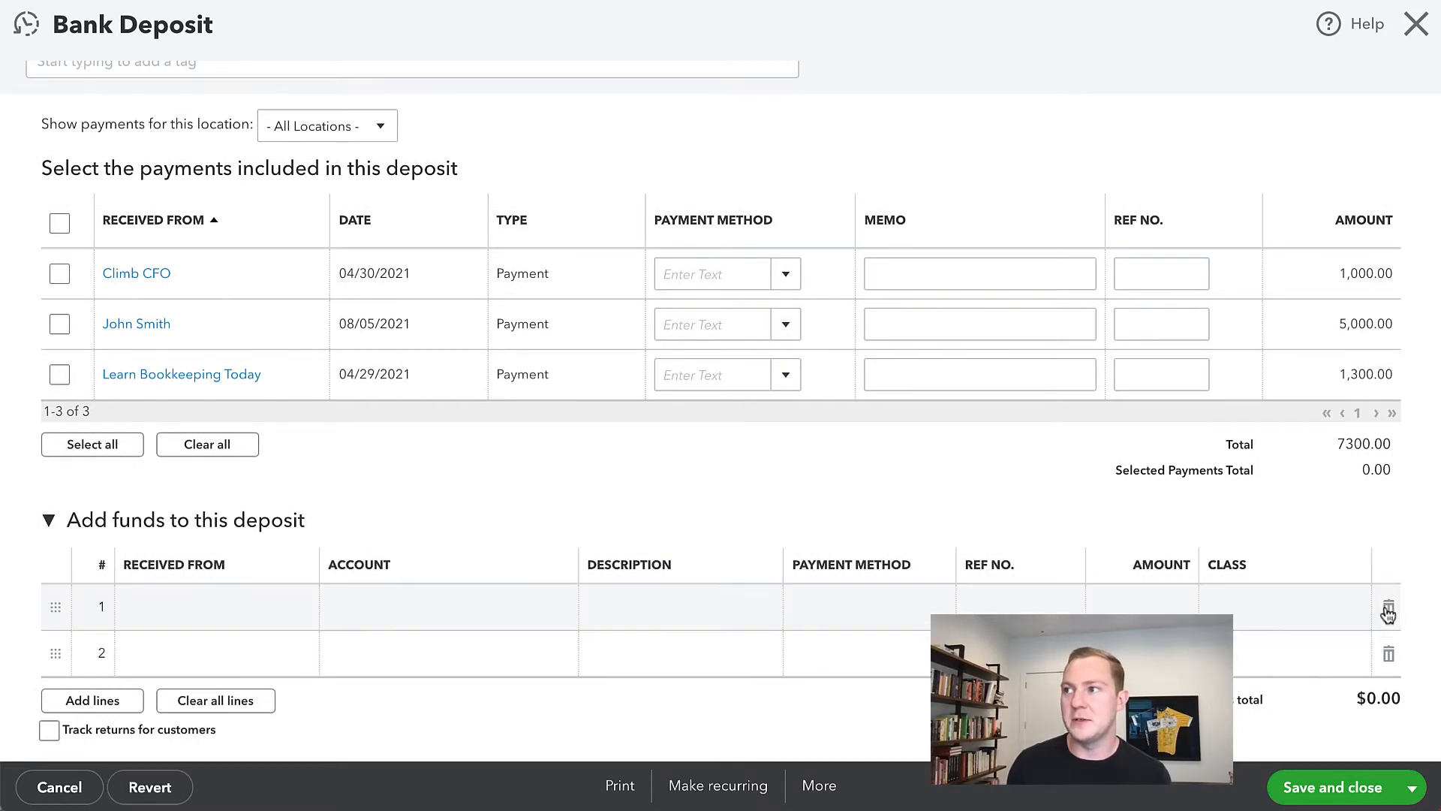
pyautogui.click(60, 325)
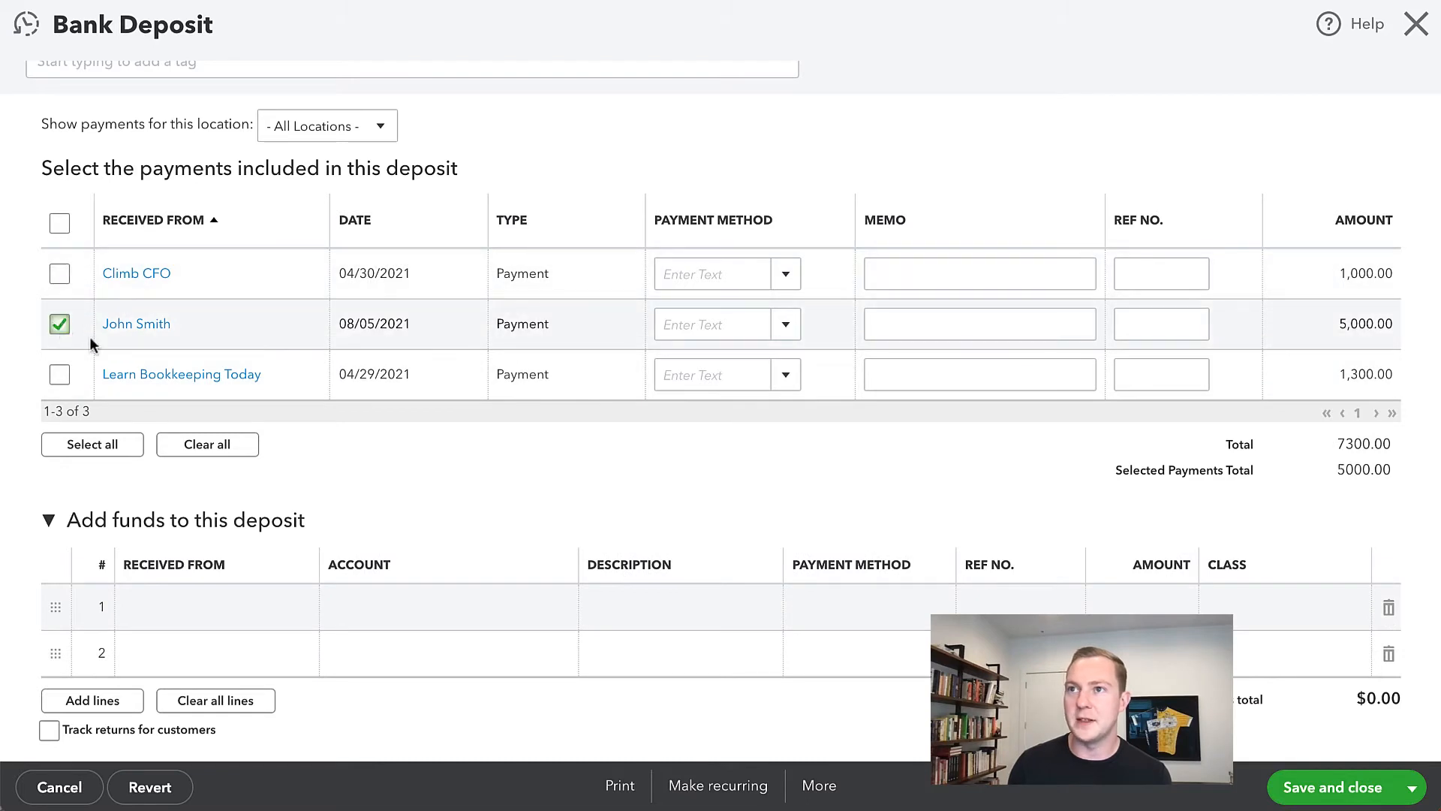
pyautogui.scroll(3)
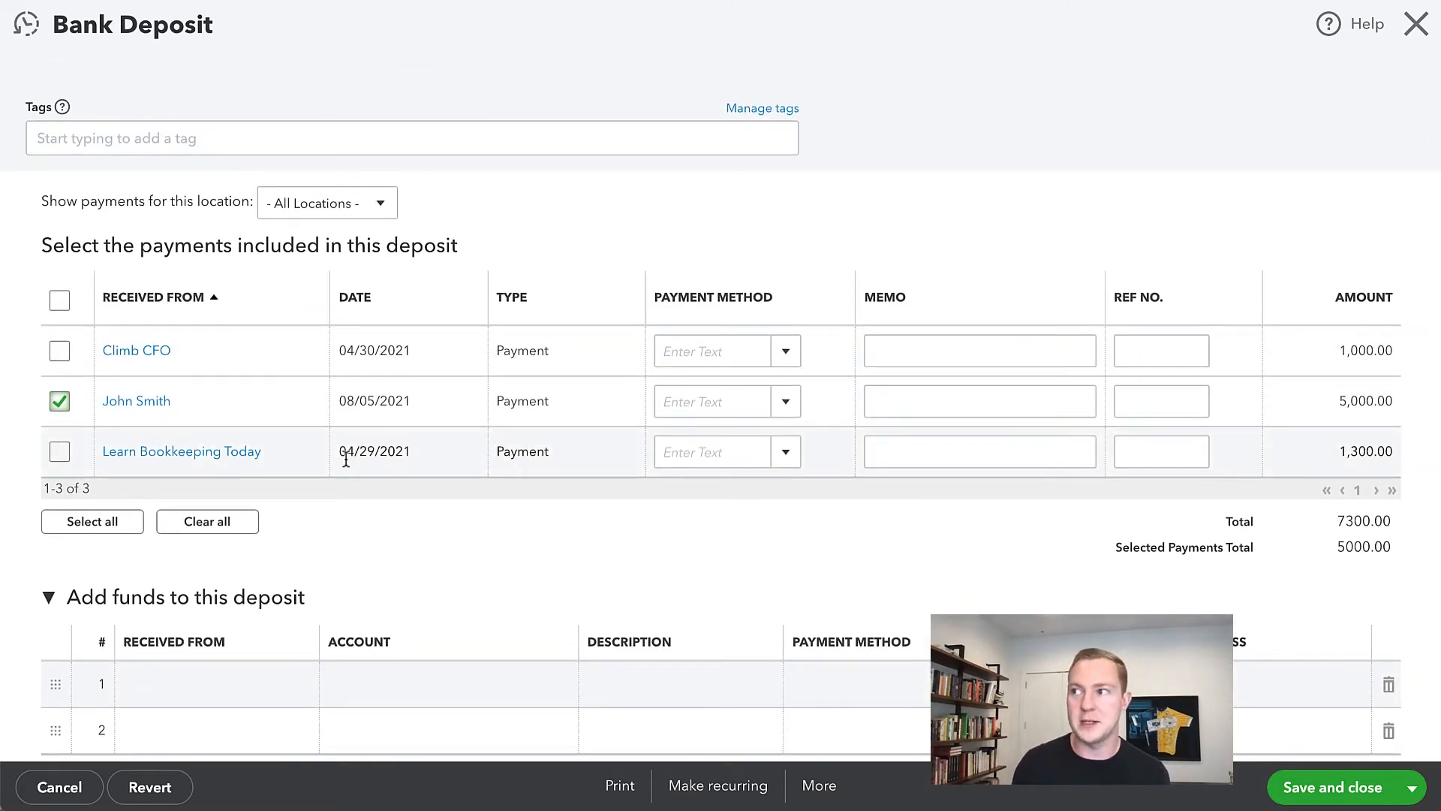
pyautogui.scroll(-3)
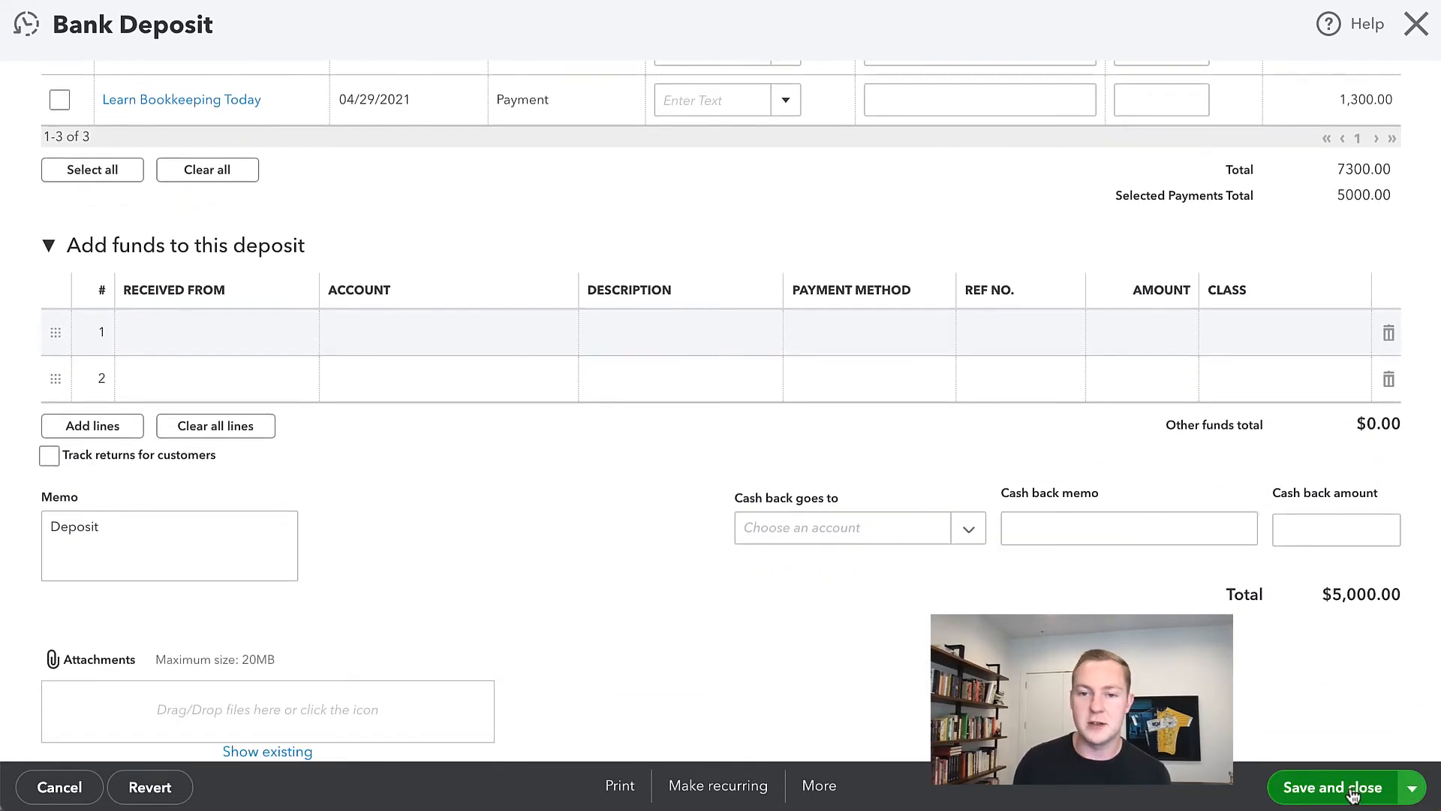
pyautogui.moveTo(1030, 605)
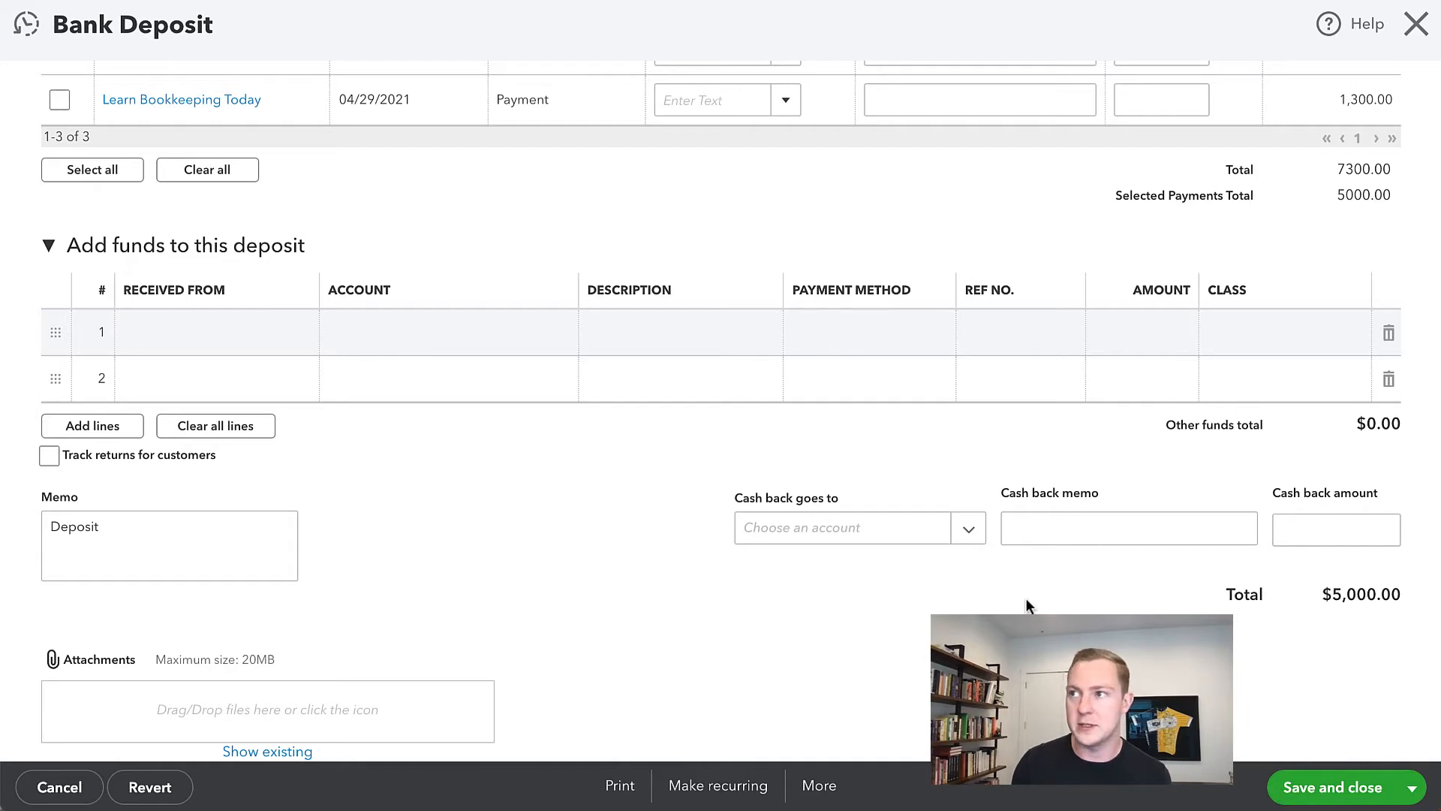
pyautogui.scroll(3)
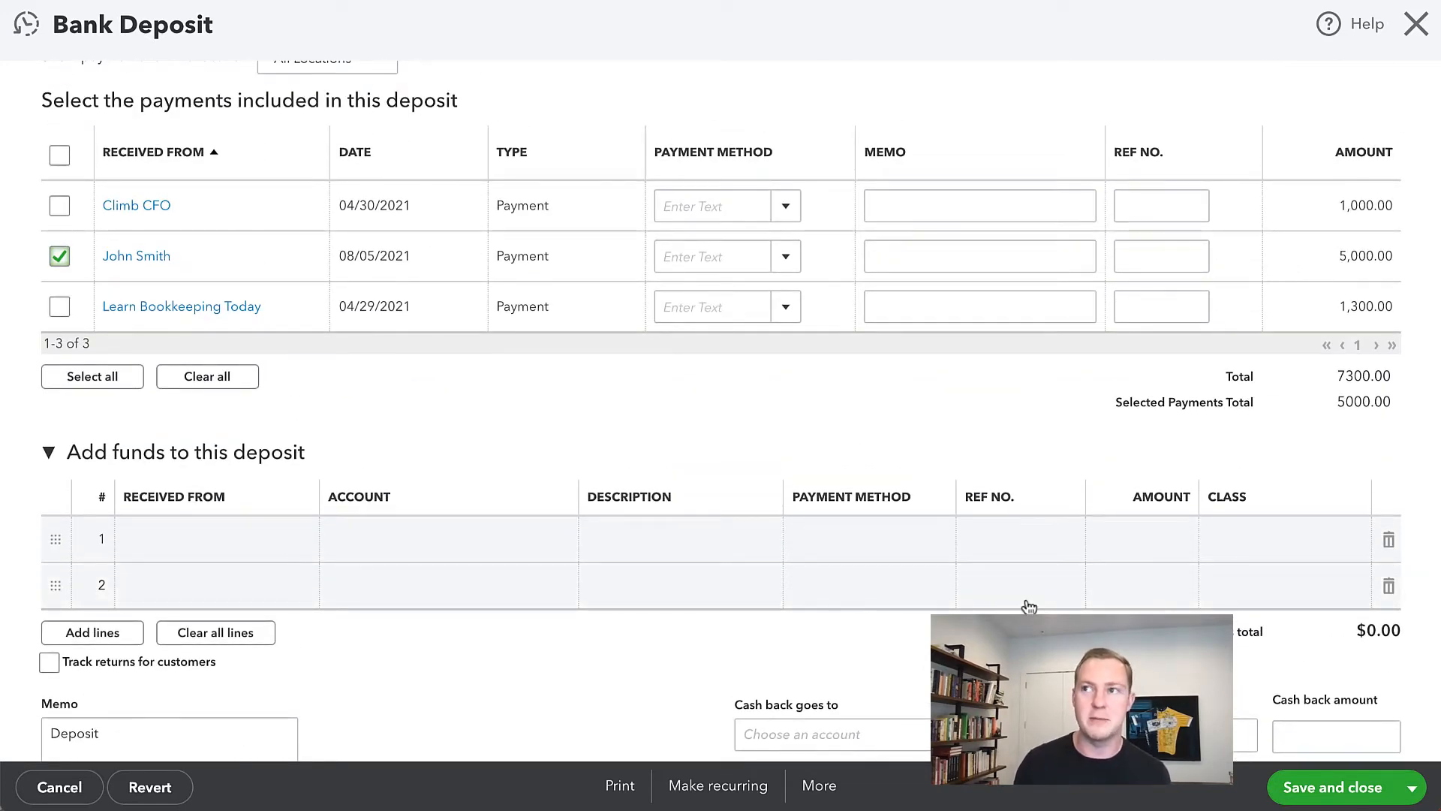
pyautogui.click(59, 787)
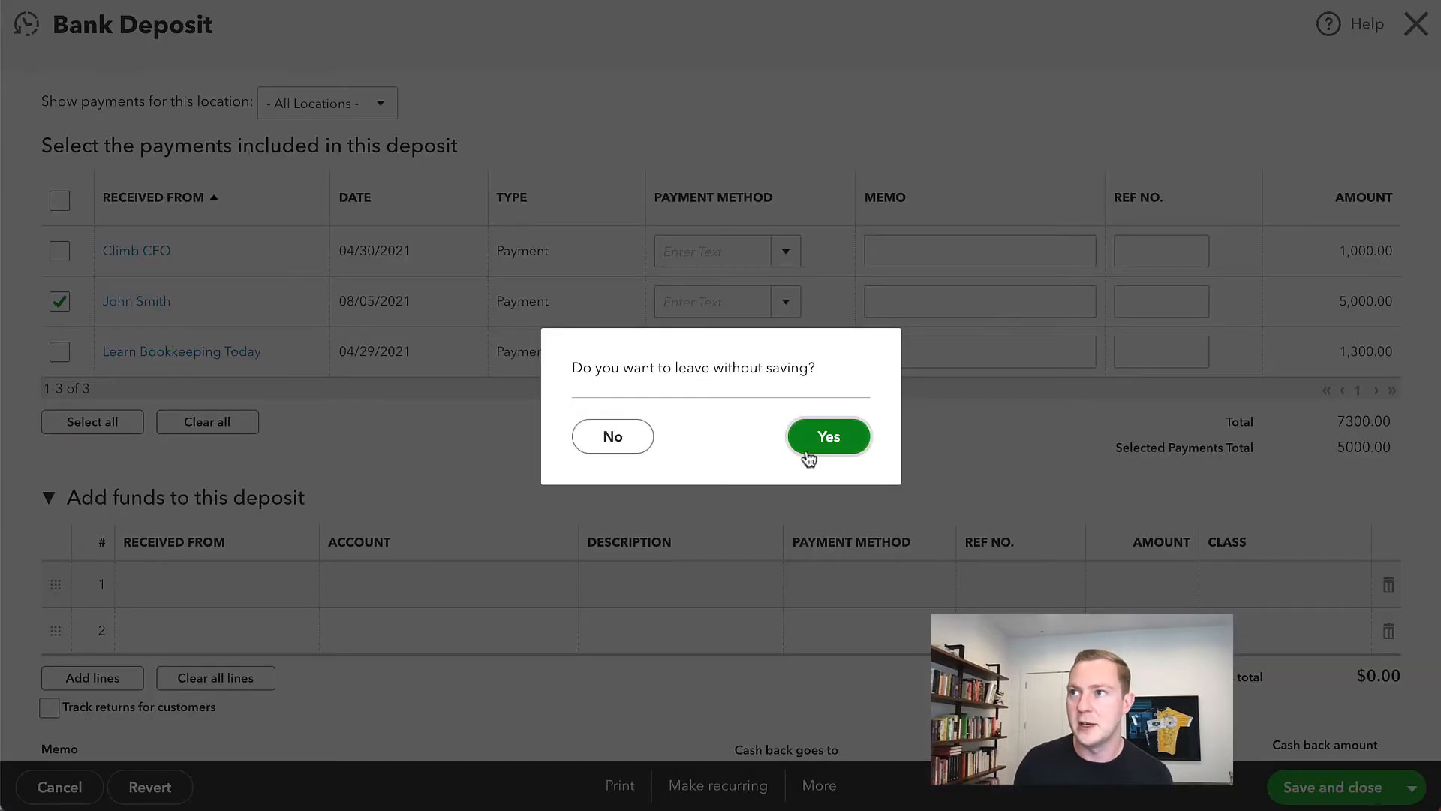
pyautogui.click(825, 436)
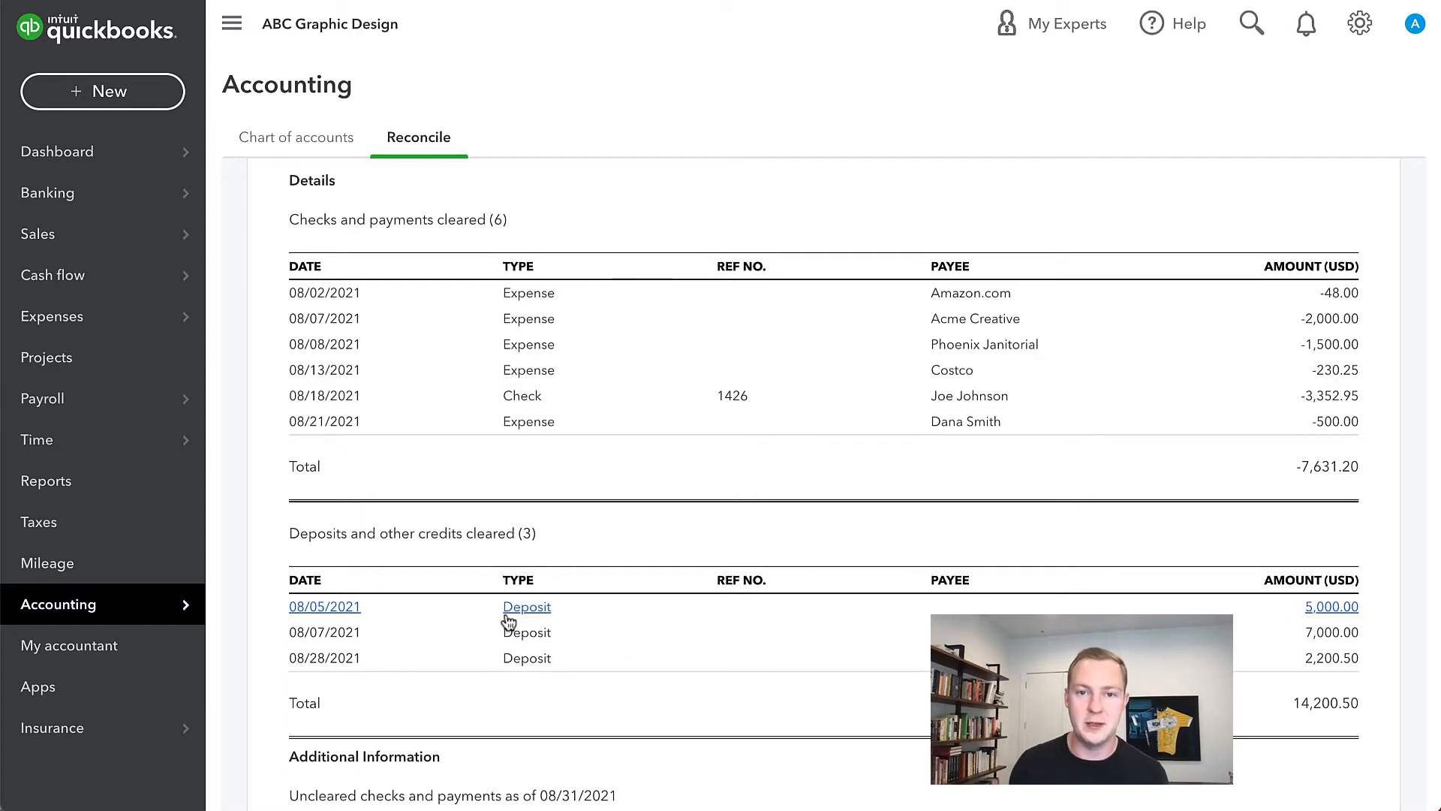
# Delete the reconciled 08/05/2021 $5,000 deposit, confirming the reconciled-transaction warning.
pyautogui.click(526, 605)
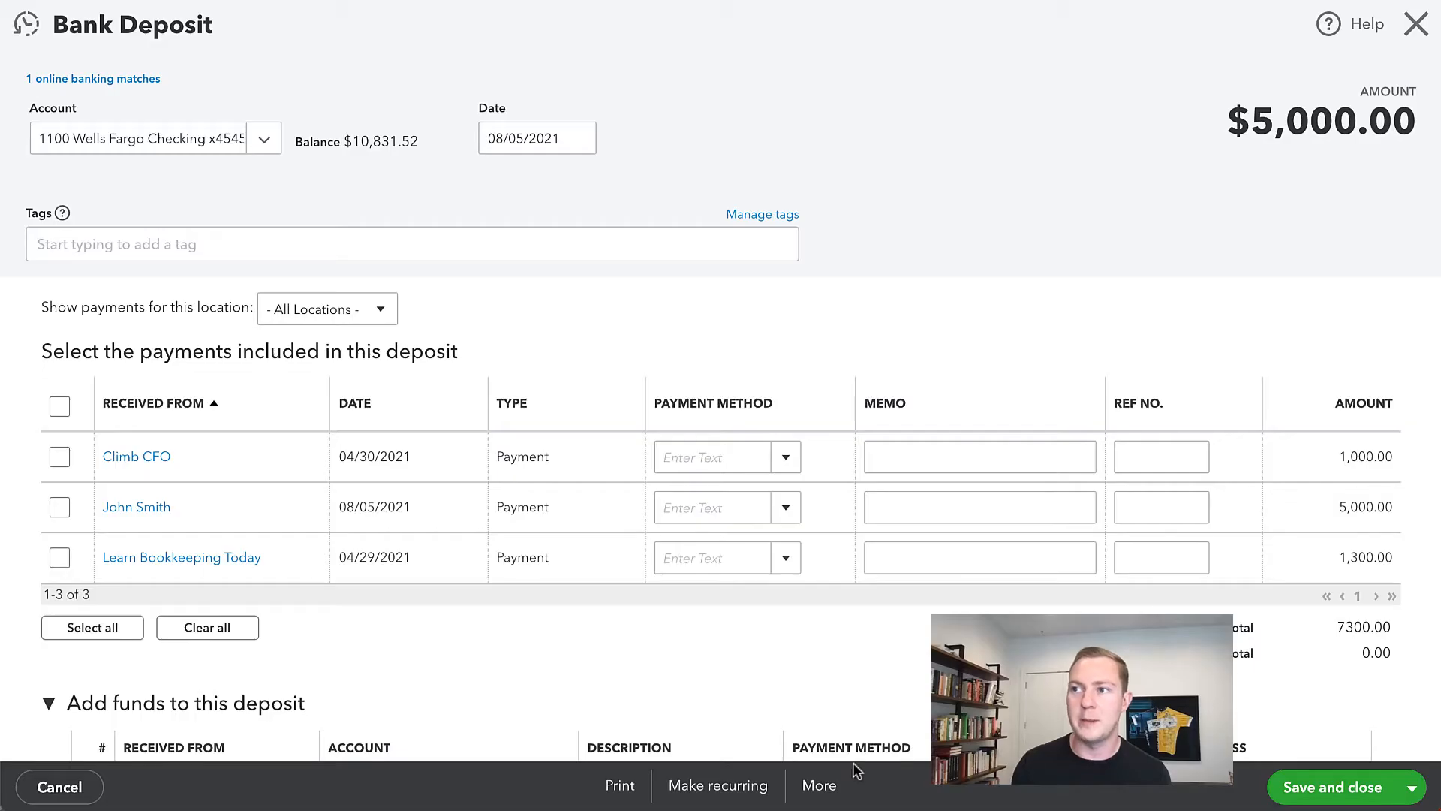
pyautogui.click(817, 785)
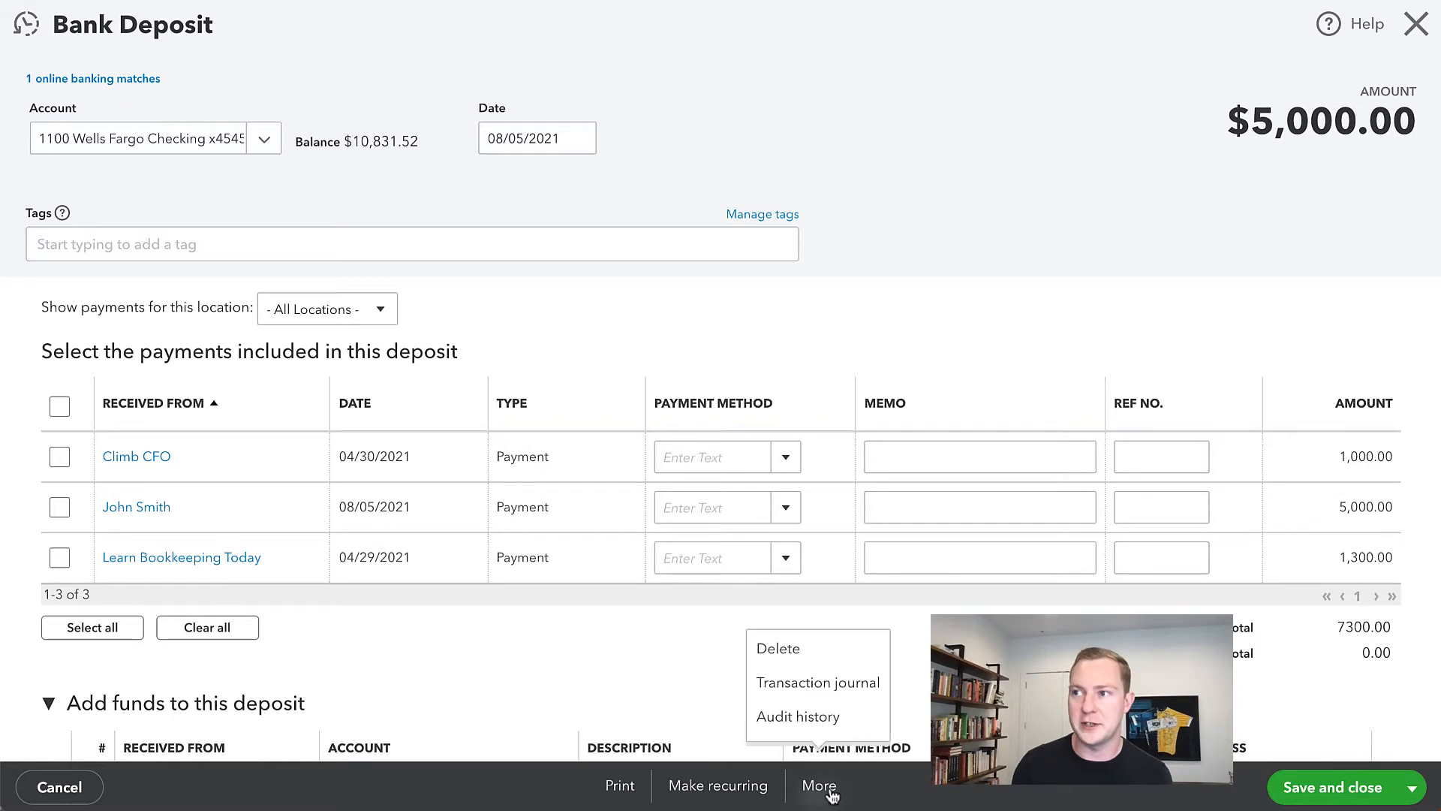
pyautogui.click(776, 649)
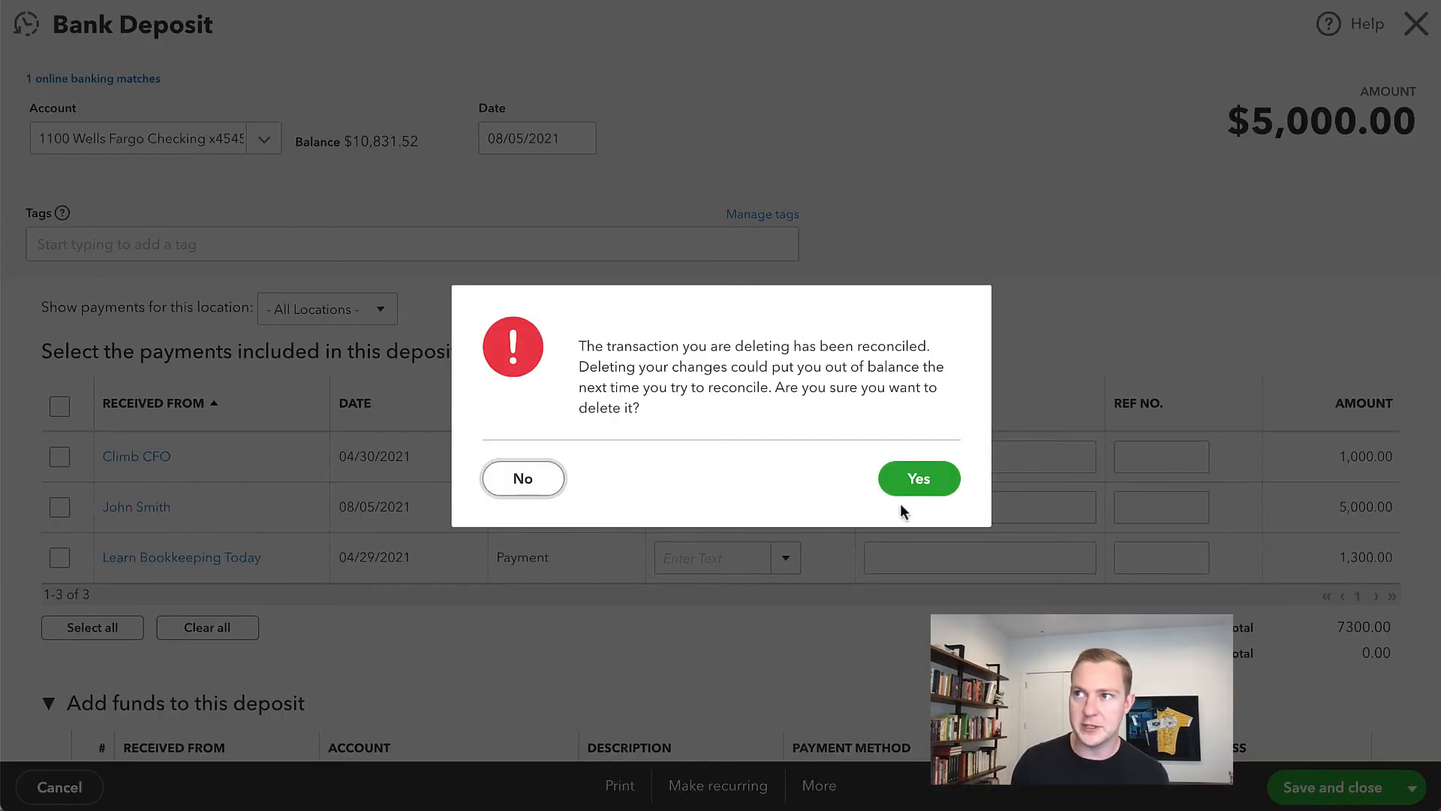
pyautogui.moveTo(918, 478)
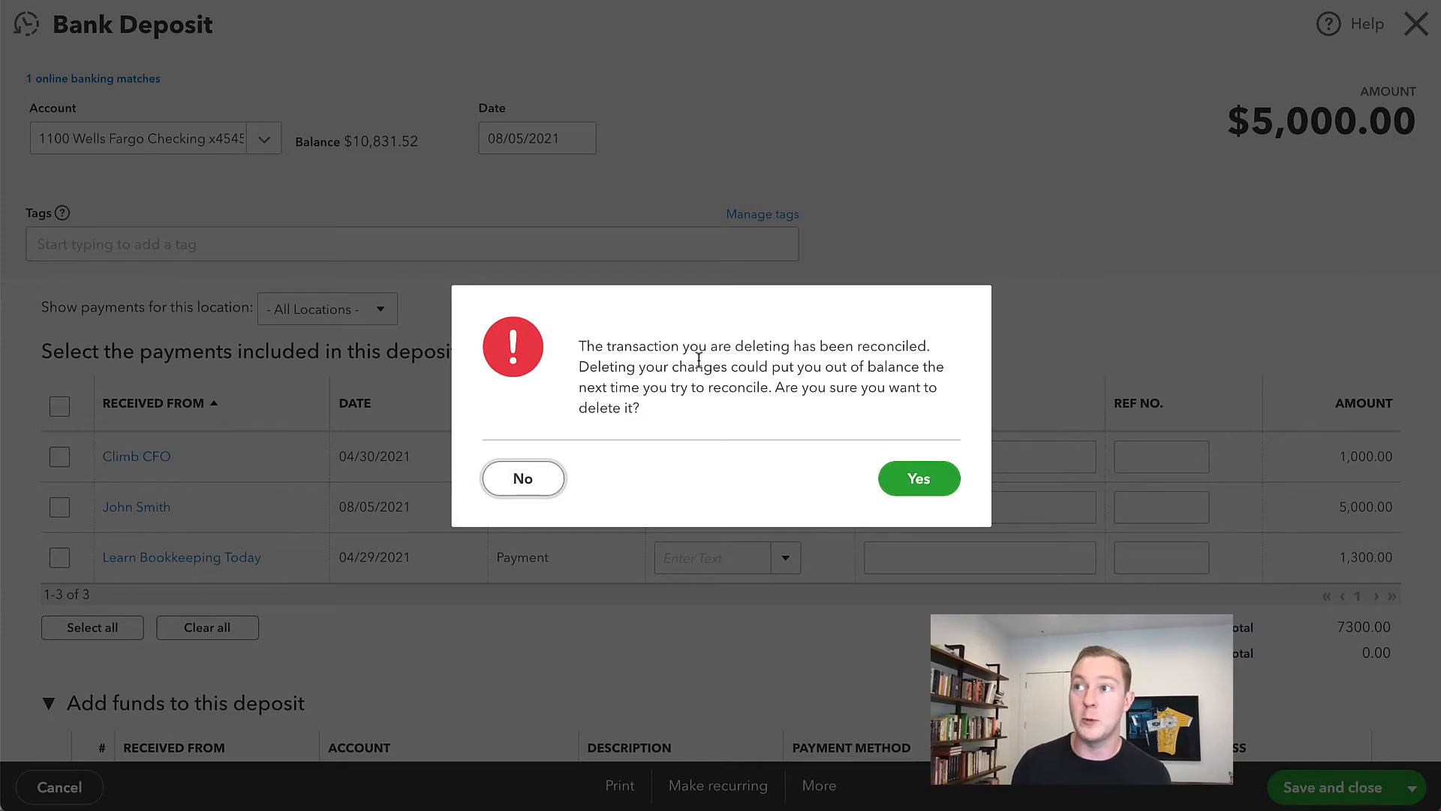
pyautogui.moveTo(776, 425)
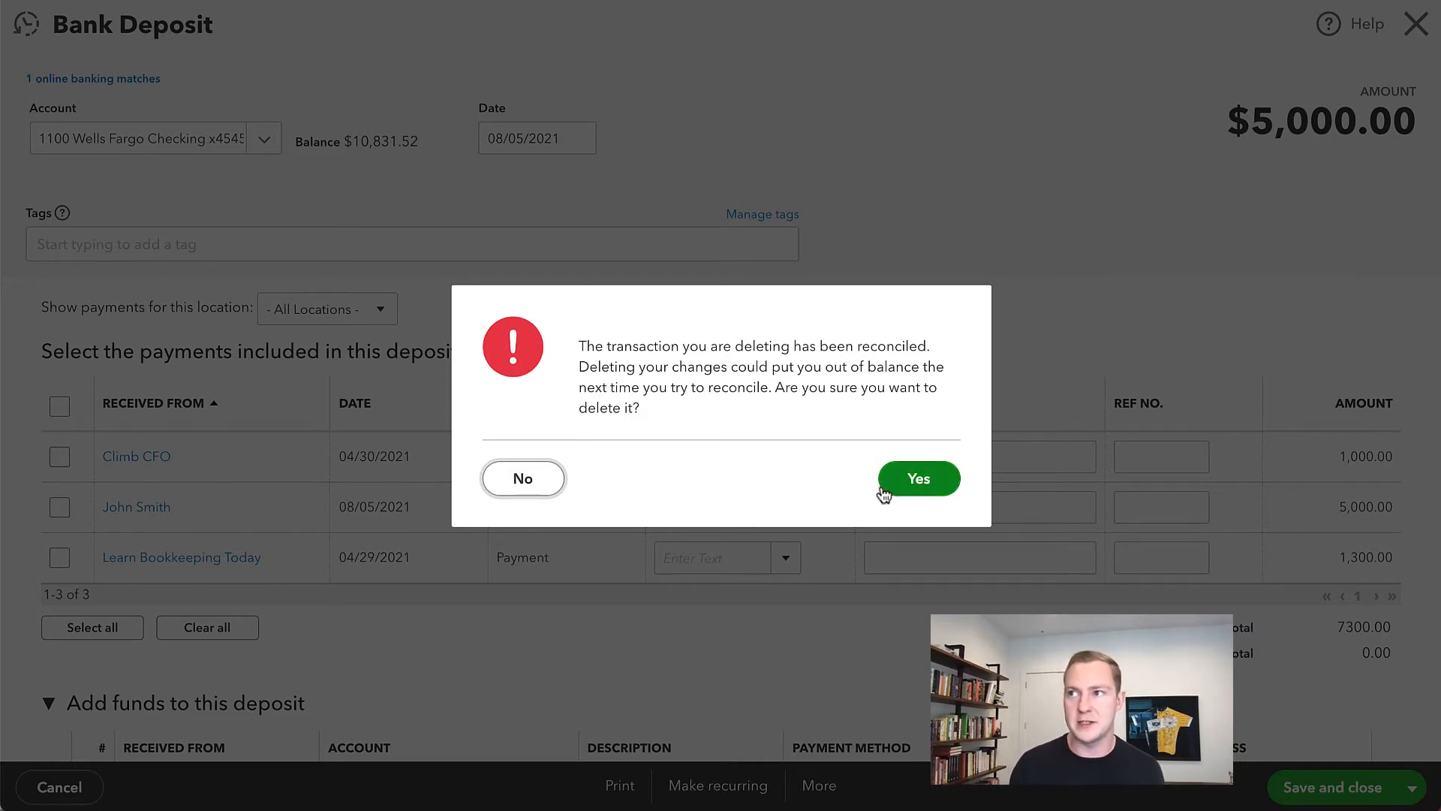
pyautogui.click(917, 478)
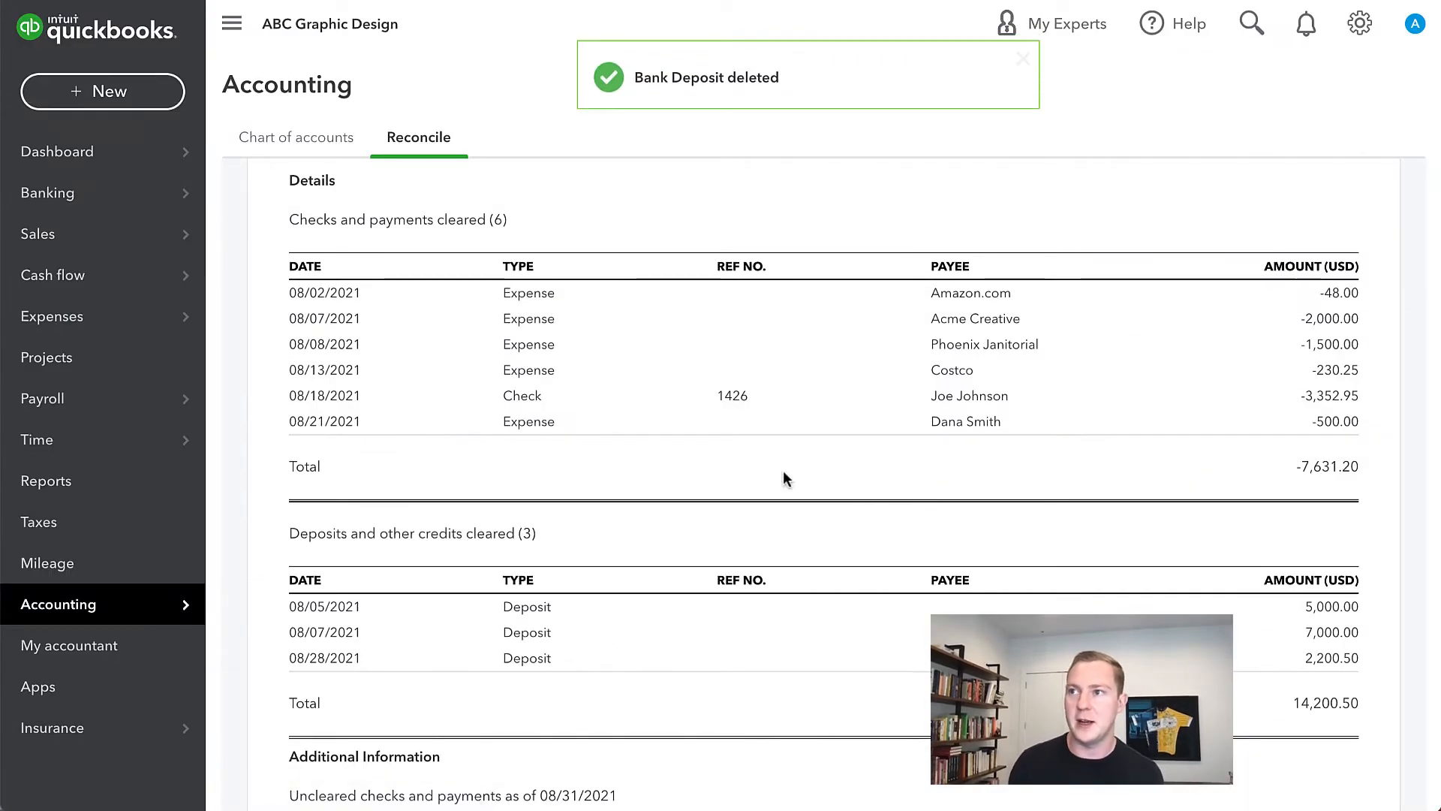
pyautogui.moveTo(695, 524)
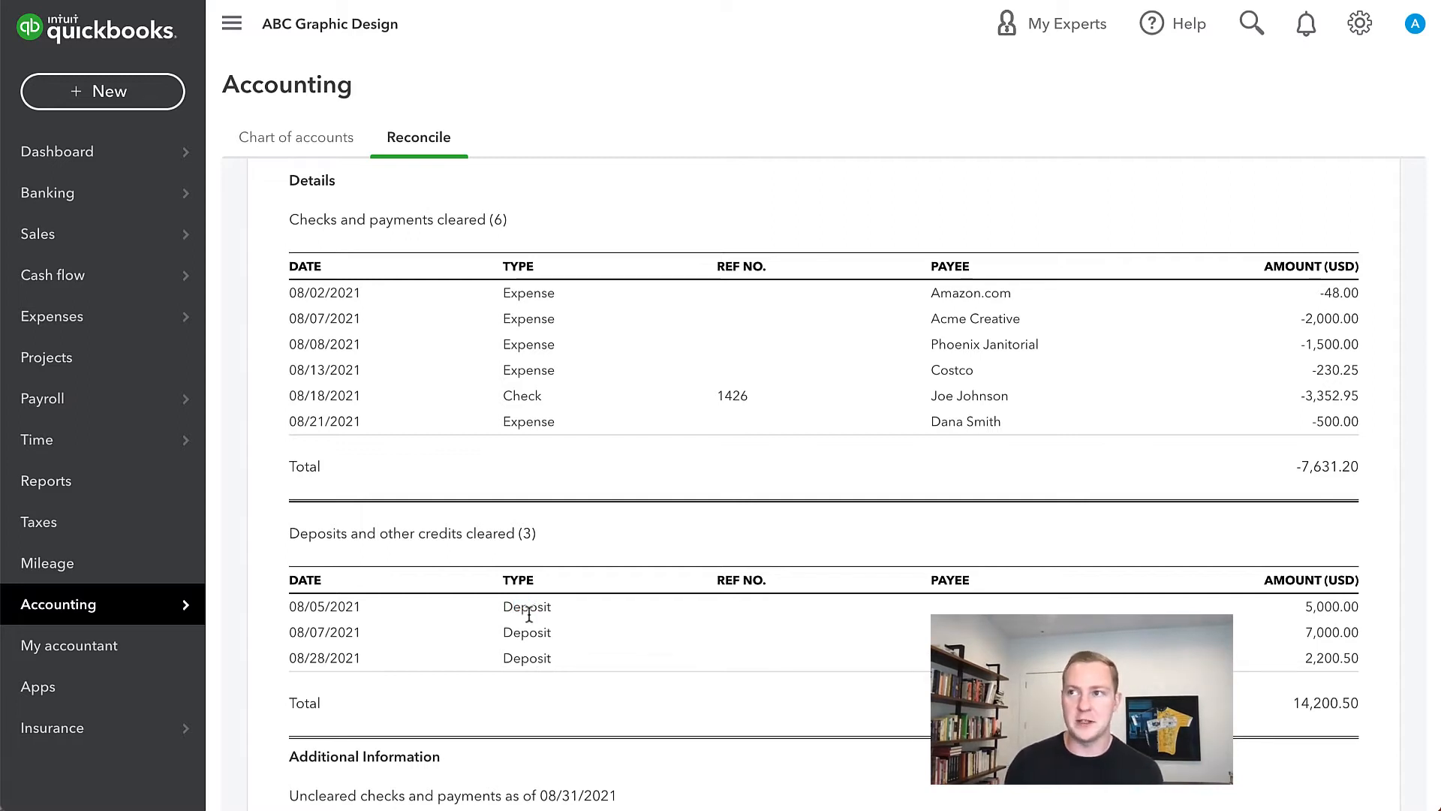
pyautogui.moveTo(527, 632)
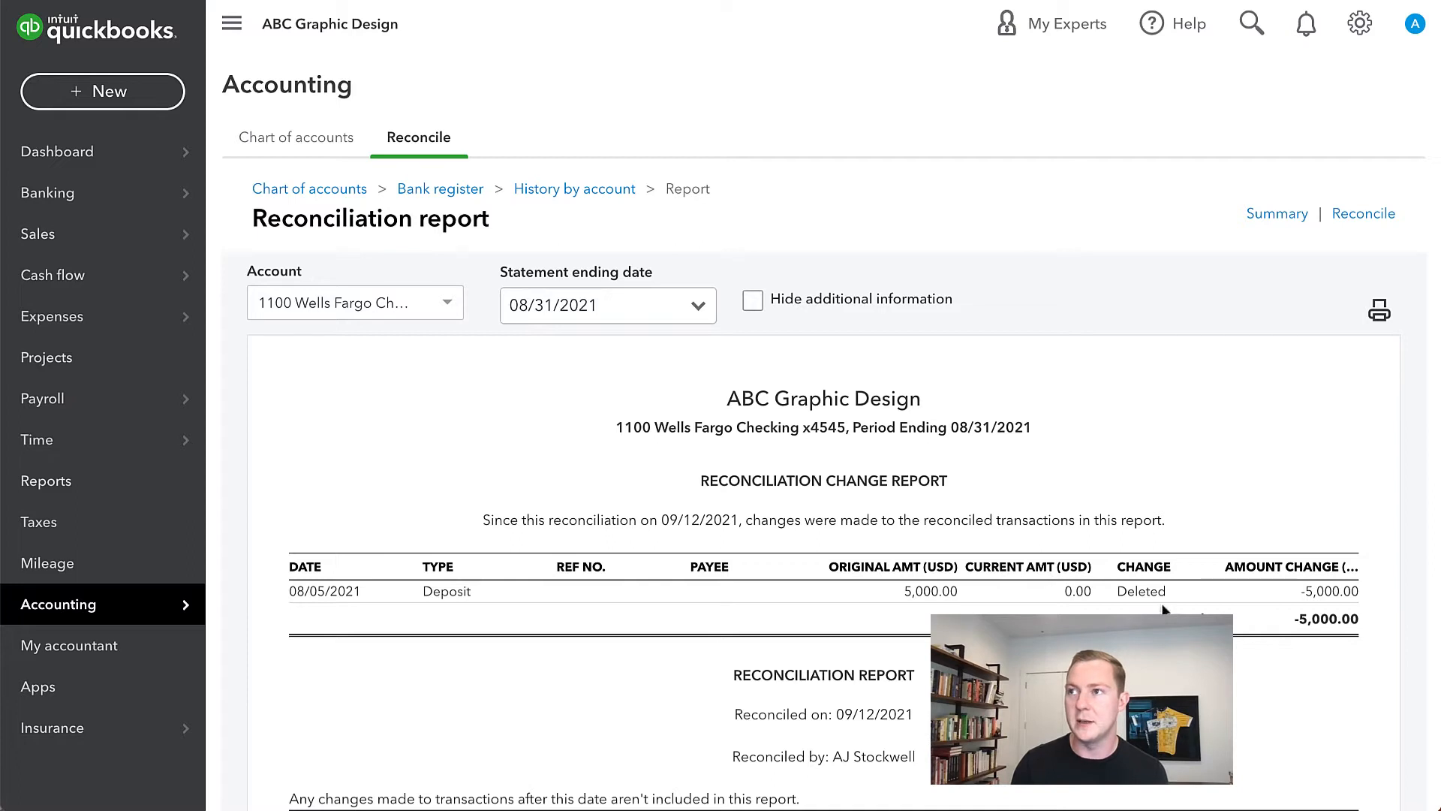
# Start reconciling and view the Discrepancy Report behind the -5,000.00 beginning balance warning.
pyautogui.click(1365, 213)
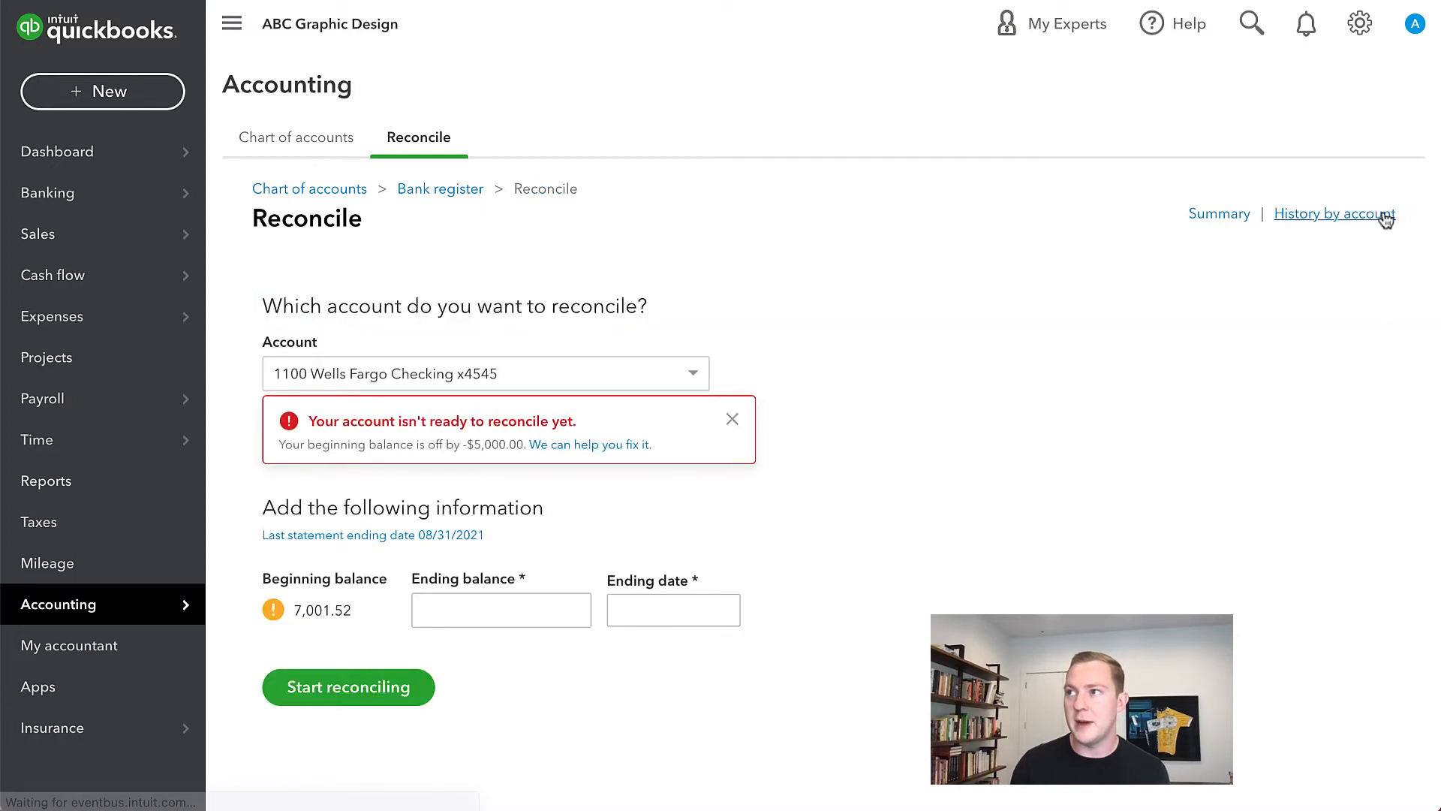
pyautogui.moveTo(504, 477)
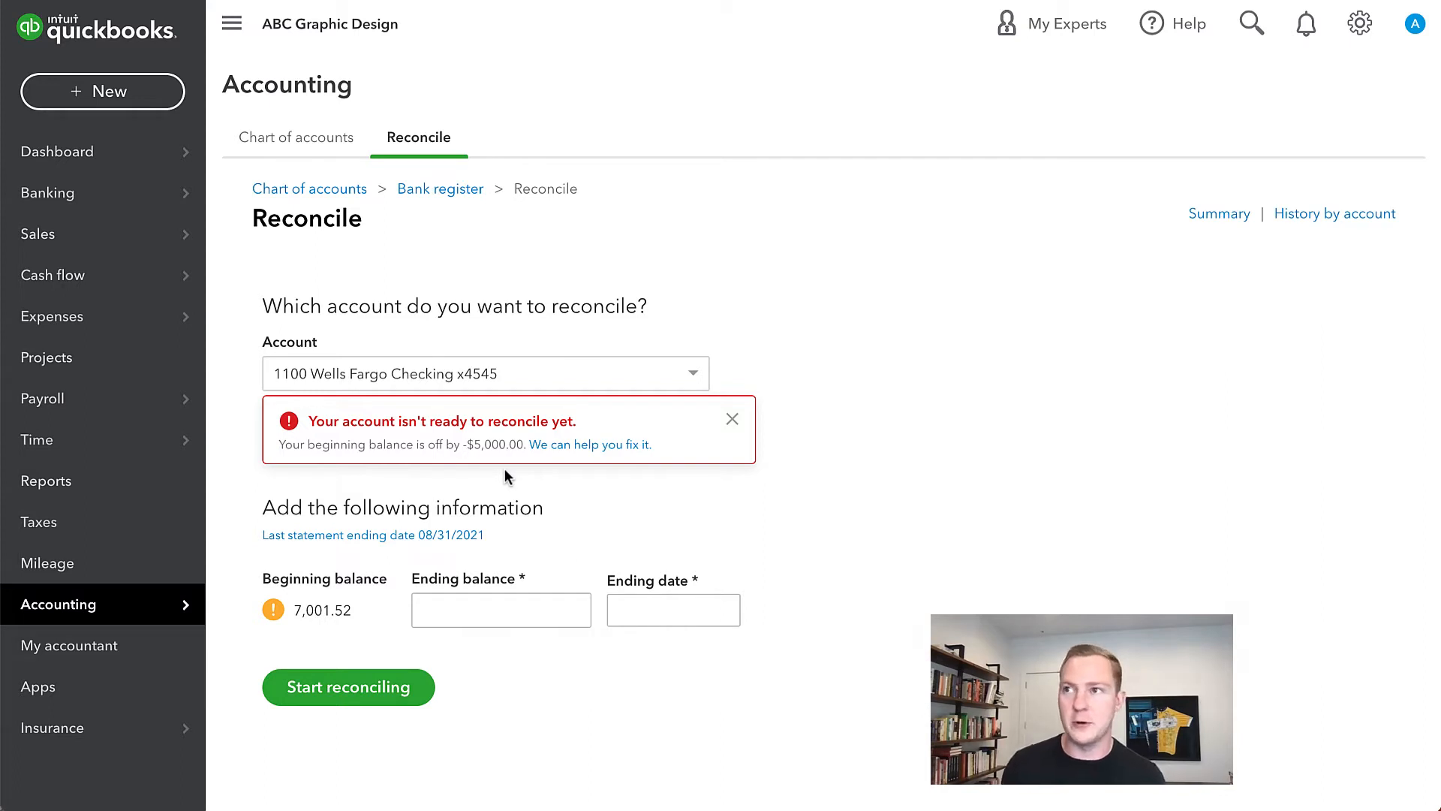
pyautogui.moveTo(306, 437)
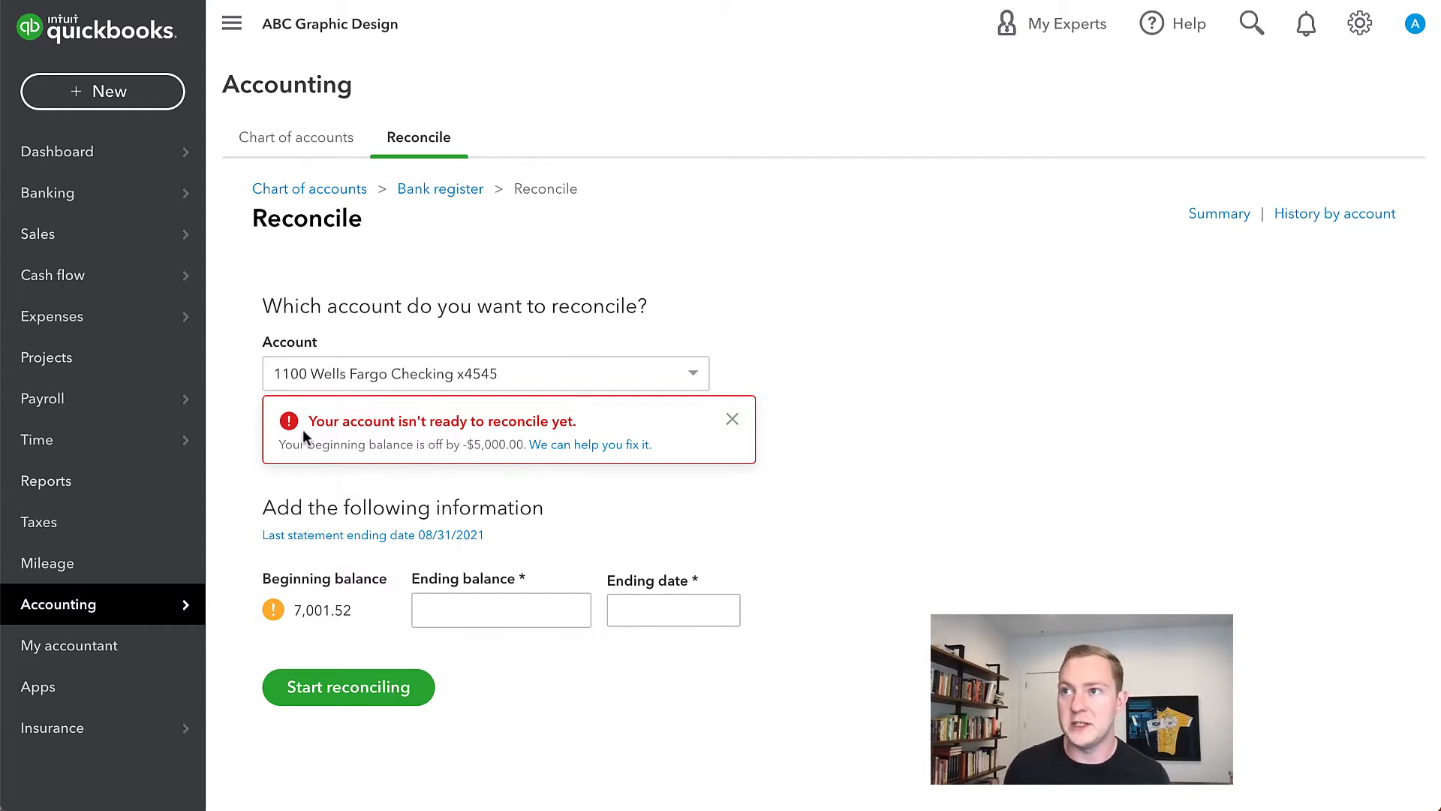
pyautogui.moveTo(549, 499)
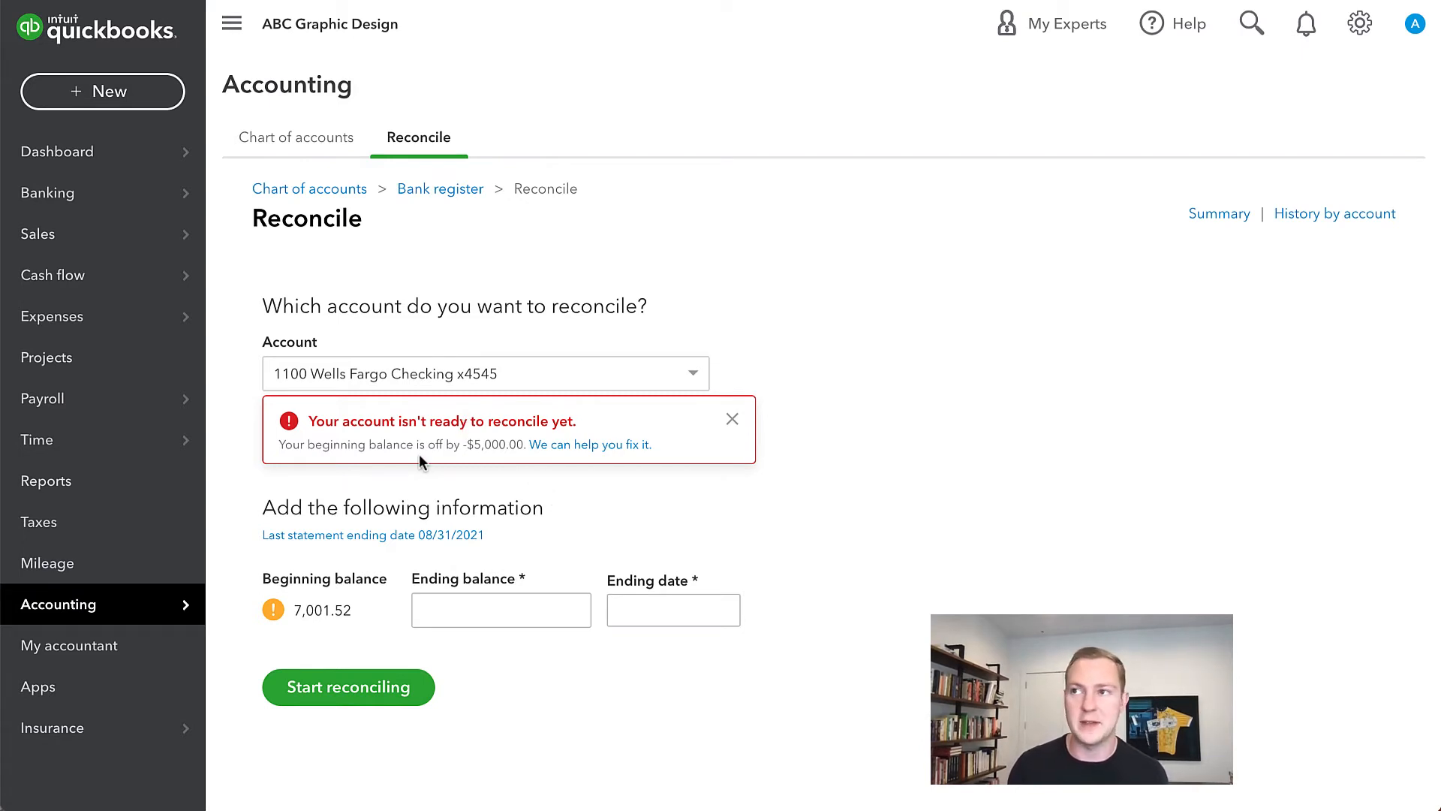
pyautogui.click(590, 445)
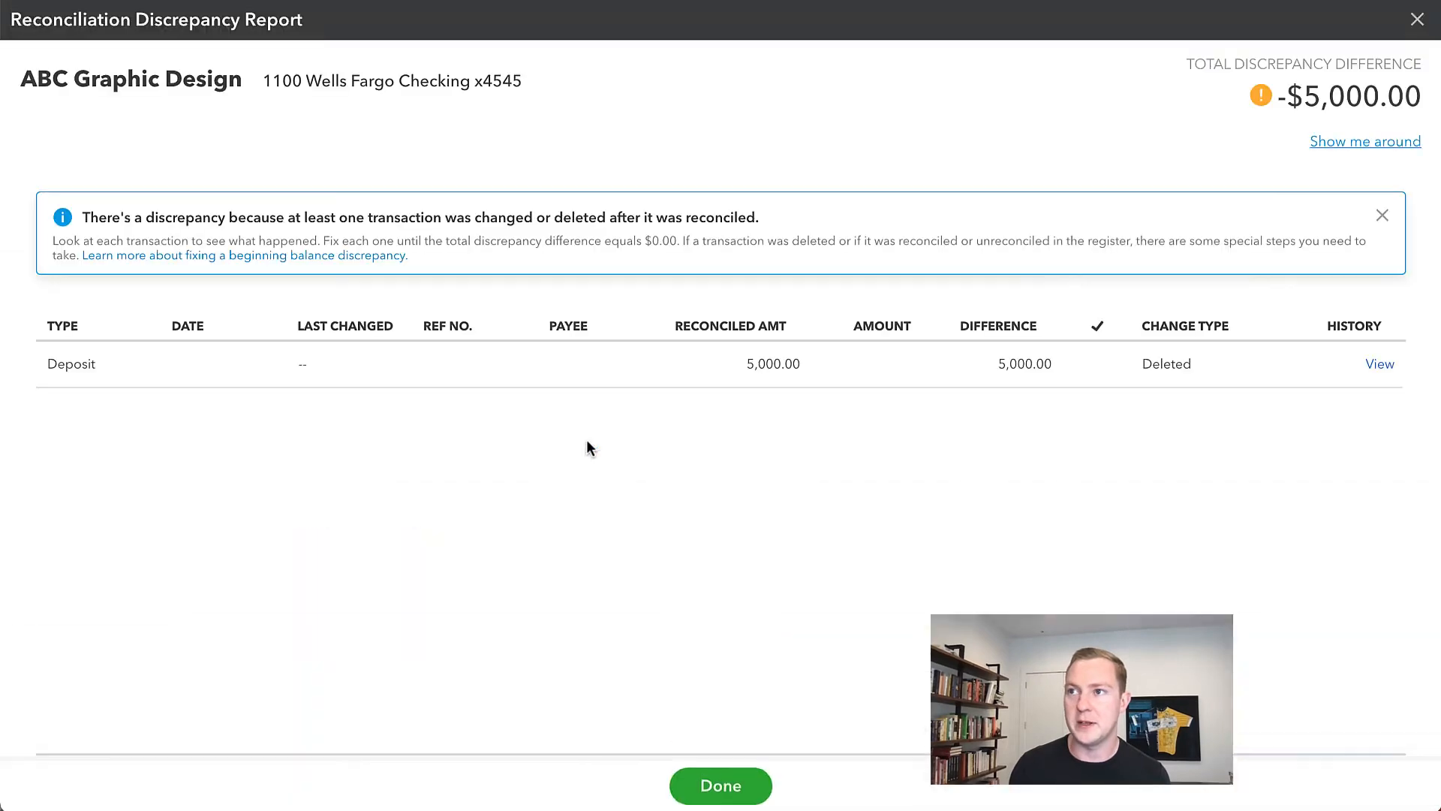
pyautogui.click(1365, 141)
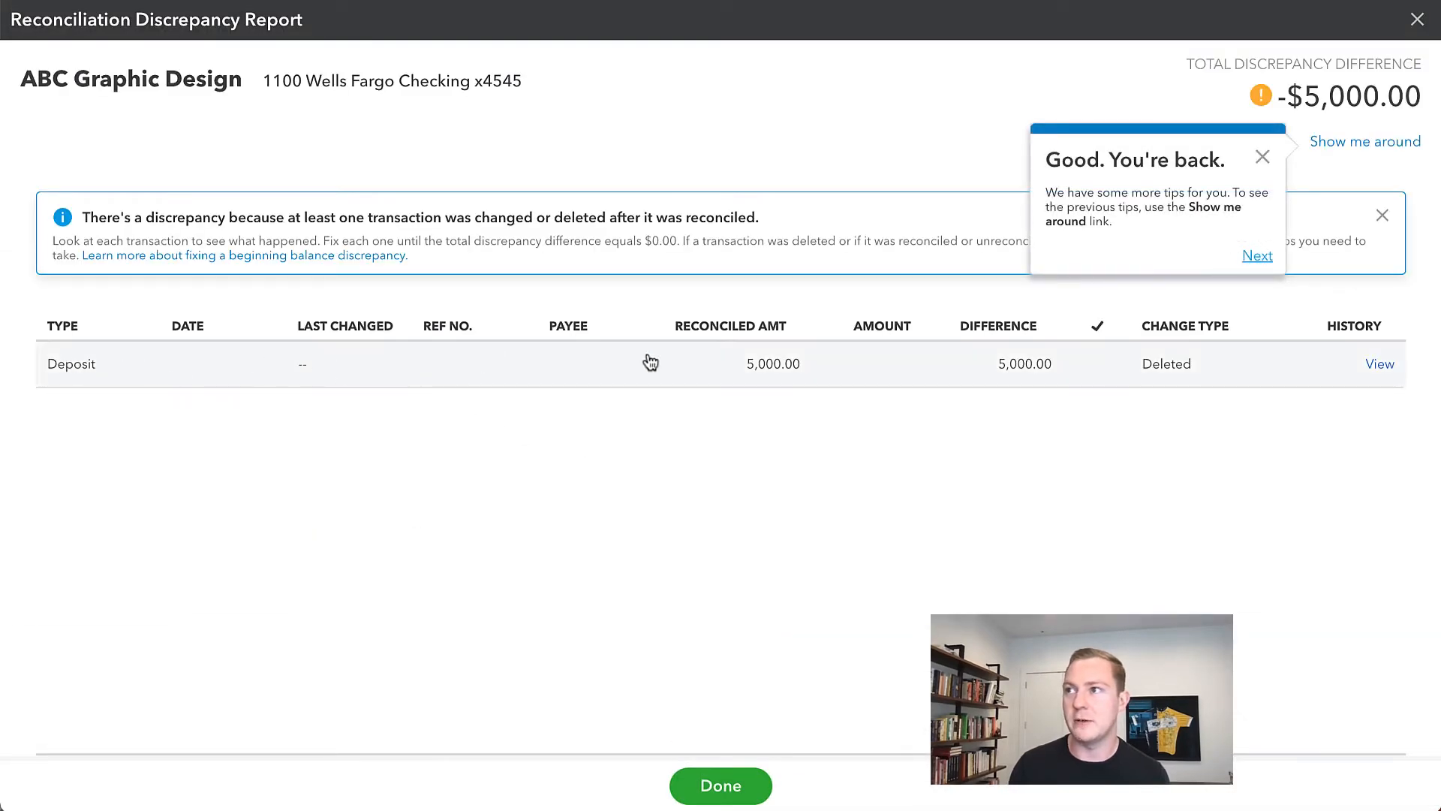
pyautogui.moveTo(1064, 358)
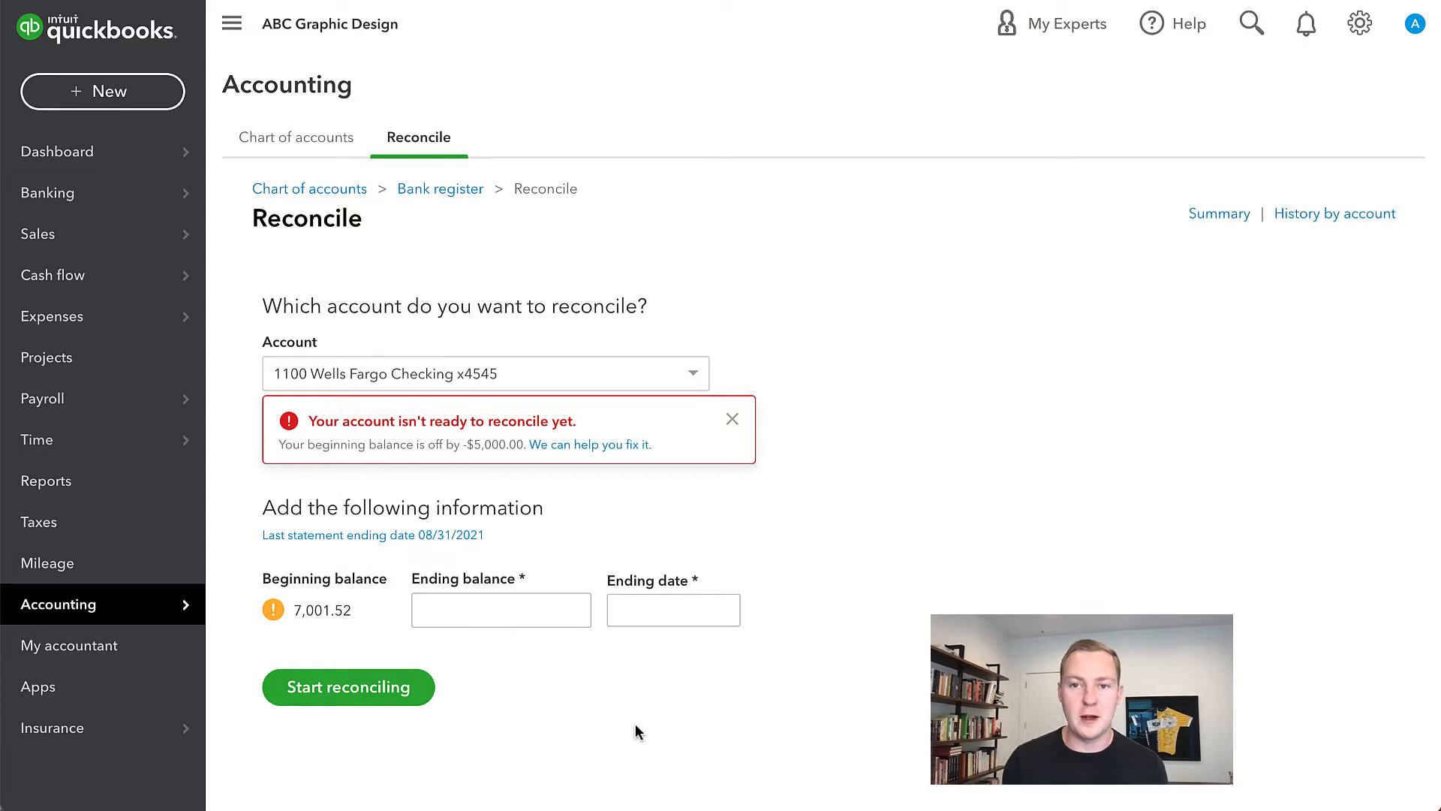
pyautogui.moveTo(1120, 398)
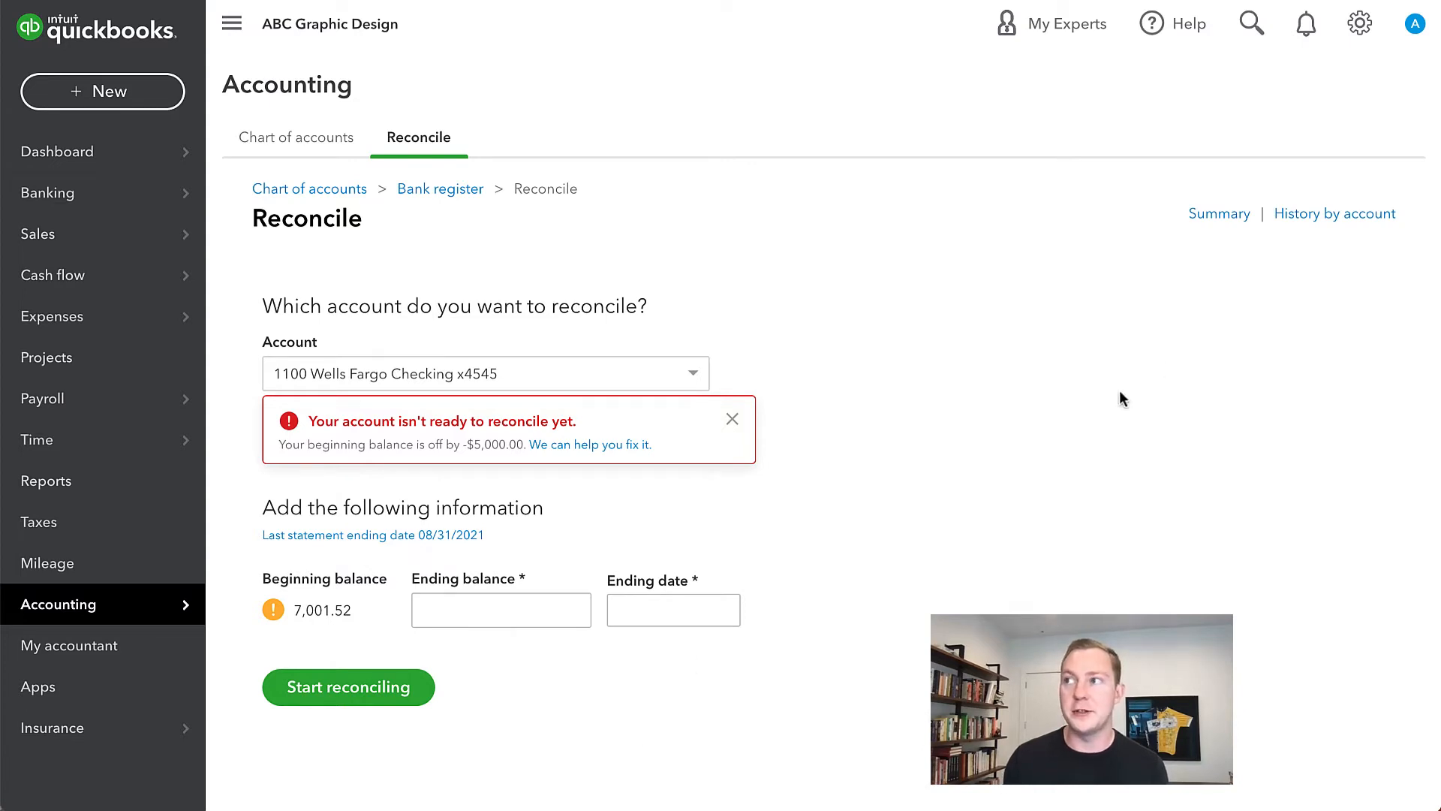
# Open History by account showing the 08/31/2021 reconciliation's -5,000.00 change.
pyautogui.click(1333, 213)
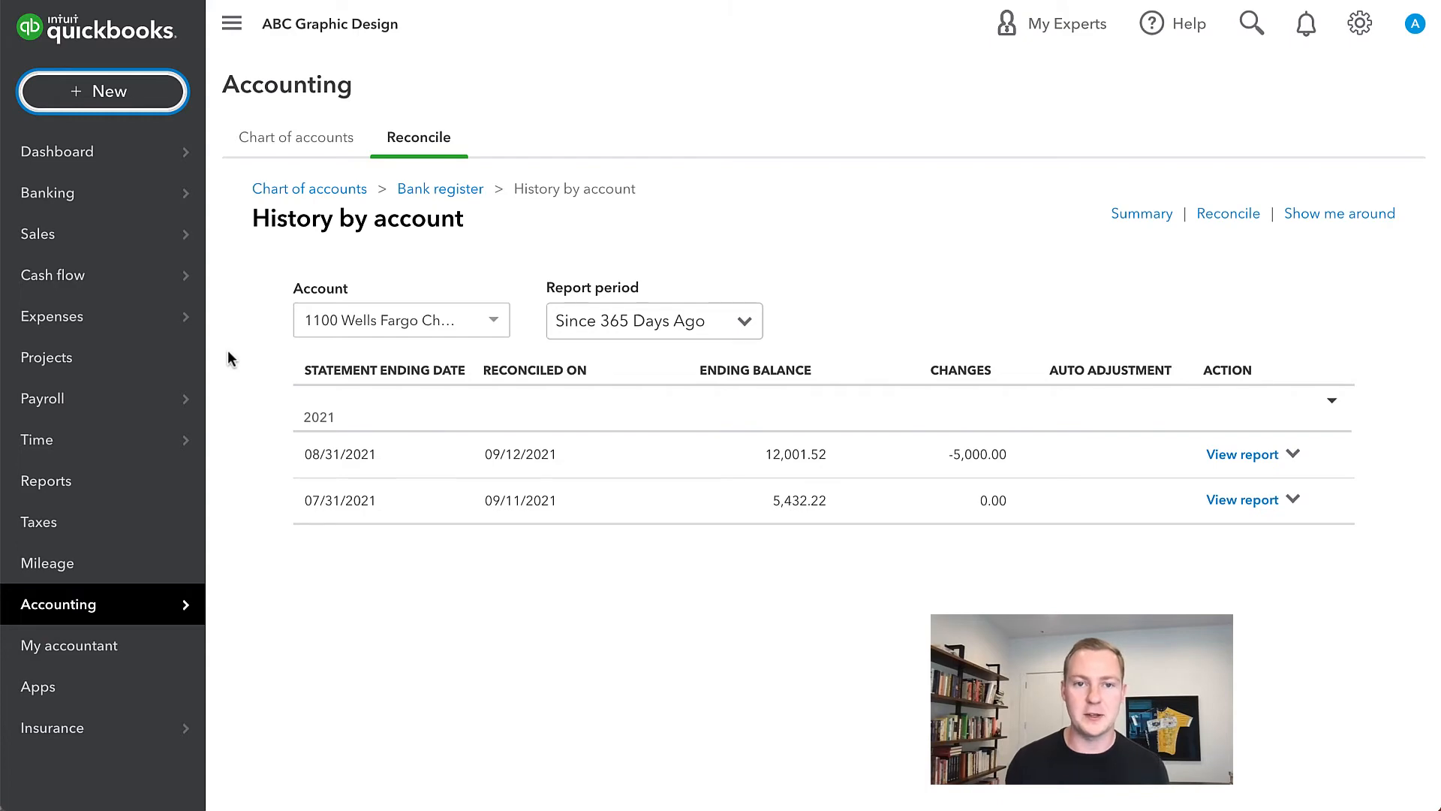
pyautogui.moveTo(138, 138)
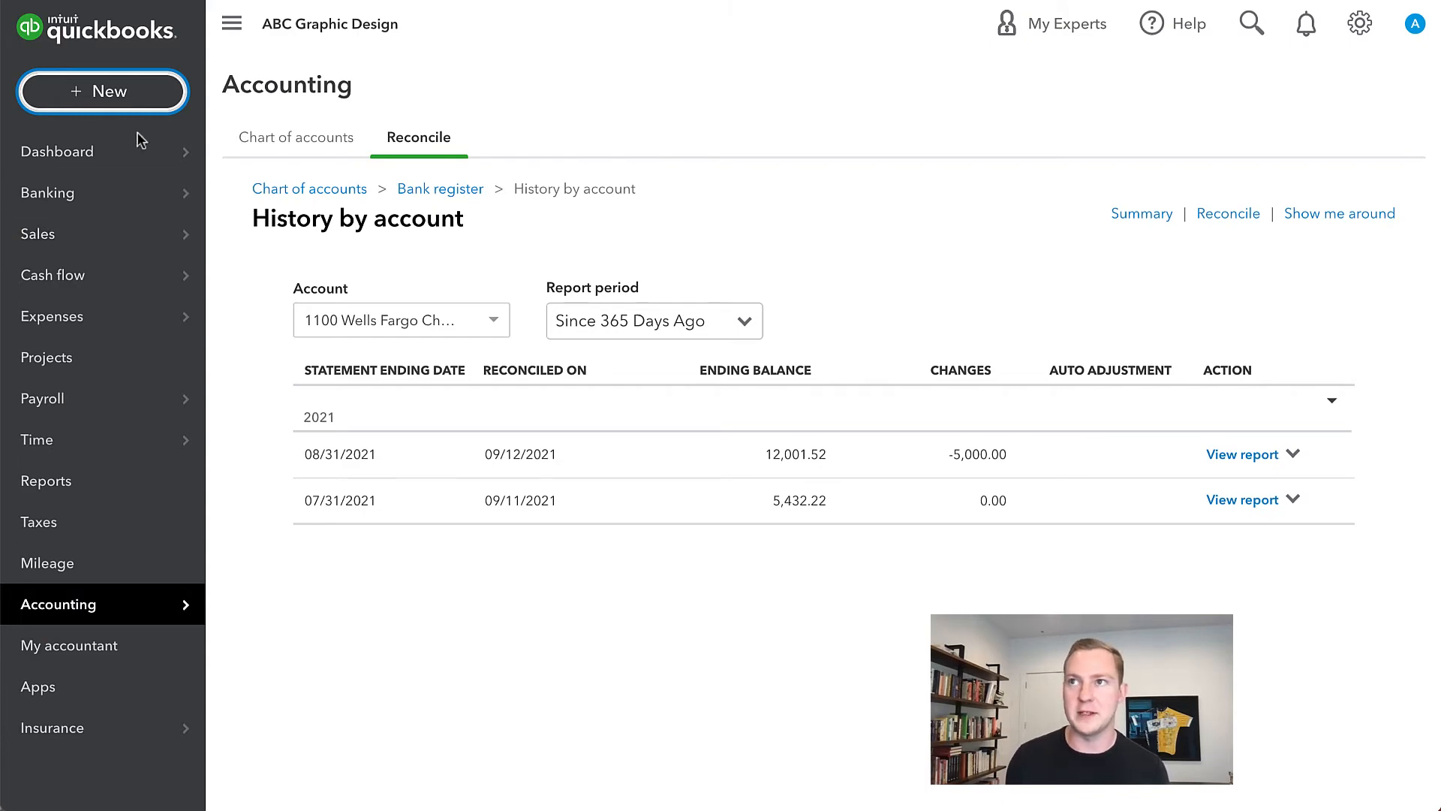
# Create a new bank deposit including John Smith's $5,000.00 payment dated 08/05/2021.
pyautogui.click(104, 92)
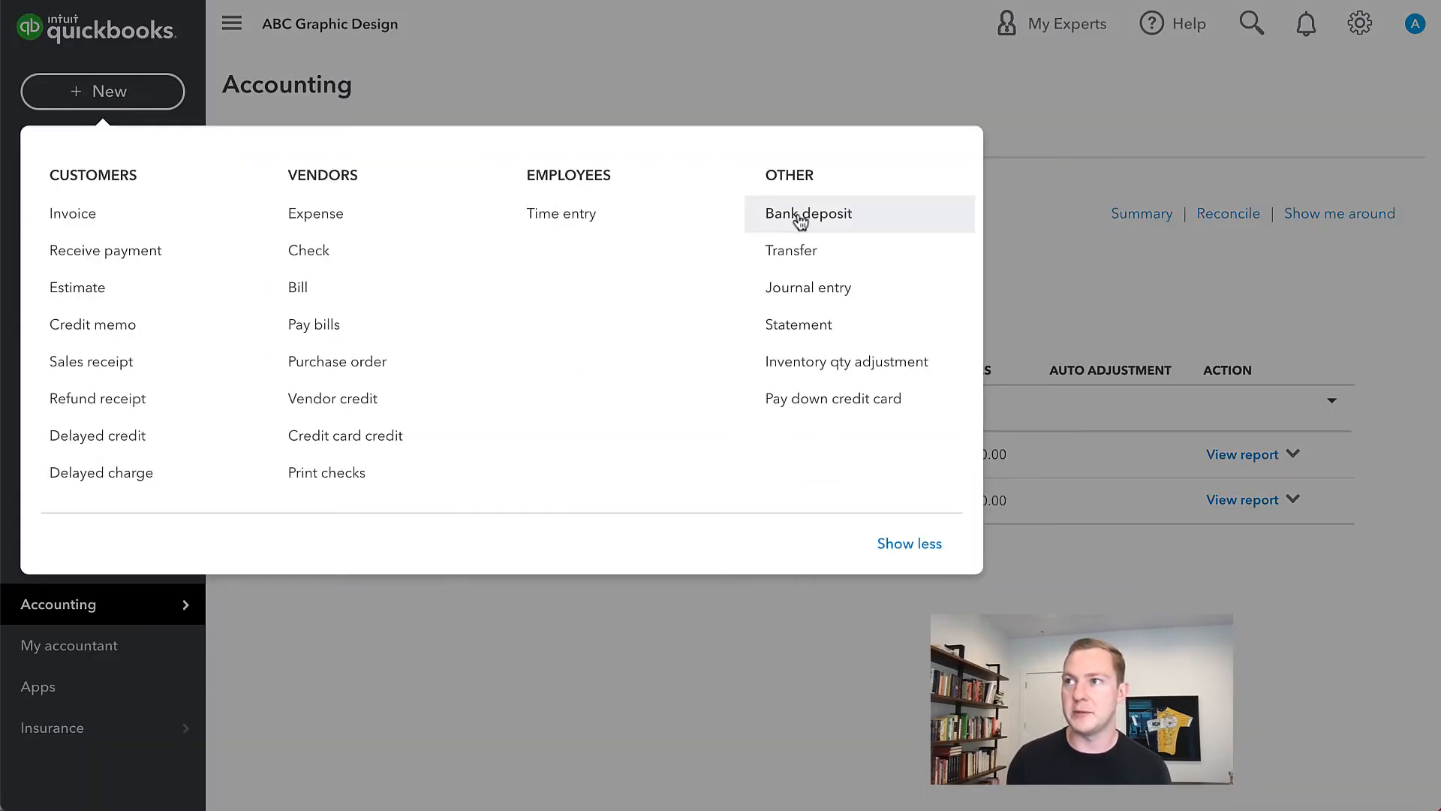
pyautogui.click(806, 213)
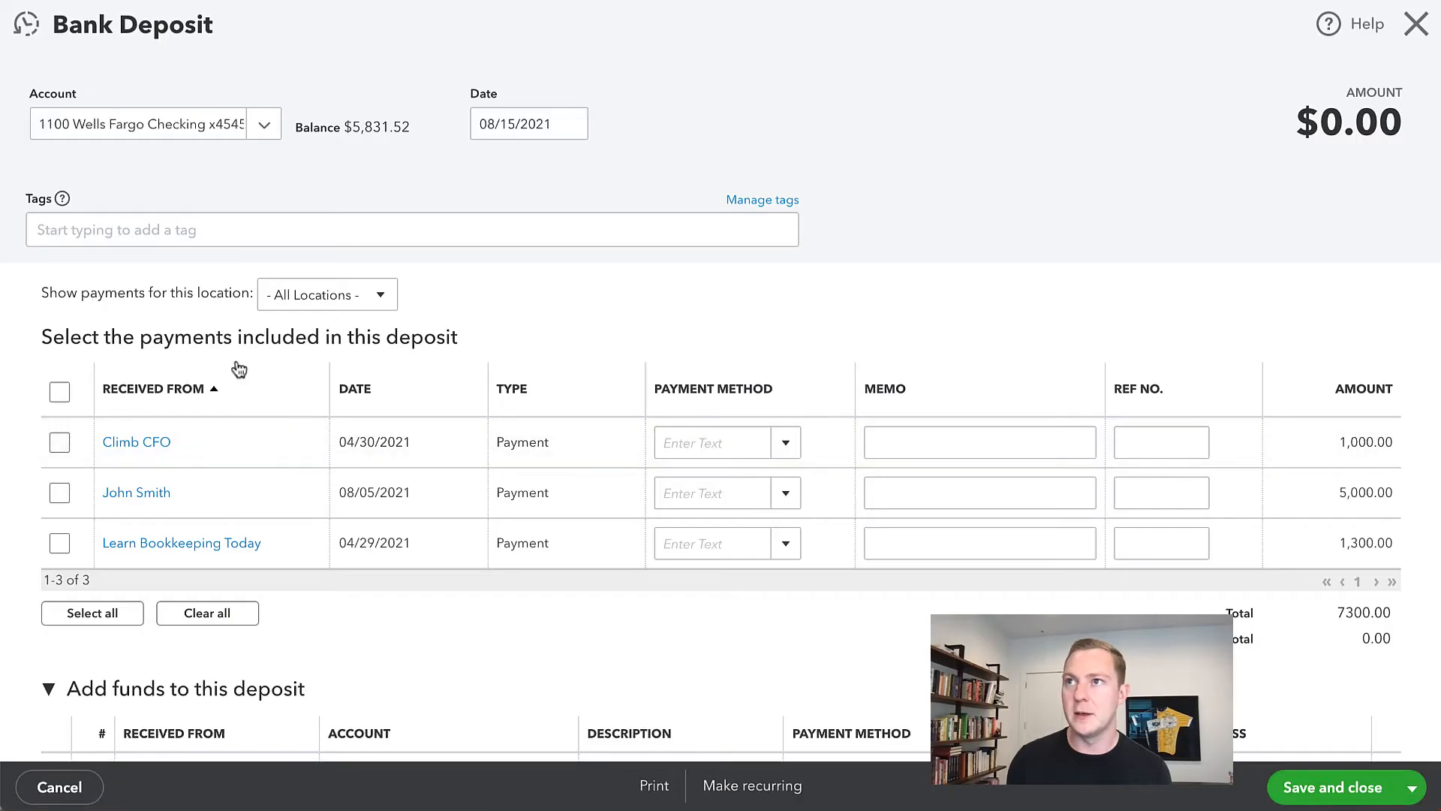
pyautogui.click(59, 493)
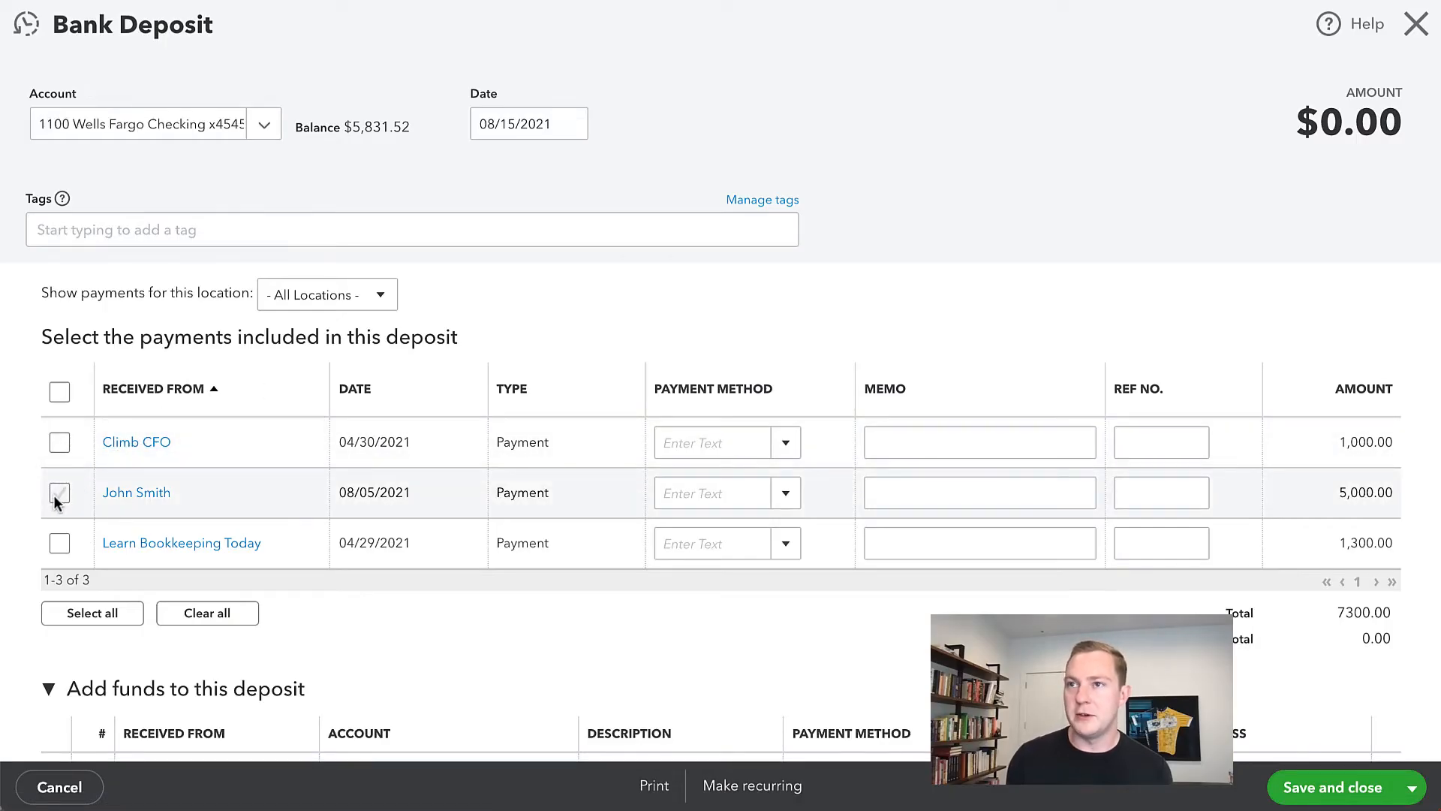
pyautogui.click(59, 492)
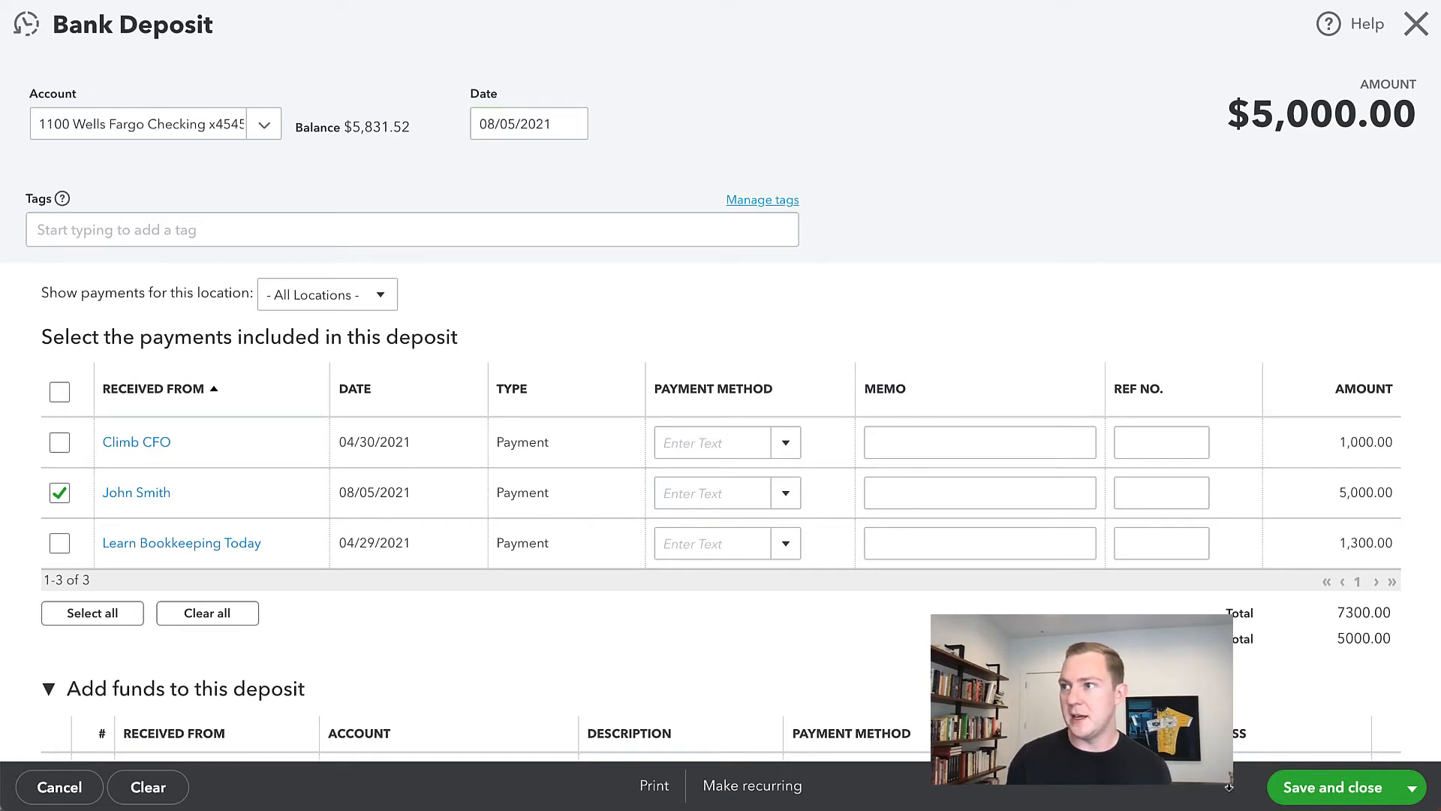
pyautogui.scroll(-3)
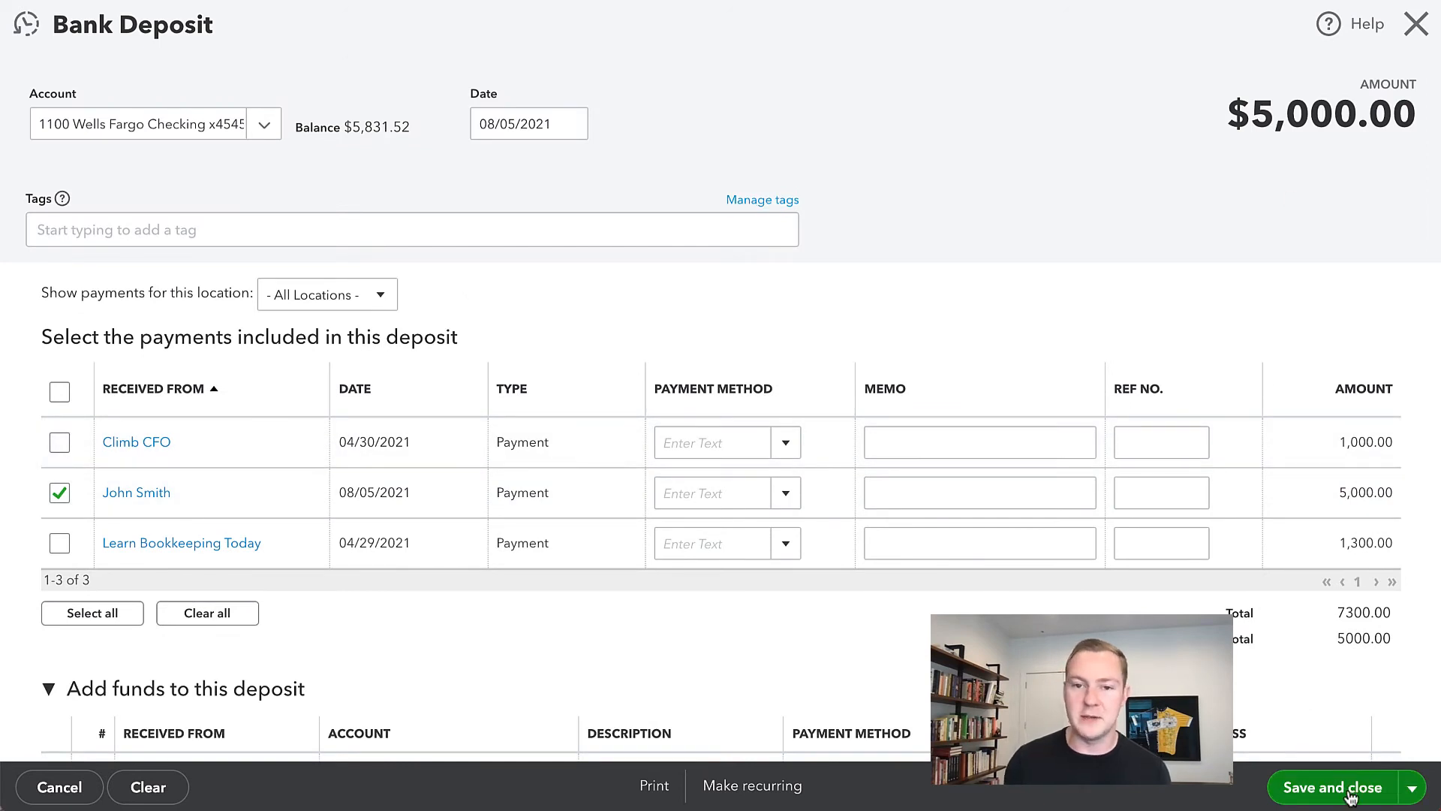
# Save and close the $5,000 deposit, then return to the Reconcile page.
pyautogui.click(1333, 787)
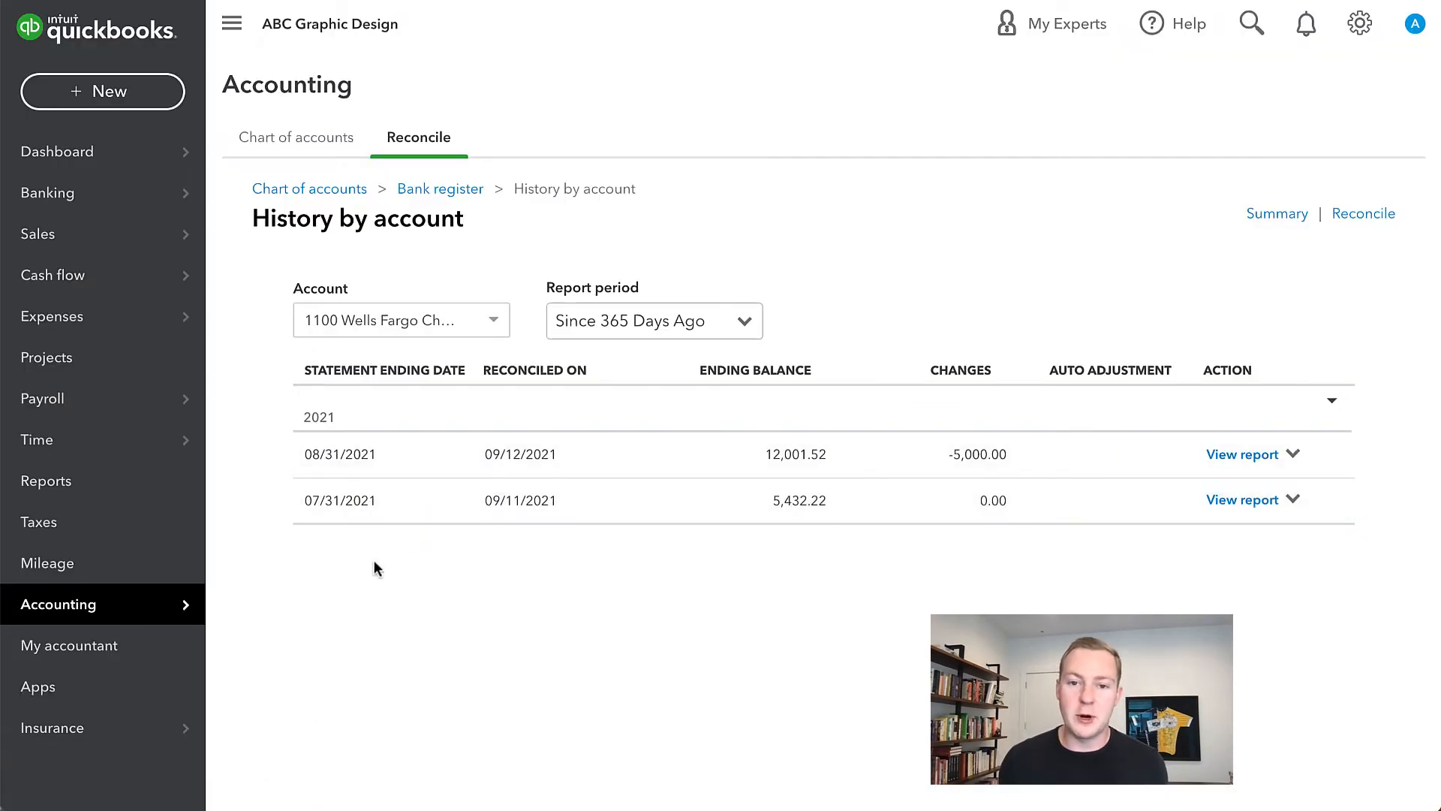
pyautogui.moveTo(452, 293)
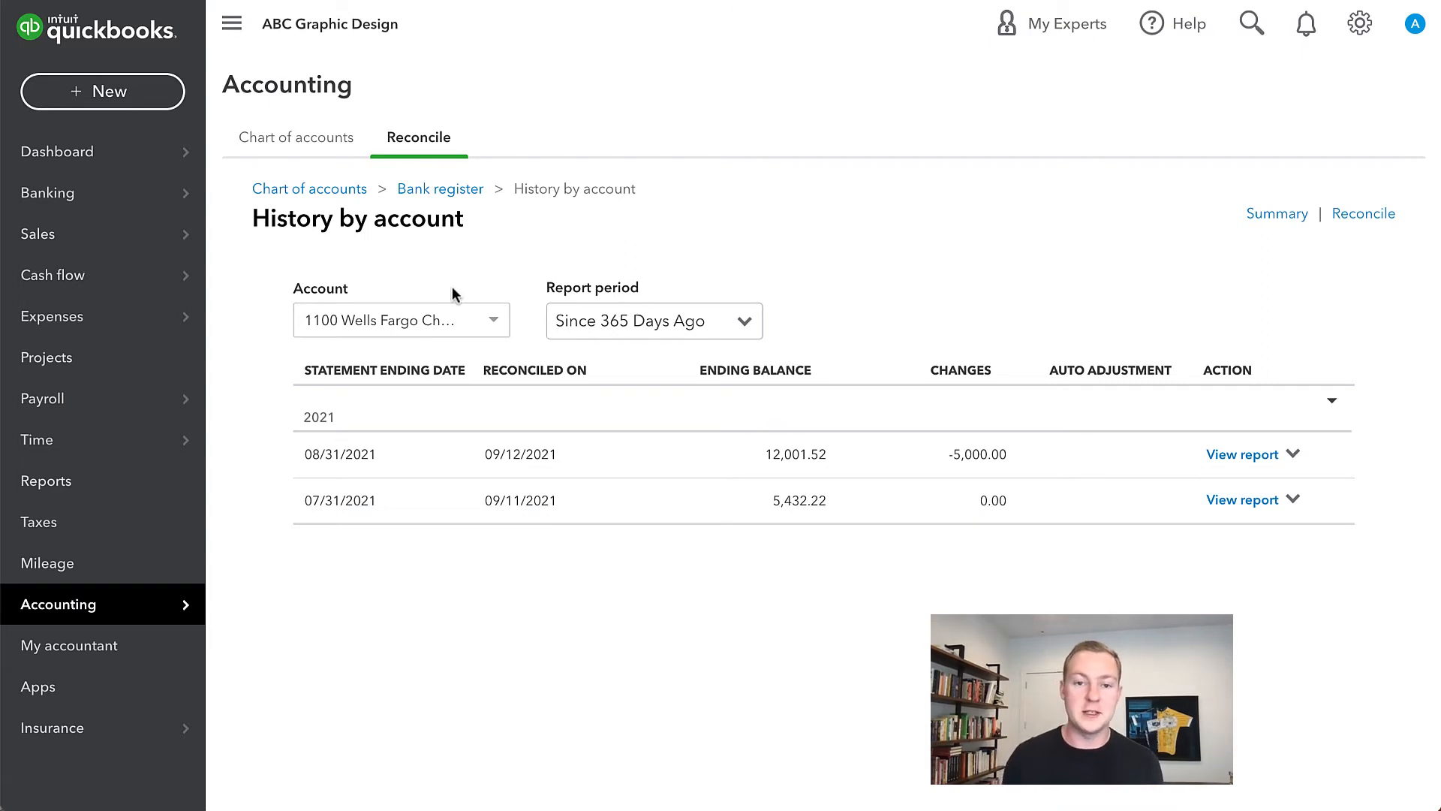
pyautogui.moveTo(440, 189)
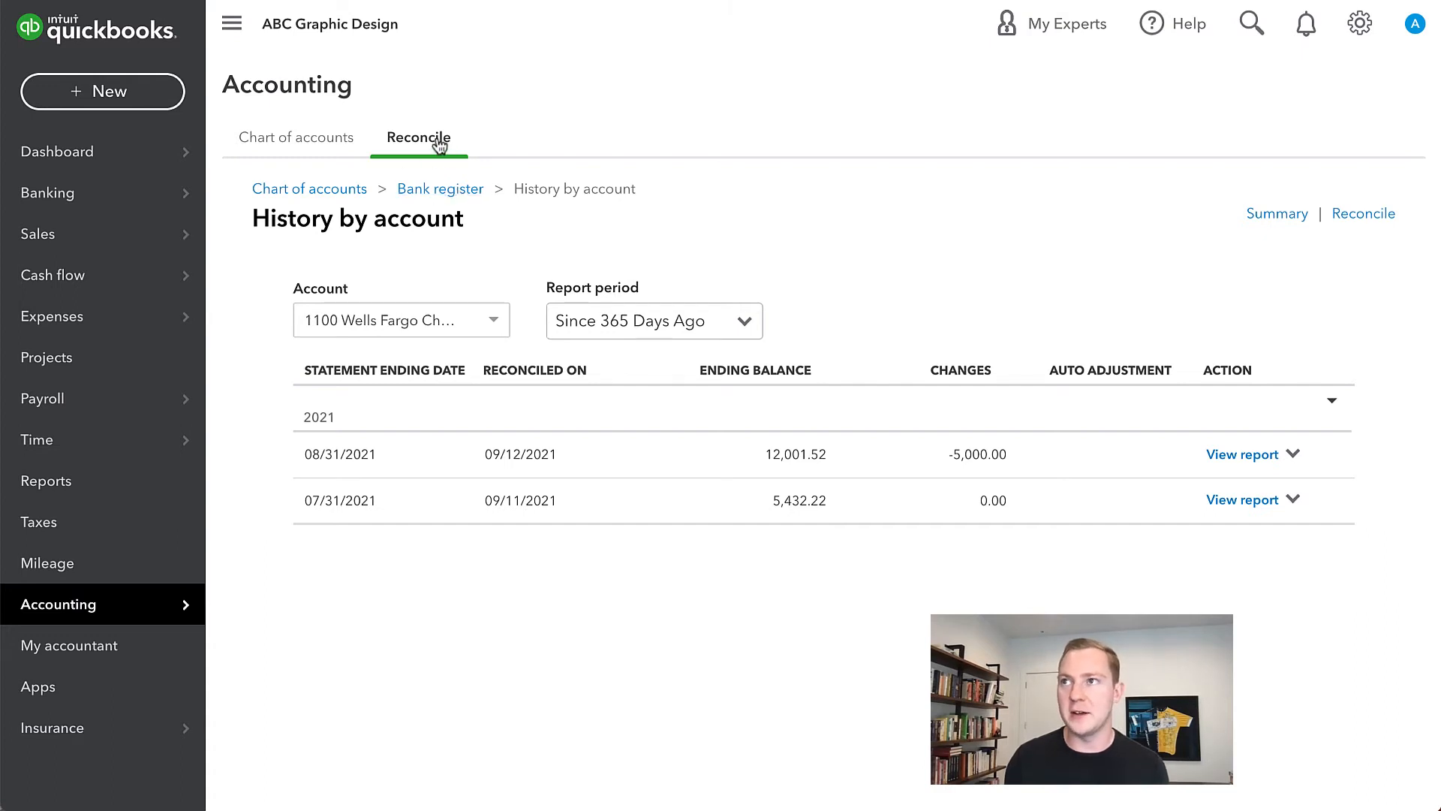
pyautogui.click(1363, 213)
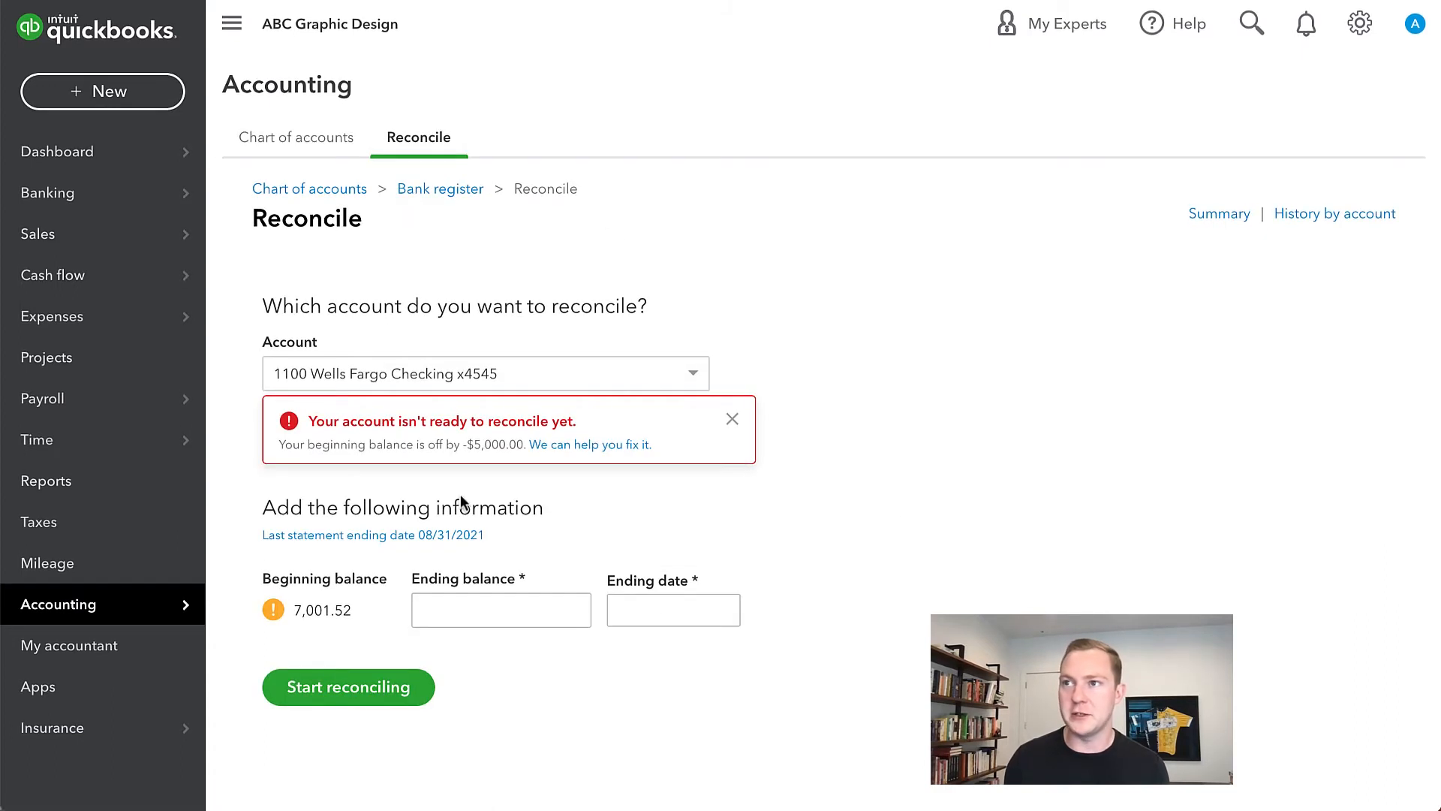
pyautogui.moveTo(57, 715)
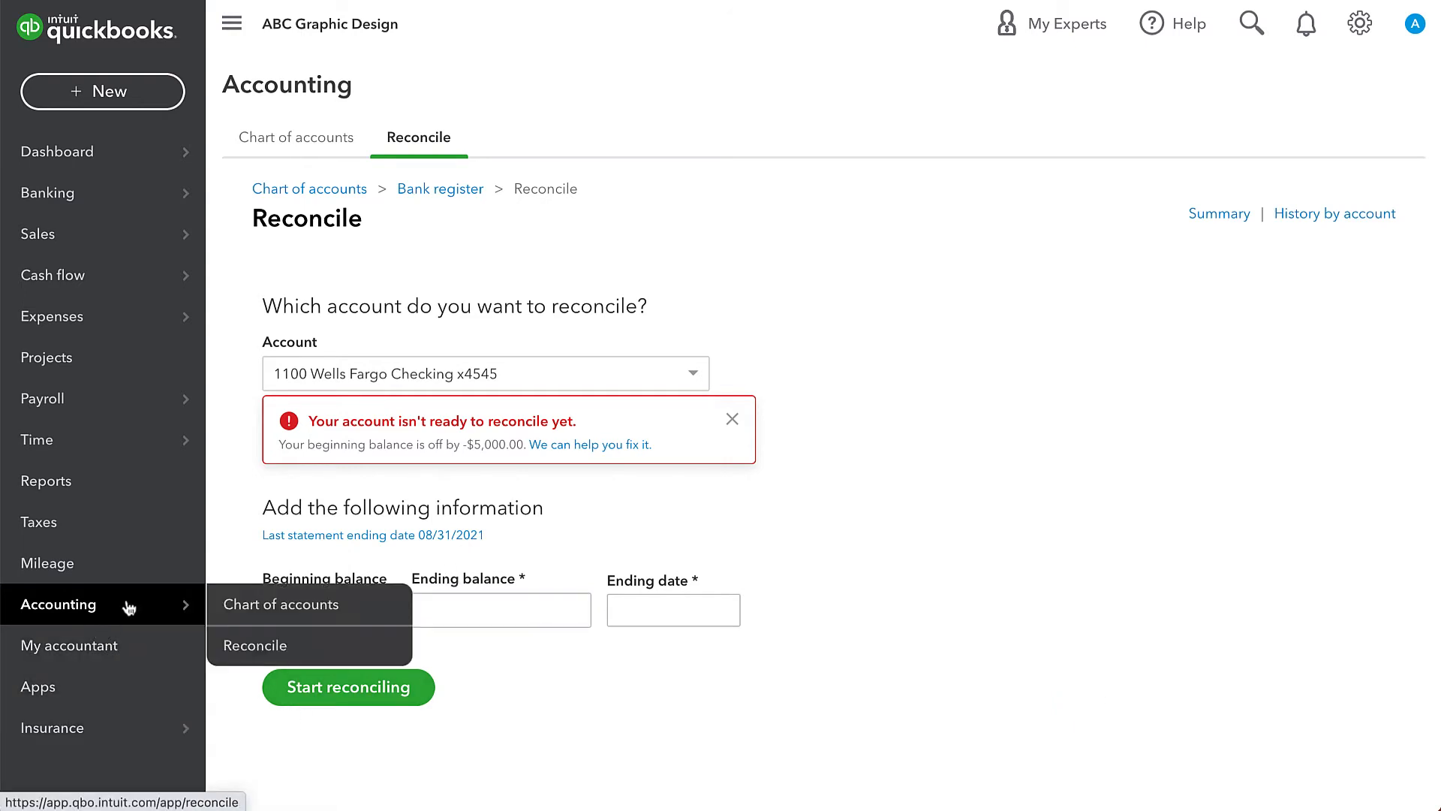
pyautogui.click(281, 603)
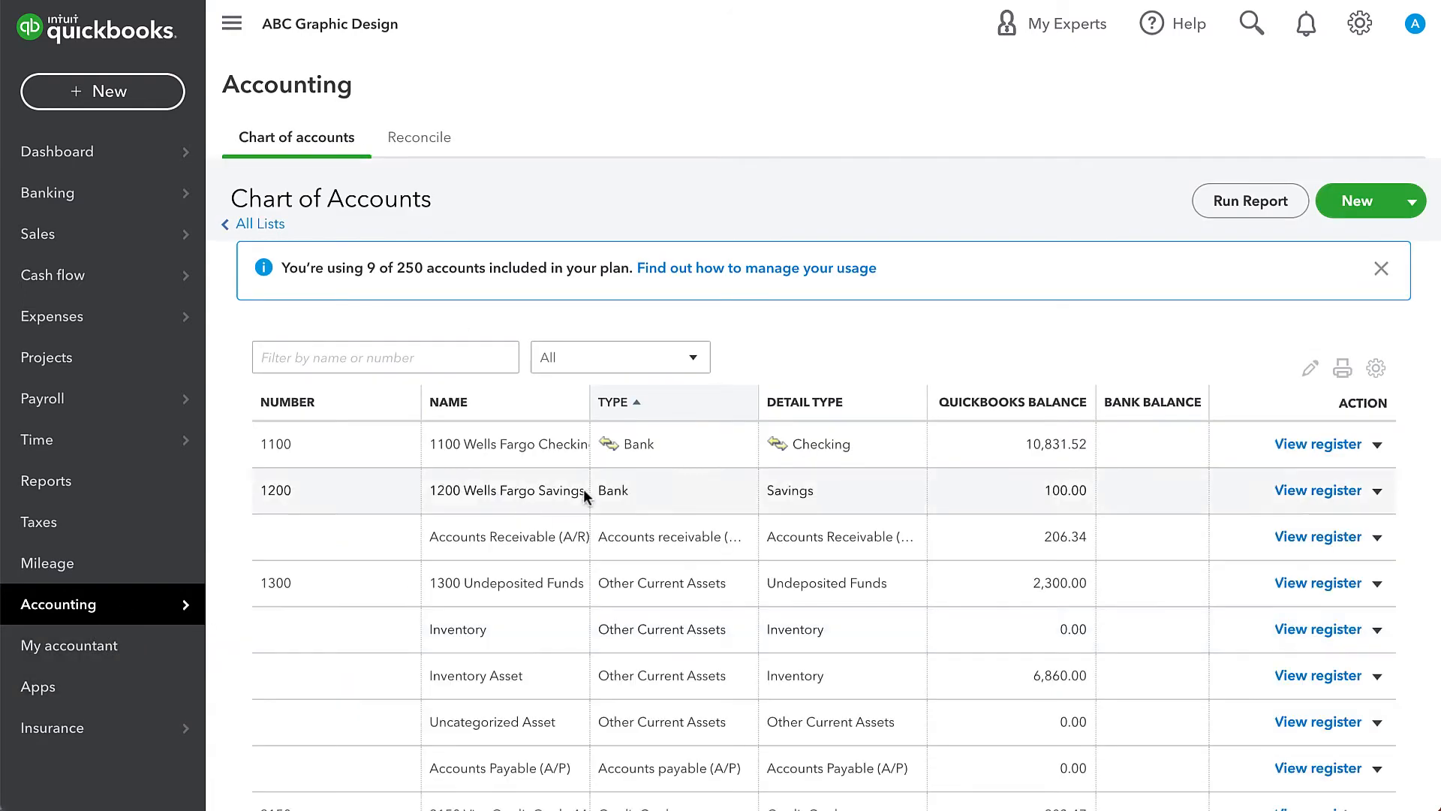
pyautogui.moveTo(861, 448)
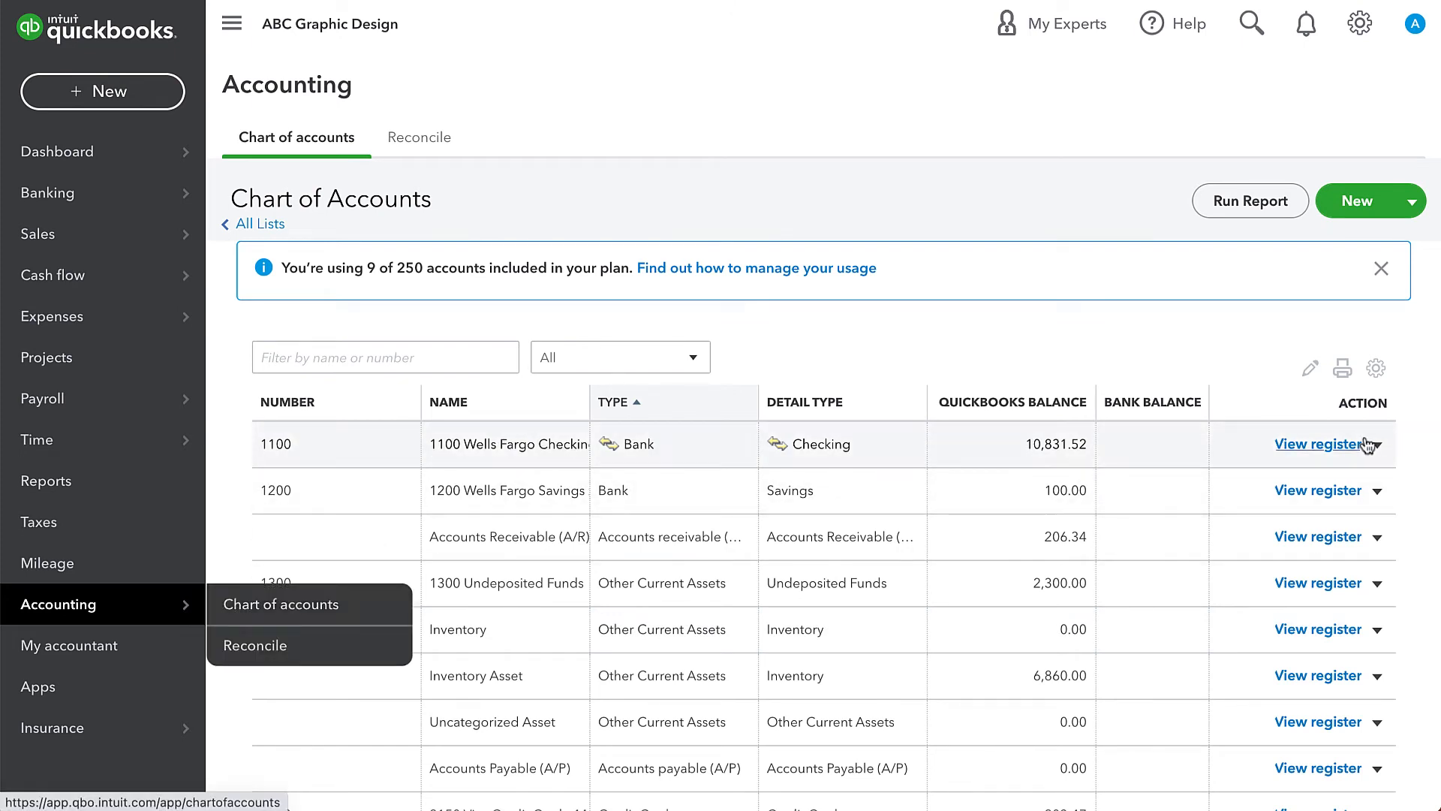
pyautogui.click(1318, 444)
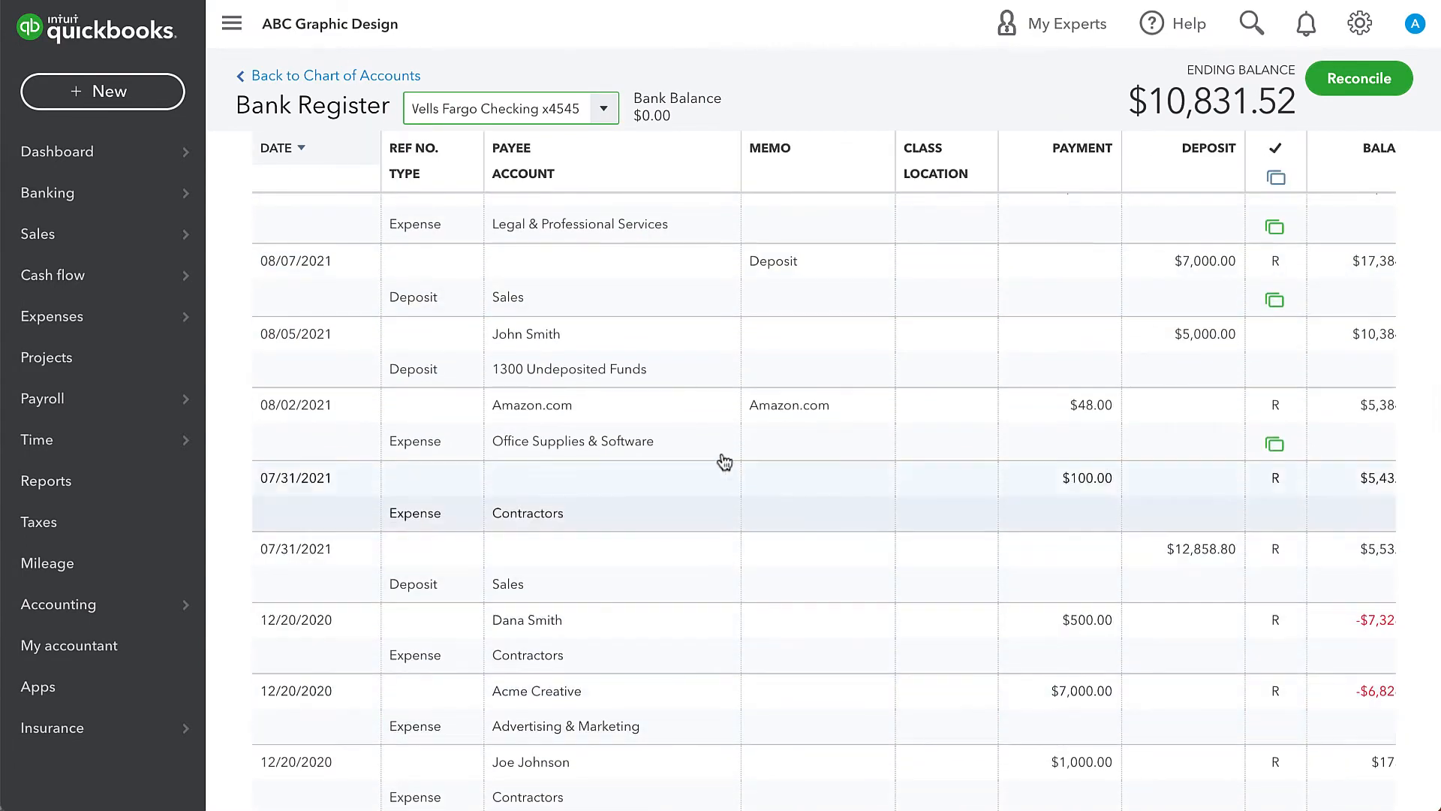
pyautogui.scroll(3)
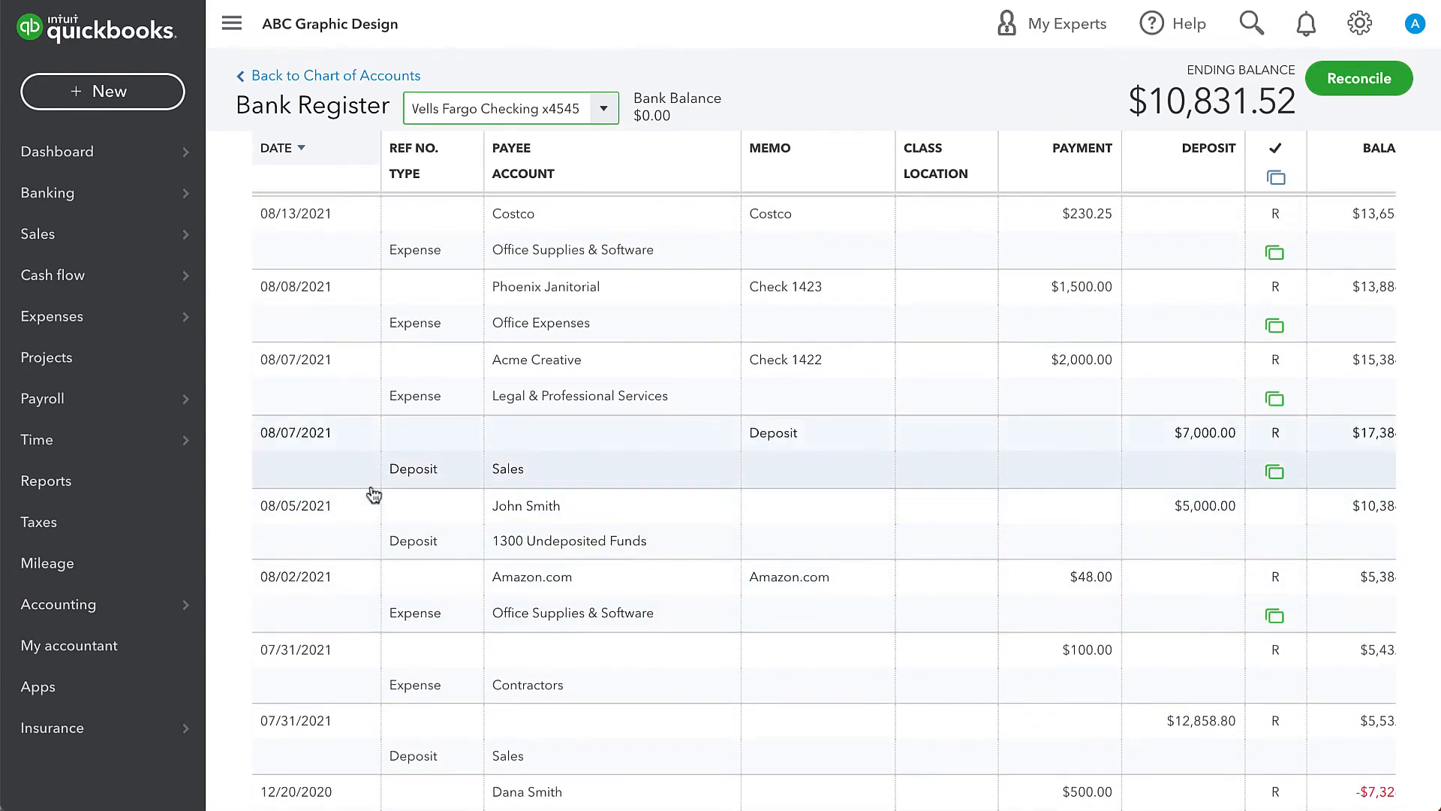
pyautogui.moveTo(1276, 403)
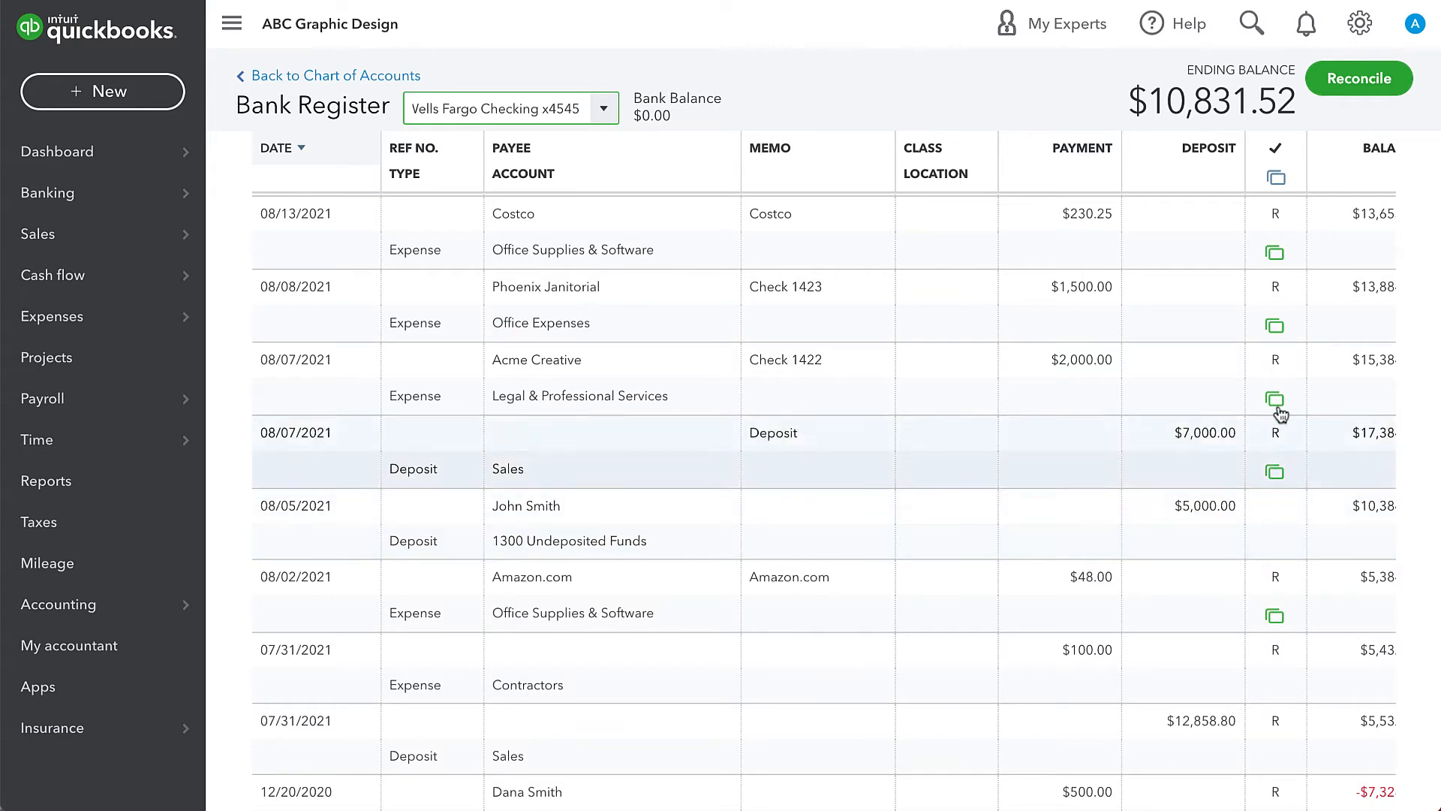
pyautogui.moveTo(1278, 602)
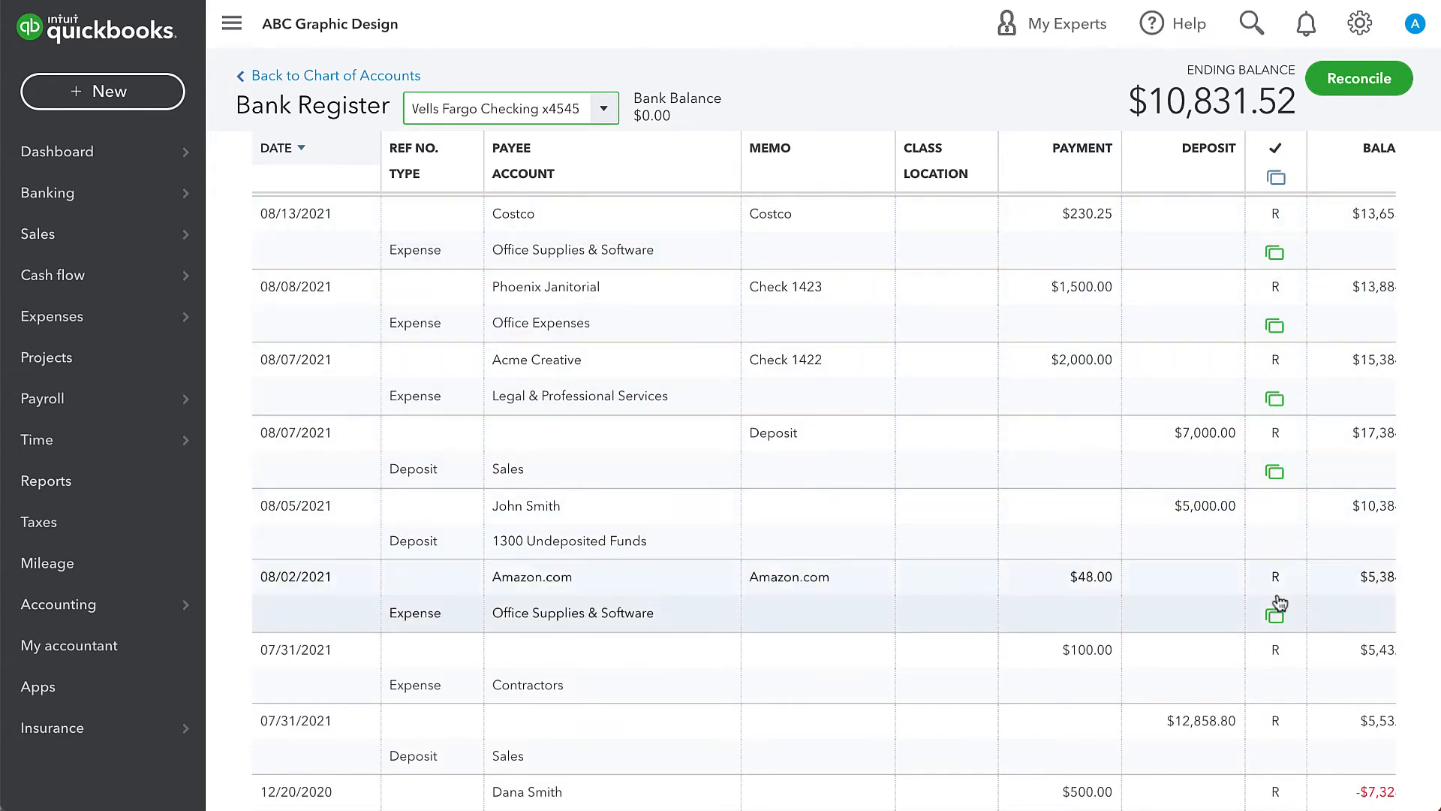
pyautogui.moveTo(1279, 793)
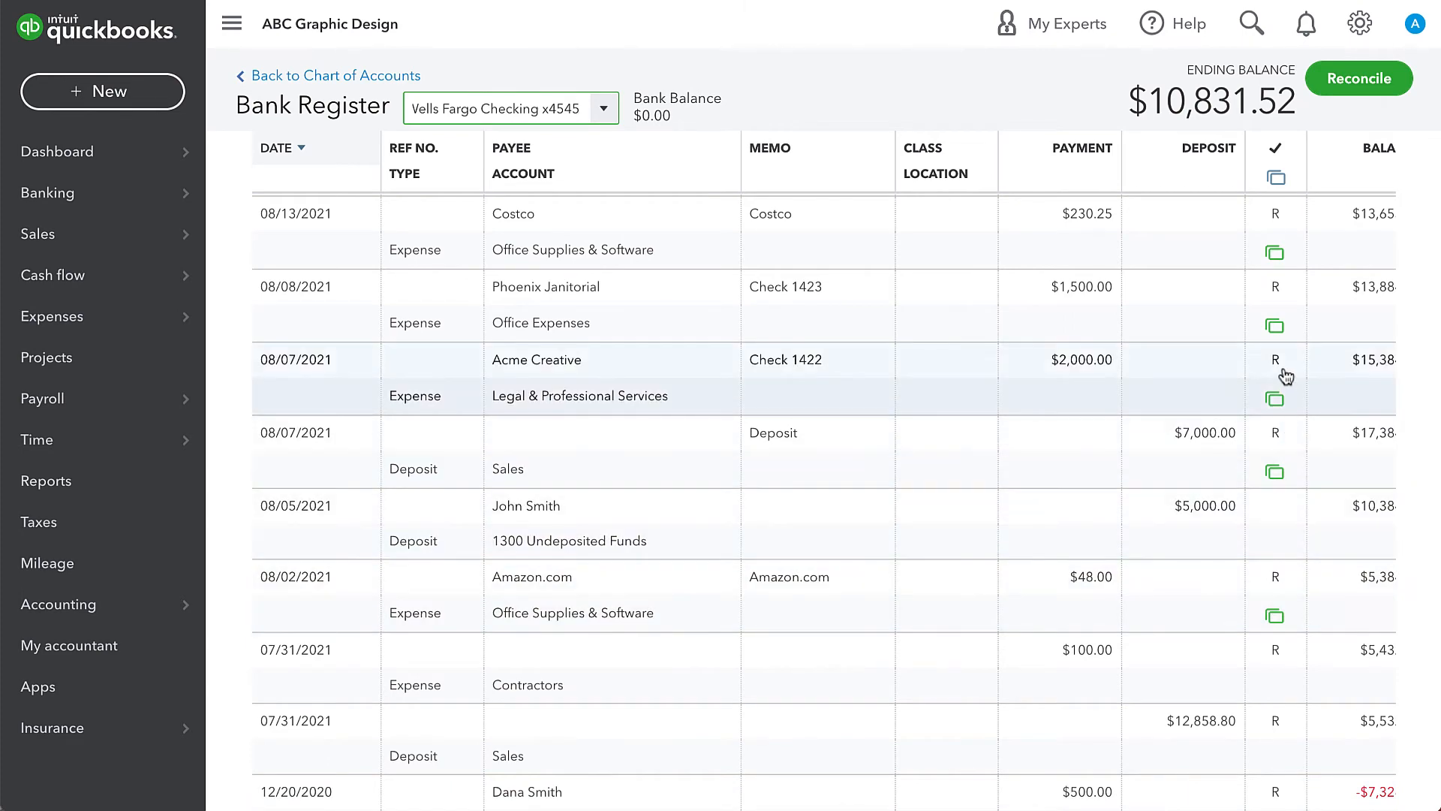
pyautogui.moveTo(1276, 359)
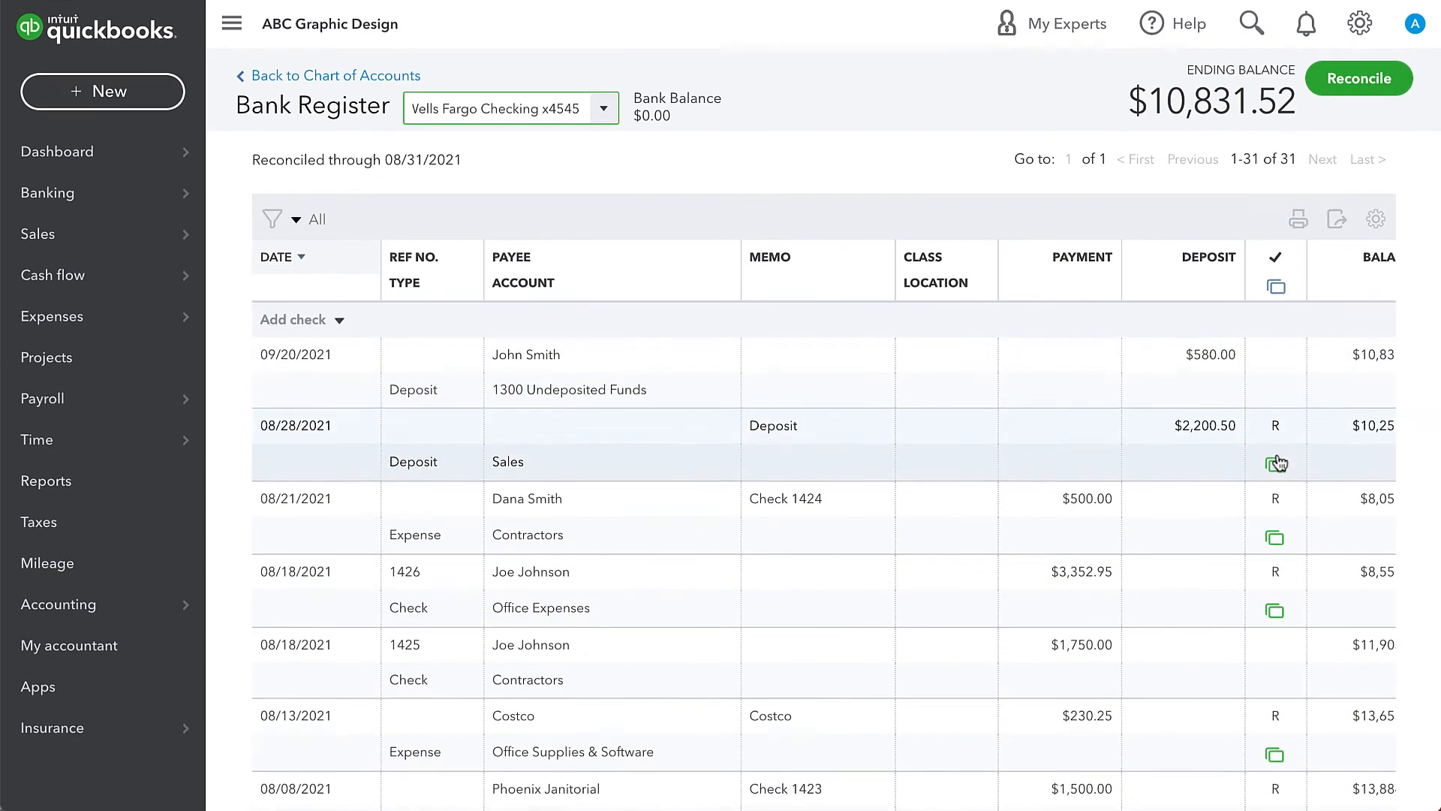
pyautogui.scroll(-3)
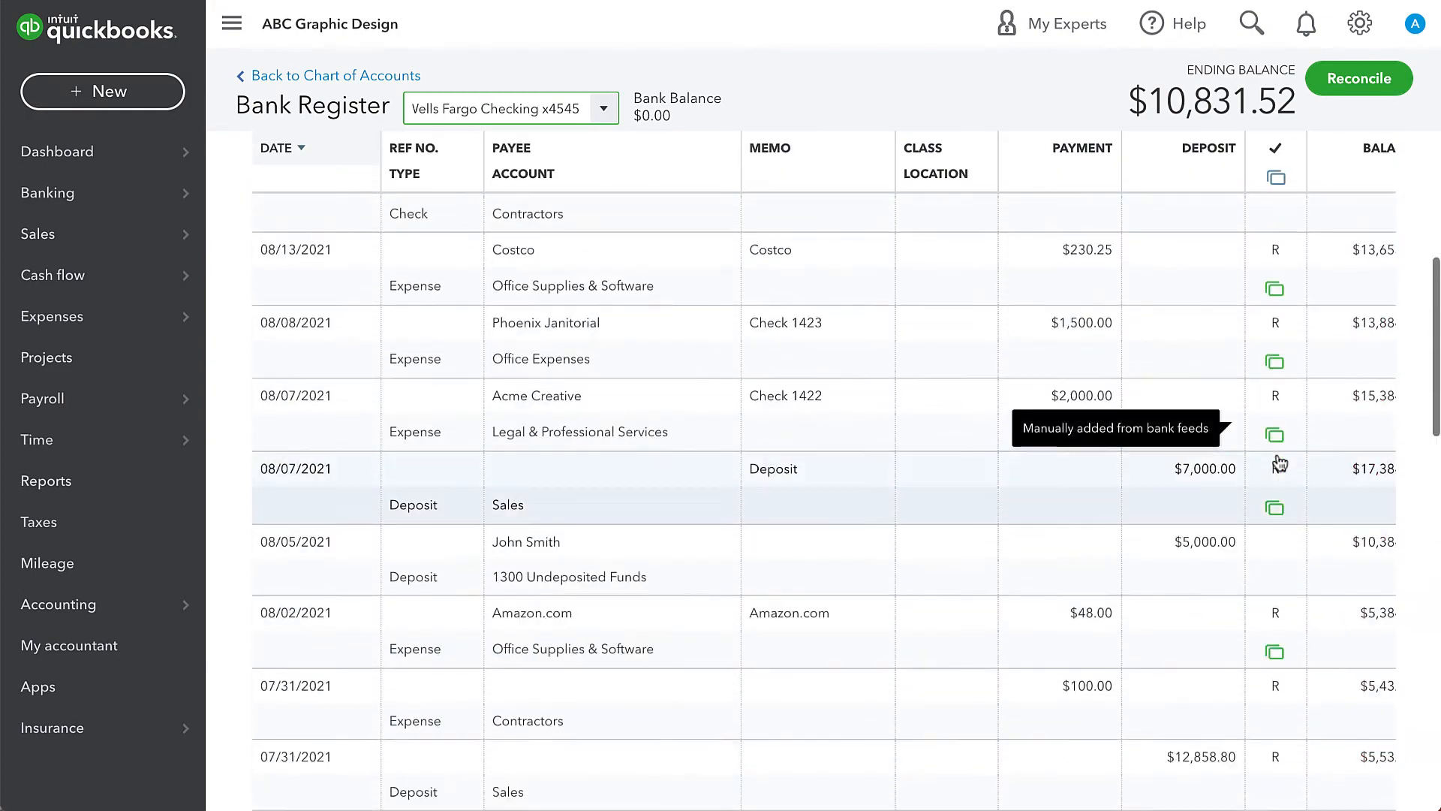
pyautogui.scroll(3)
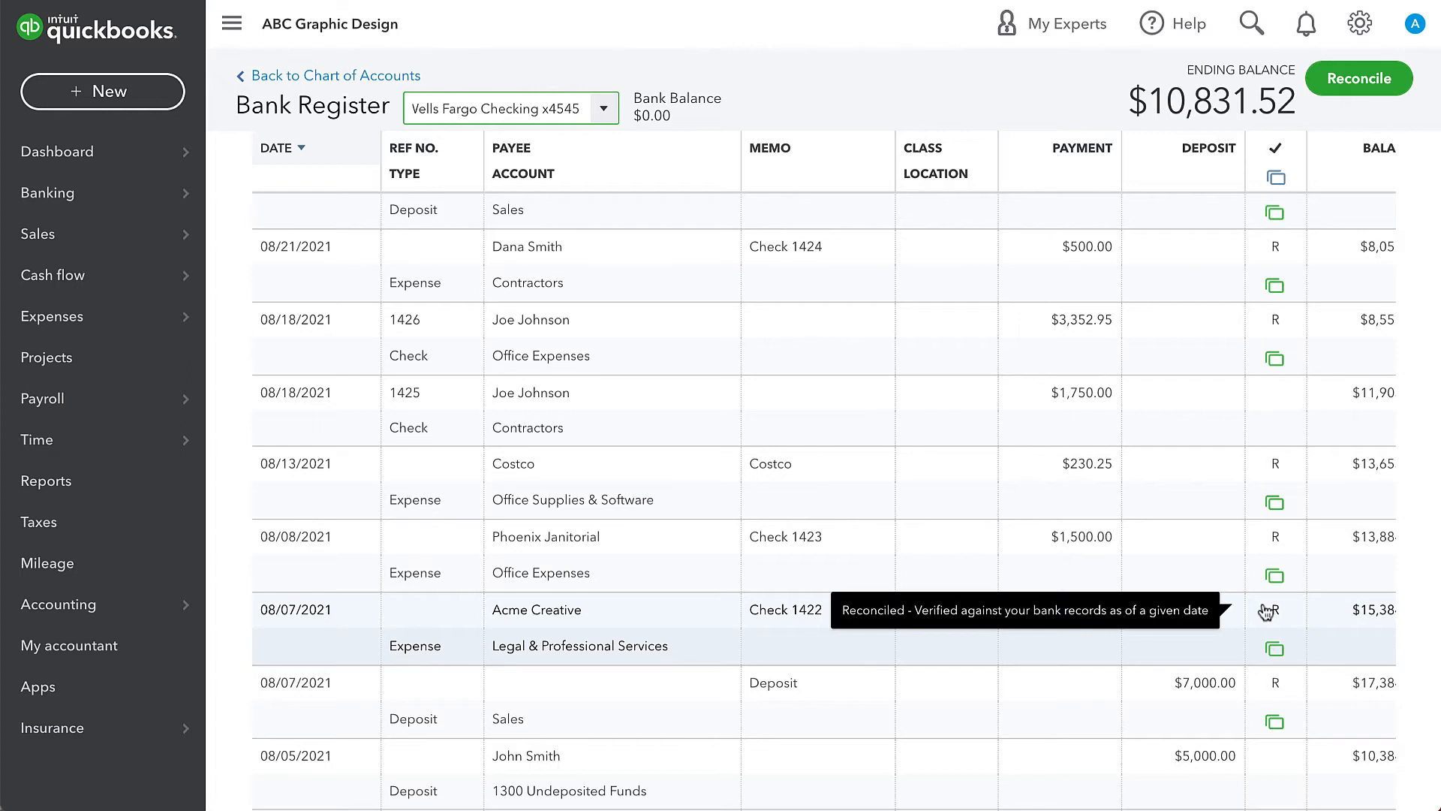
pyautogui.moveTo(1276, 471)
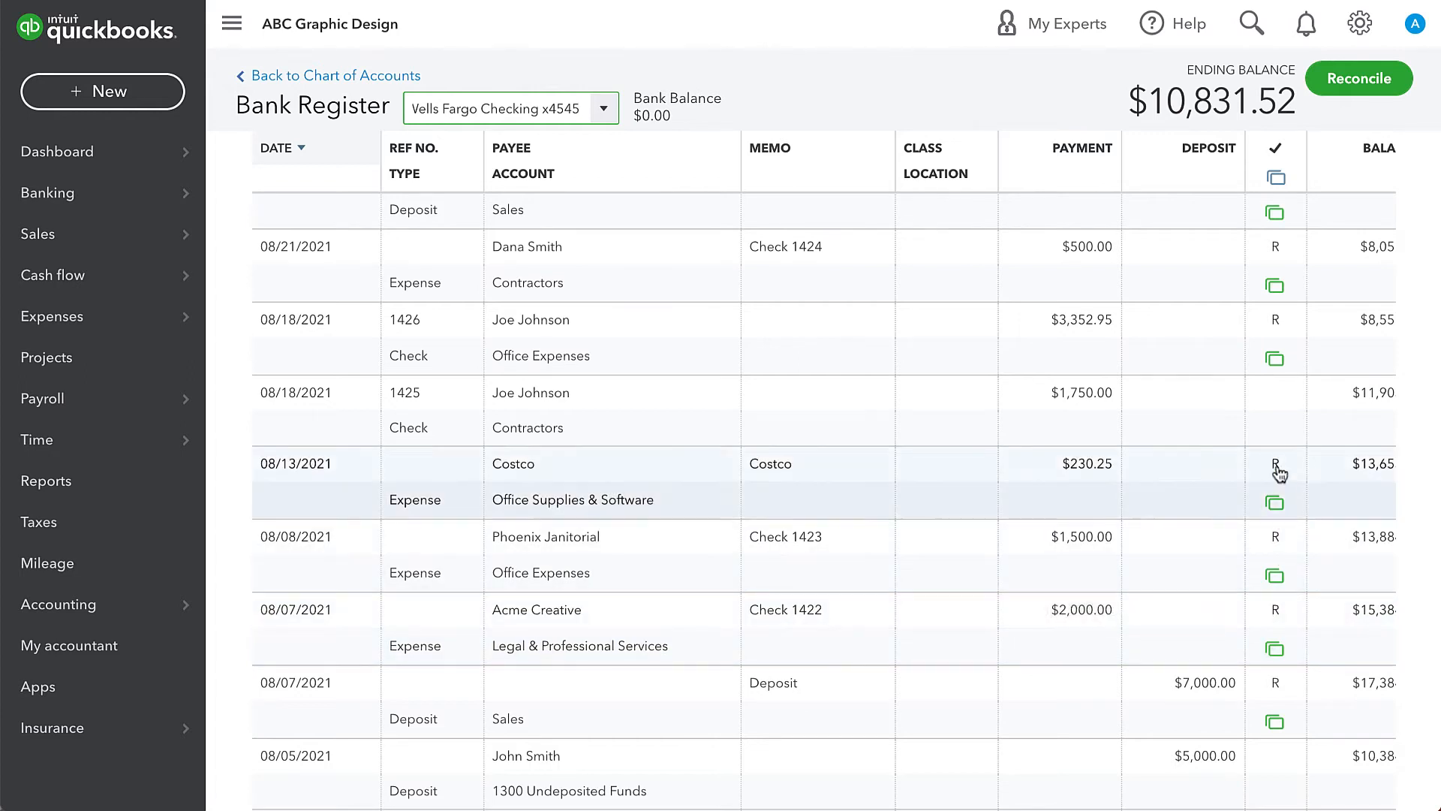
pyautogui.moveTo(1276, 359)
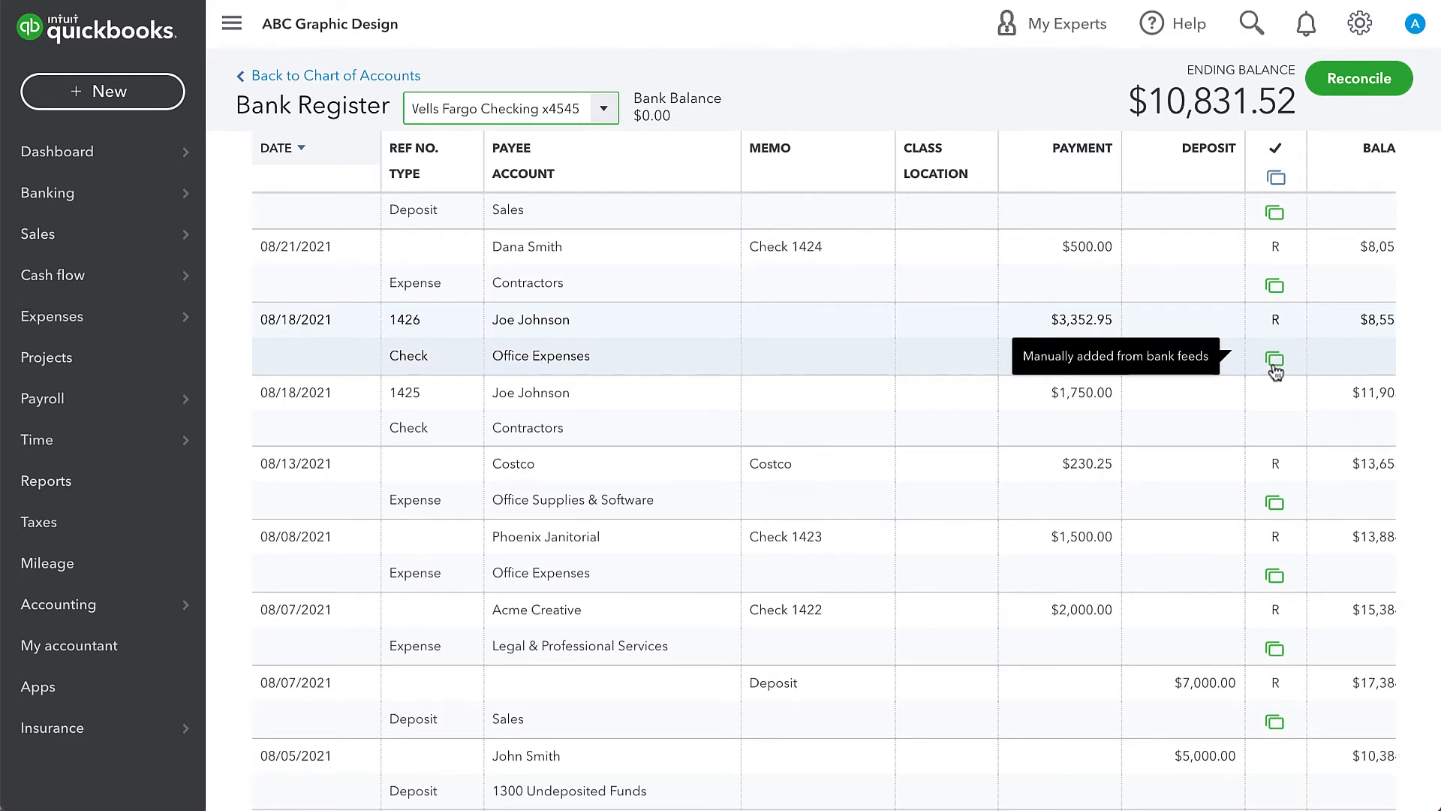
pyautogui.scroll(-3)
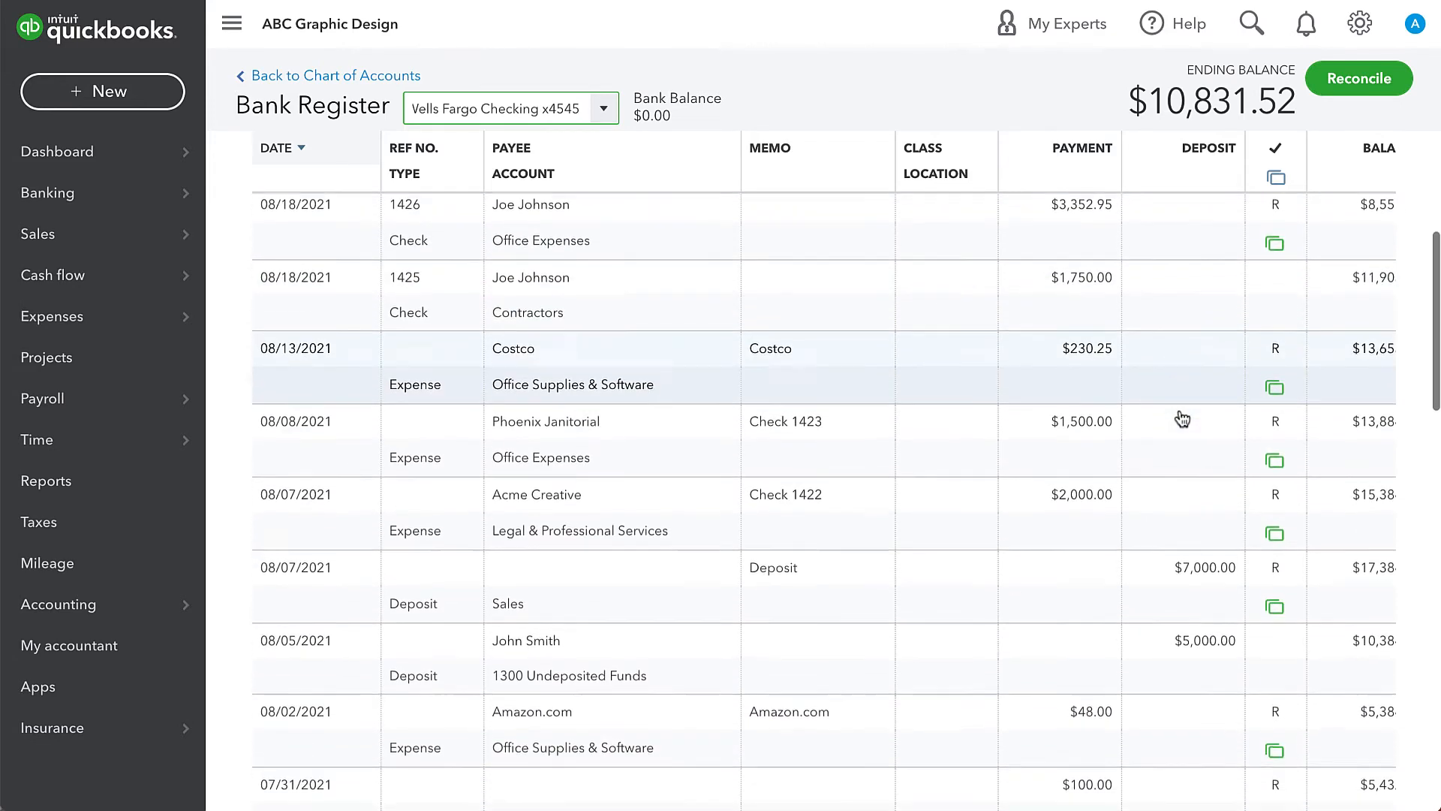
# Set the 08/05/2021 $5,000 deposit's register status to R (reconciled).
pyautogui.click(525, 641)
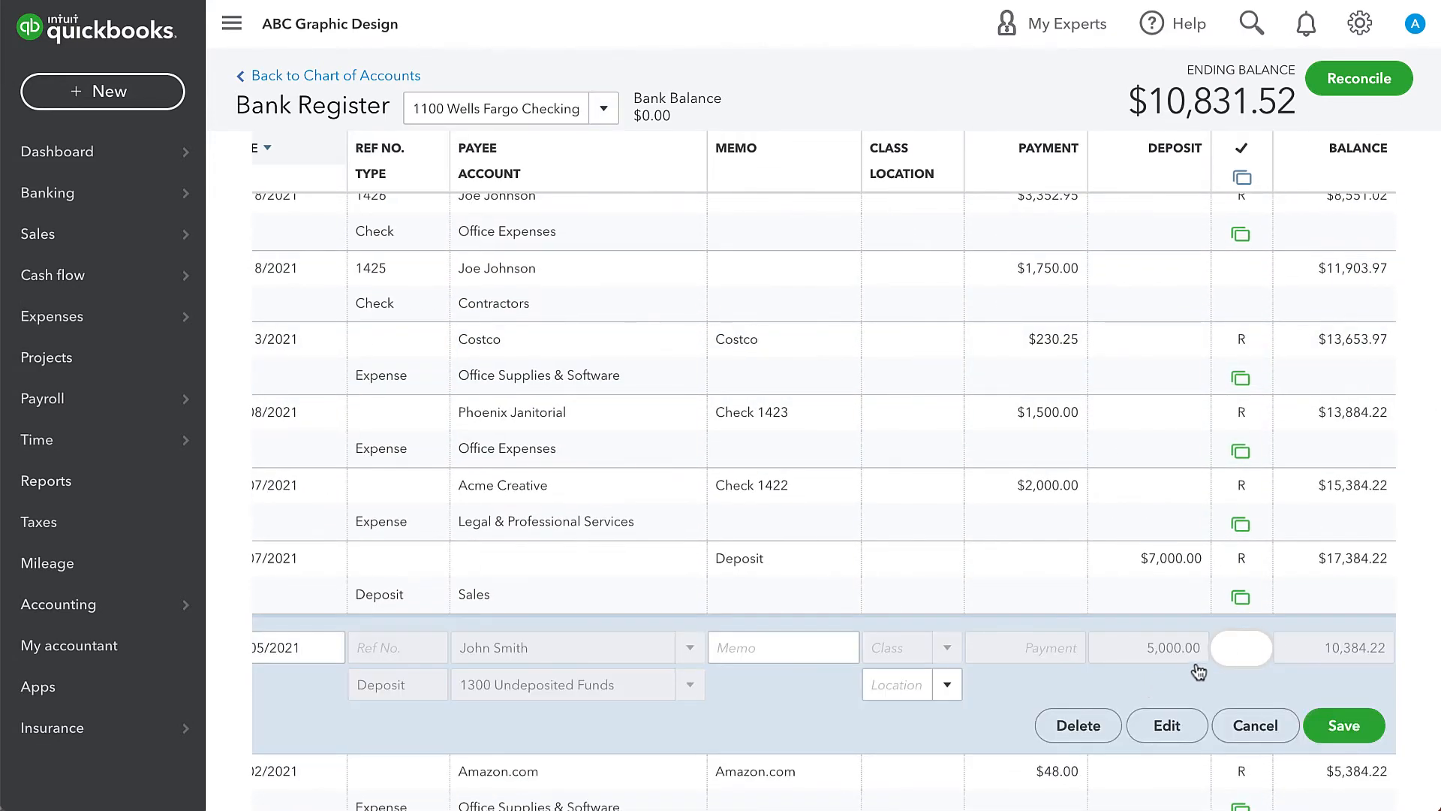
pyautogui.click(1242, 647)
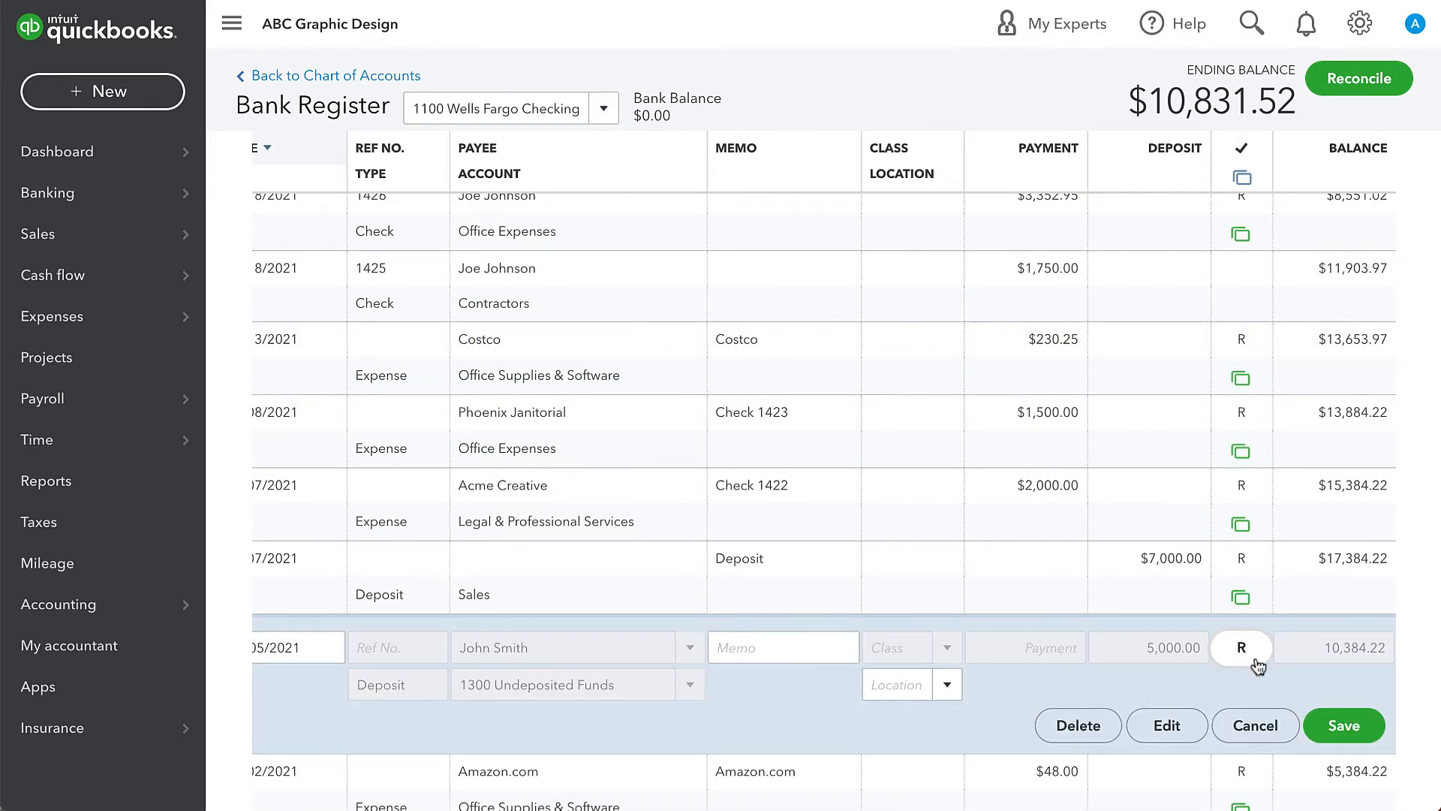
pyautogui.moveTo(1245, 678)
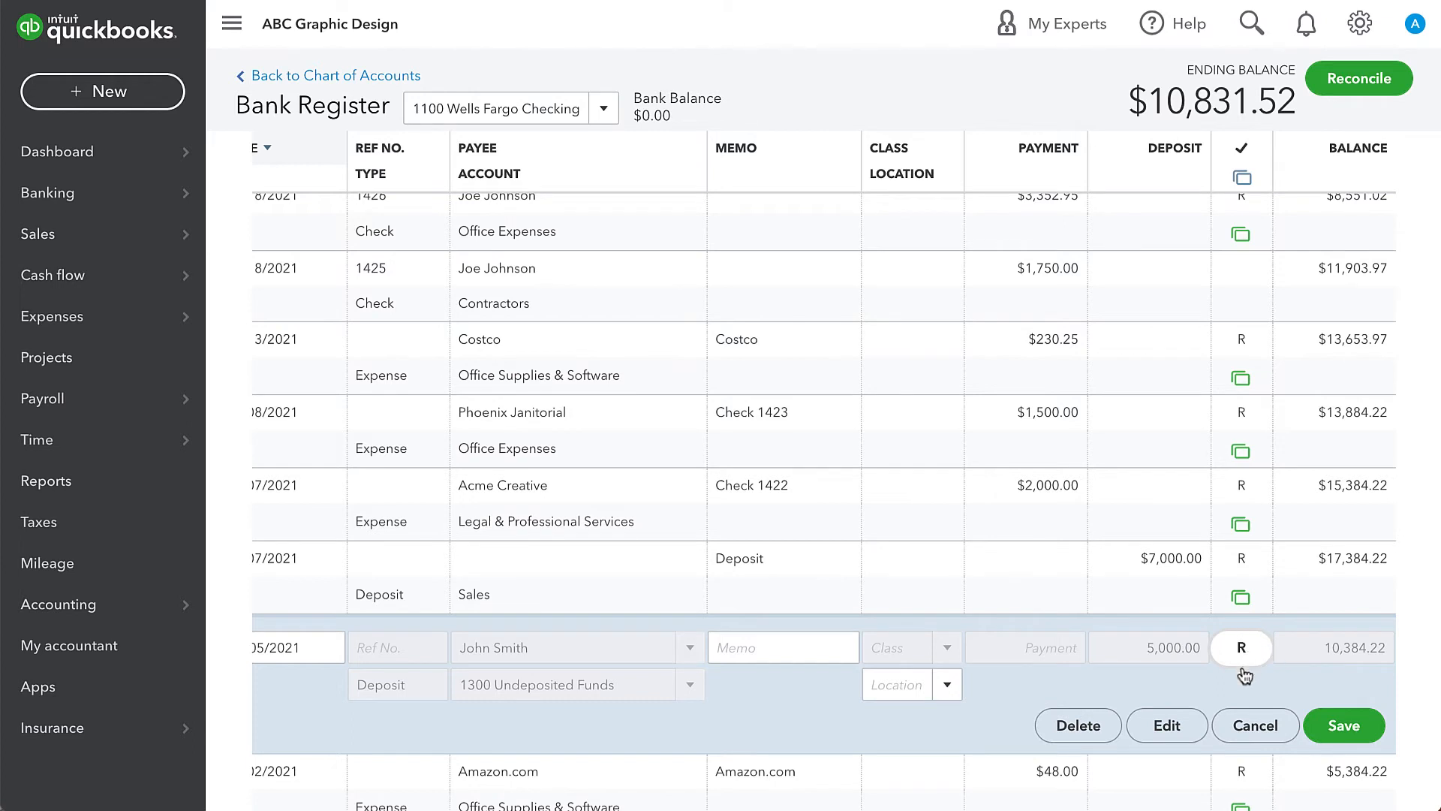
pyautogui.moveTo(347, 727)
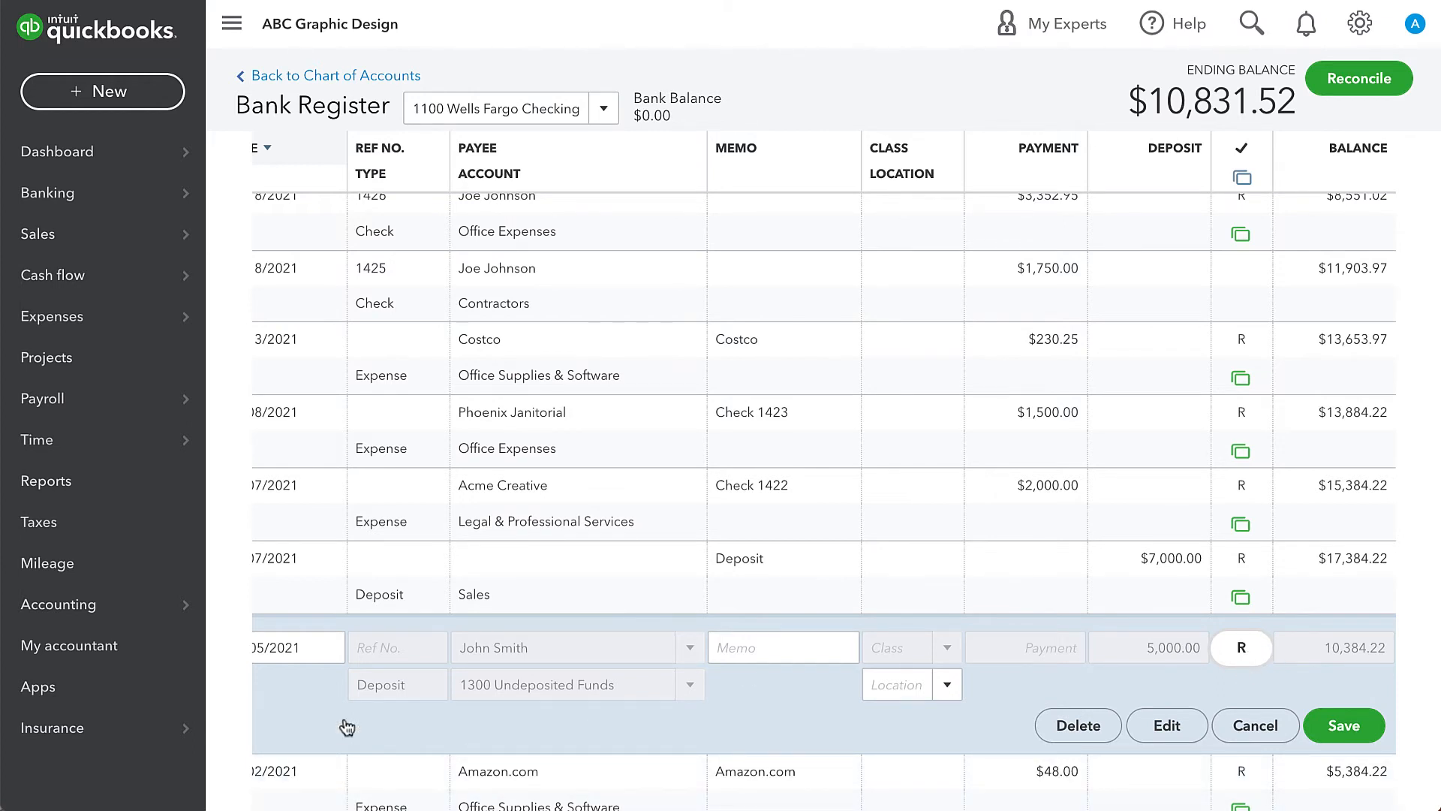
pyautogui.moveTo(1284, 685)
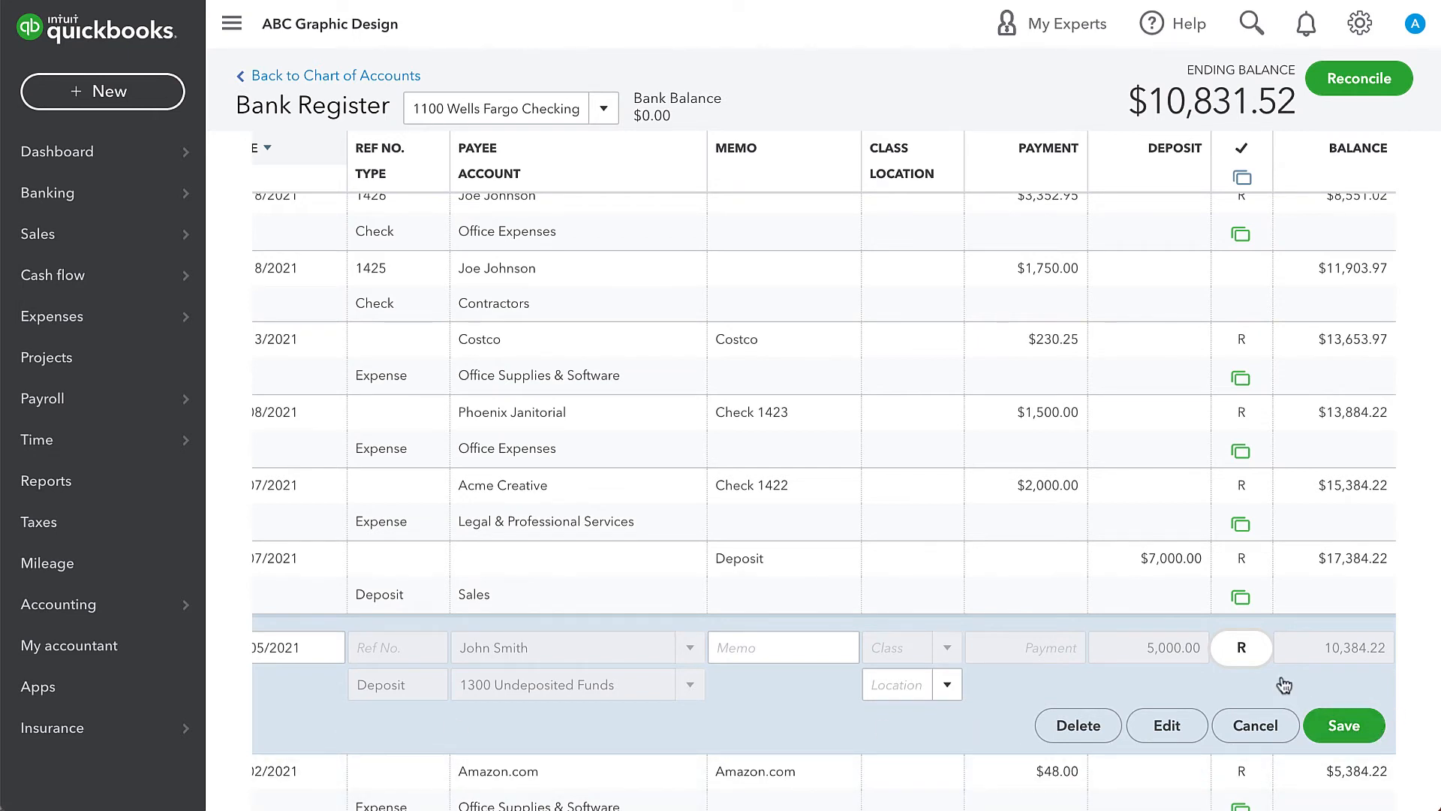
pyautogui.click(1242, 647)
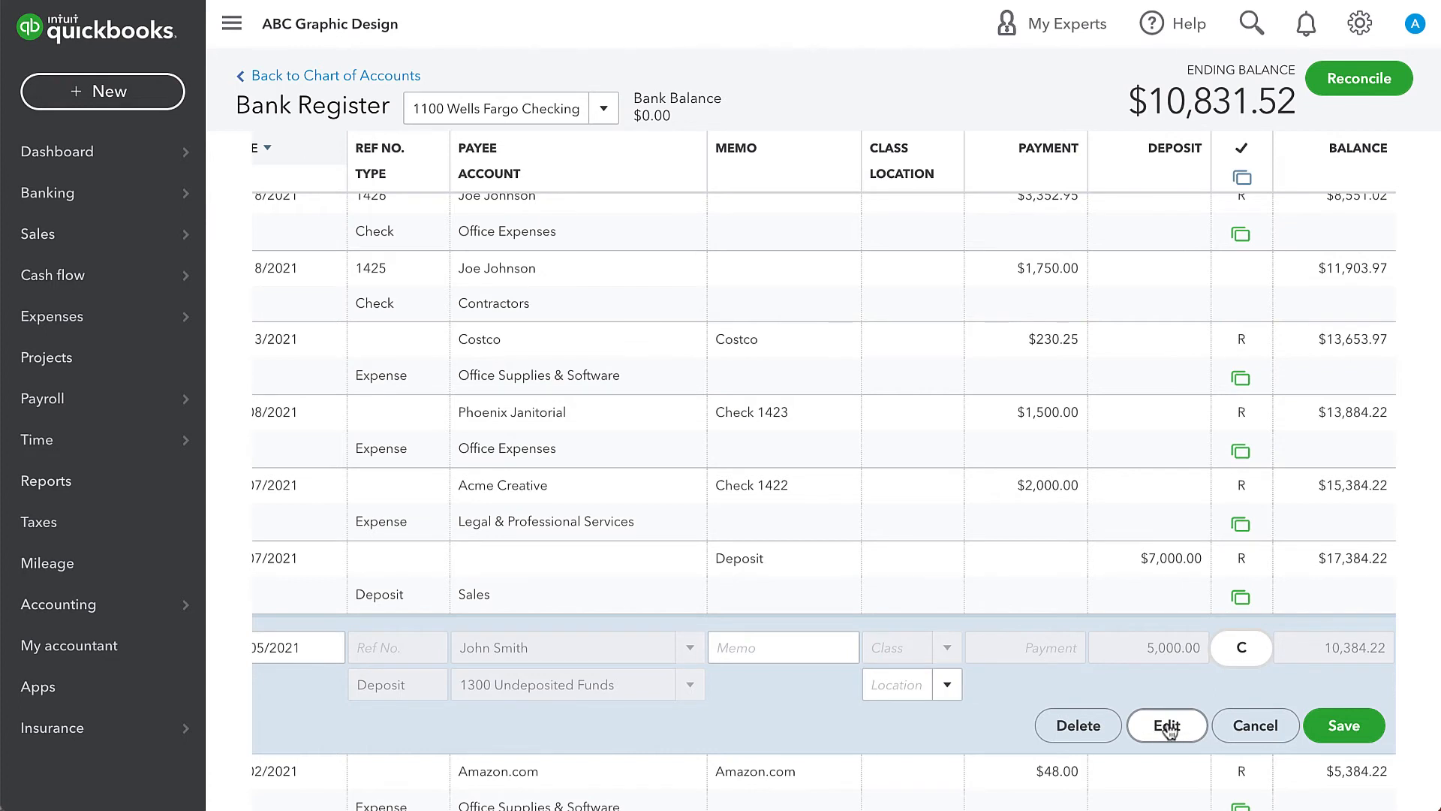
pyautogui.moveTo(1235, 697)
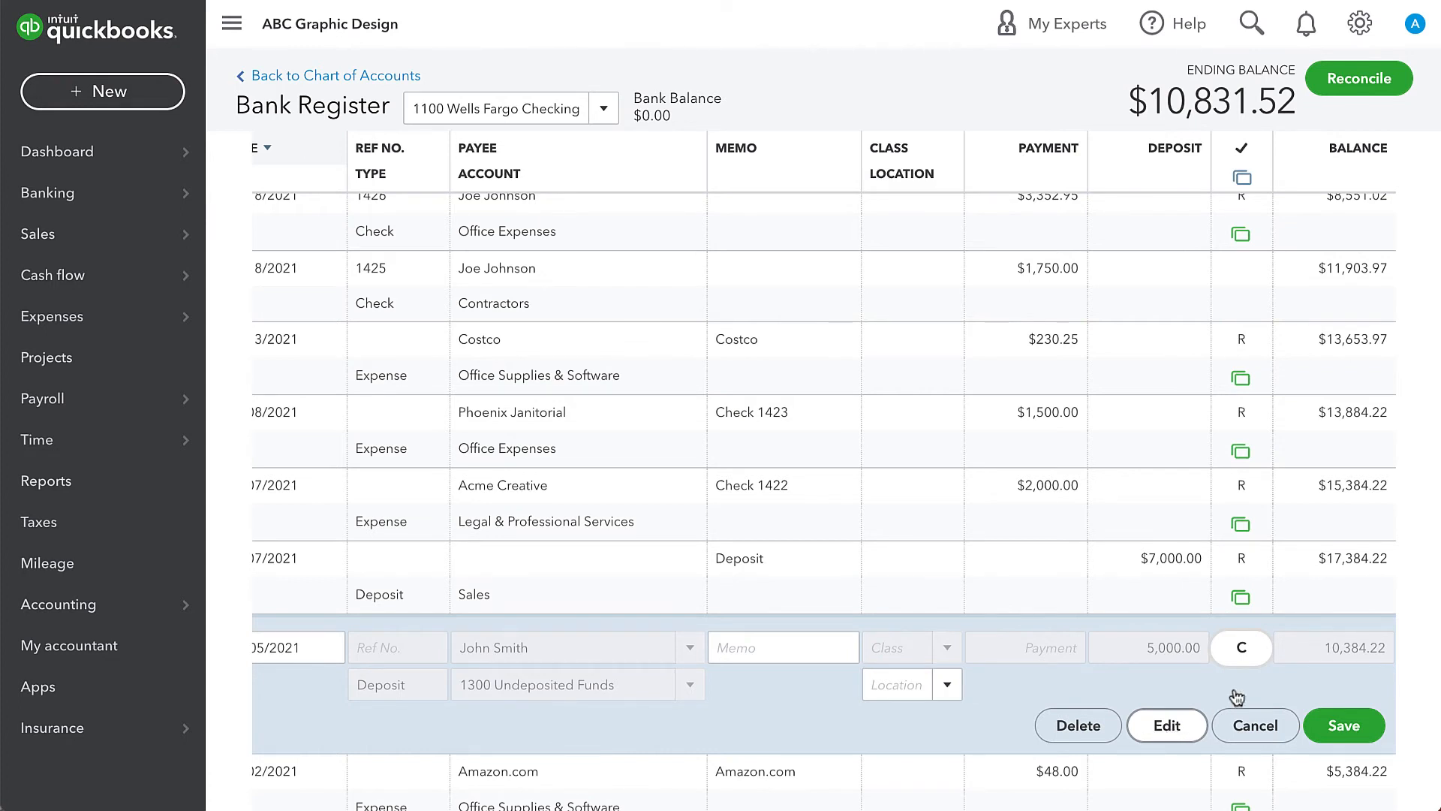
pyautogui.click(1242, 647)
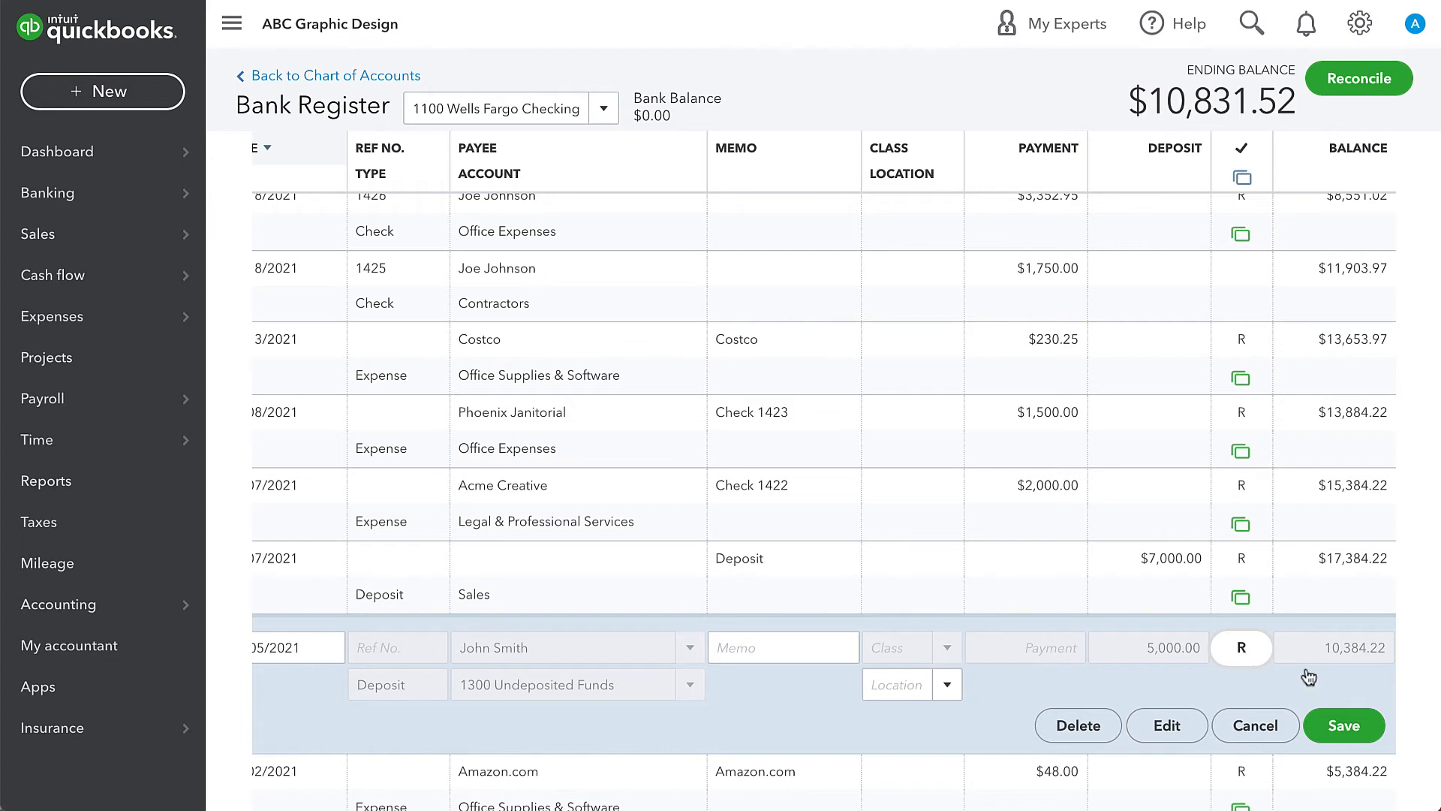
pyautogui.moveTo(1242, 662)
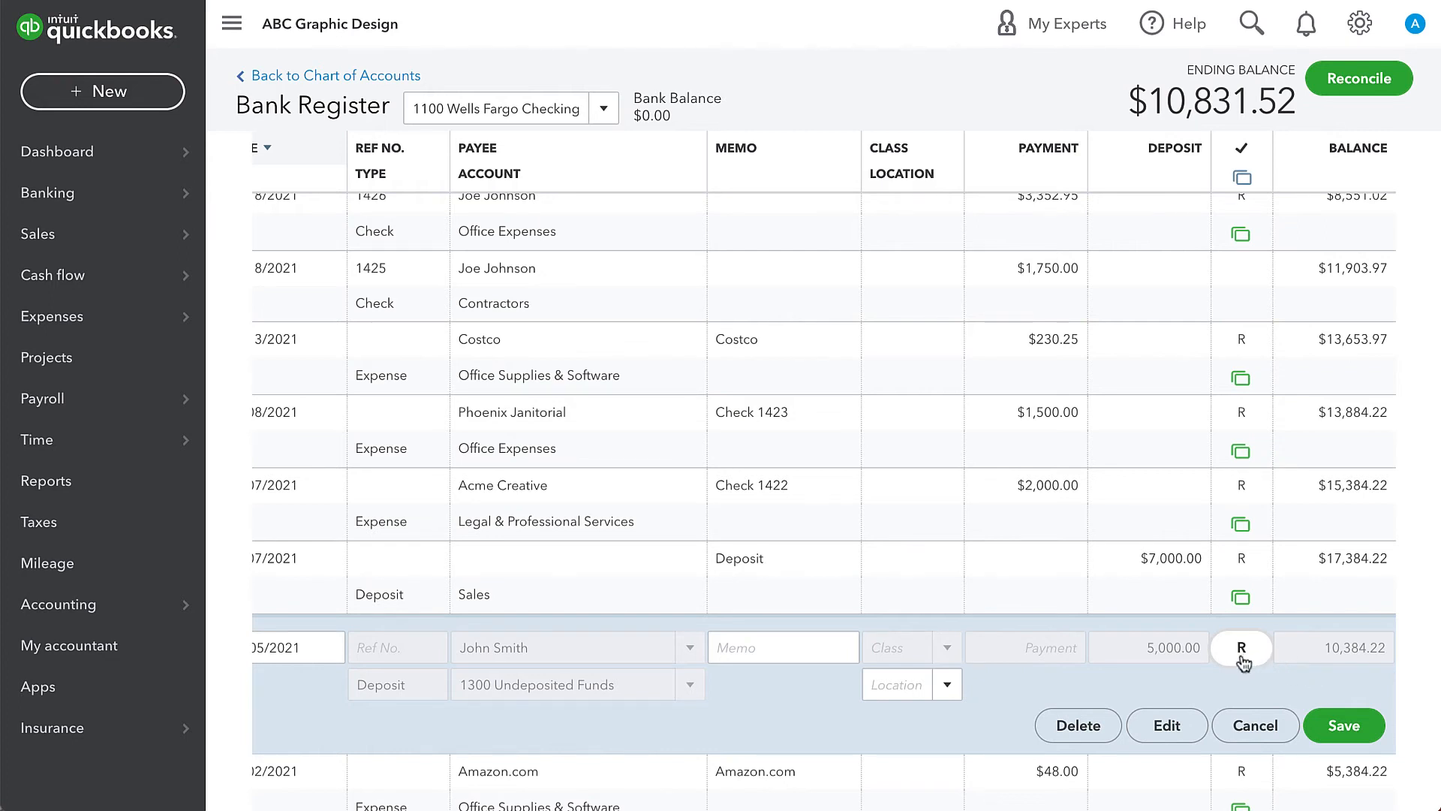
# Save the manual reconciled mark, keeping the warning enabled and confirming Yes.
pyautogui.click(1342, 725)
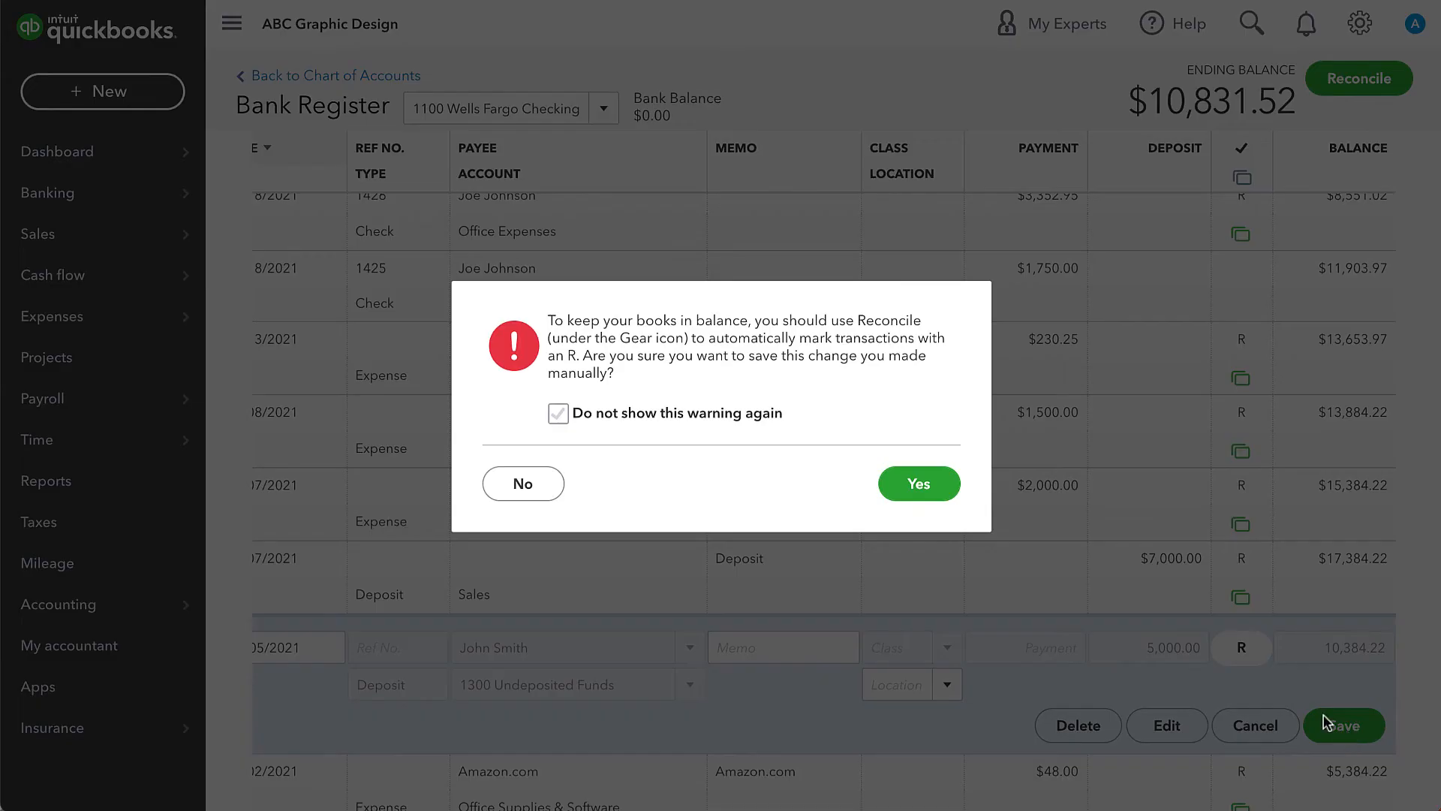
pyautogui.click(558, 413)
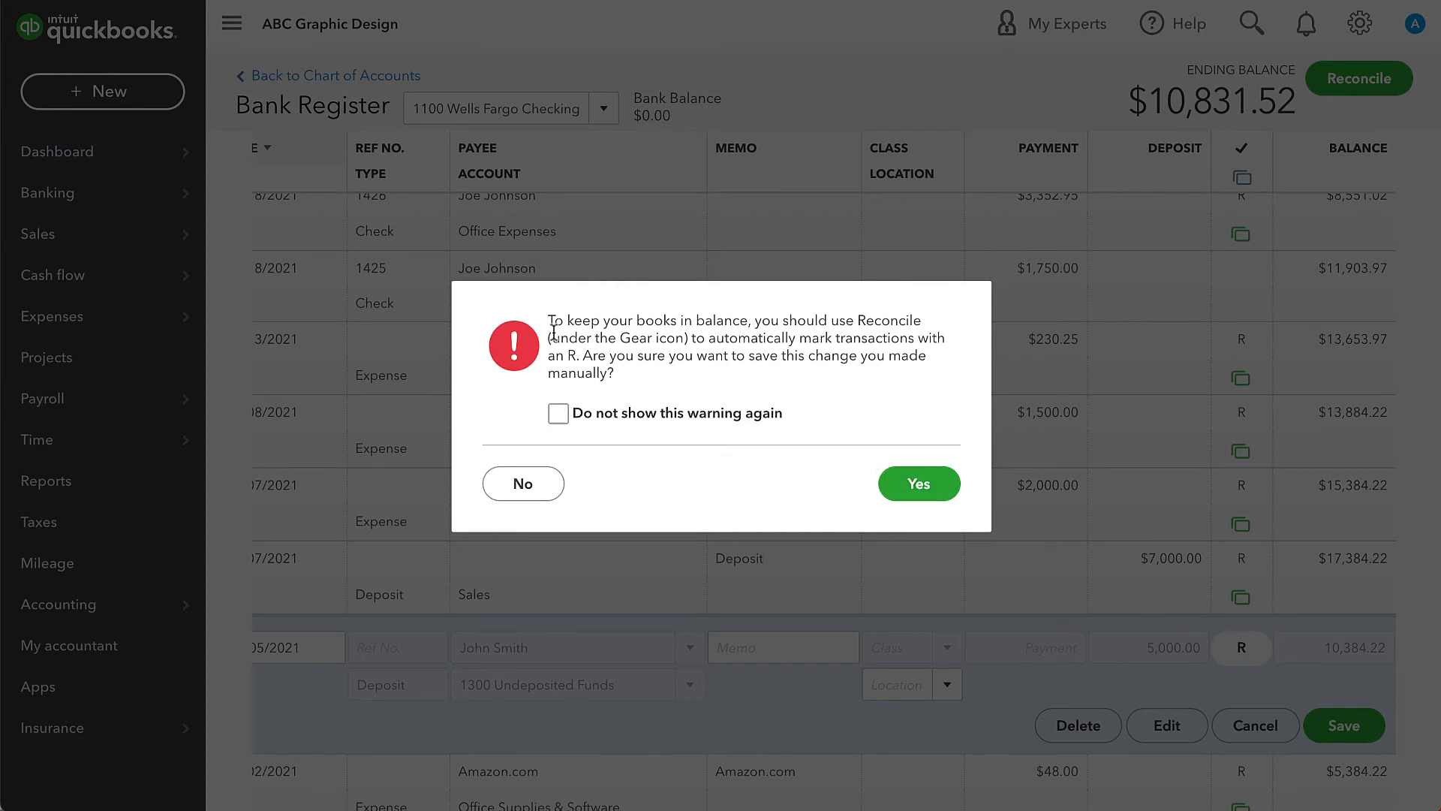
pyautogui.moveTo(820, 469)
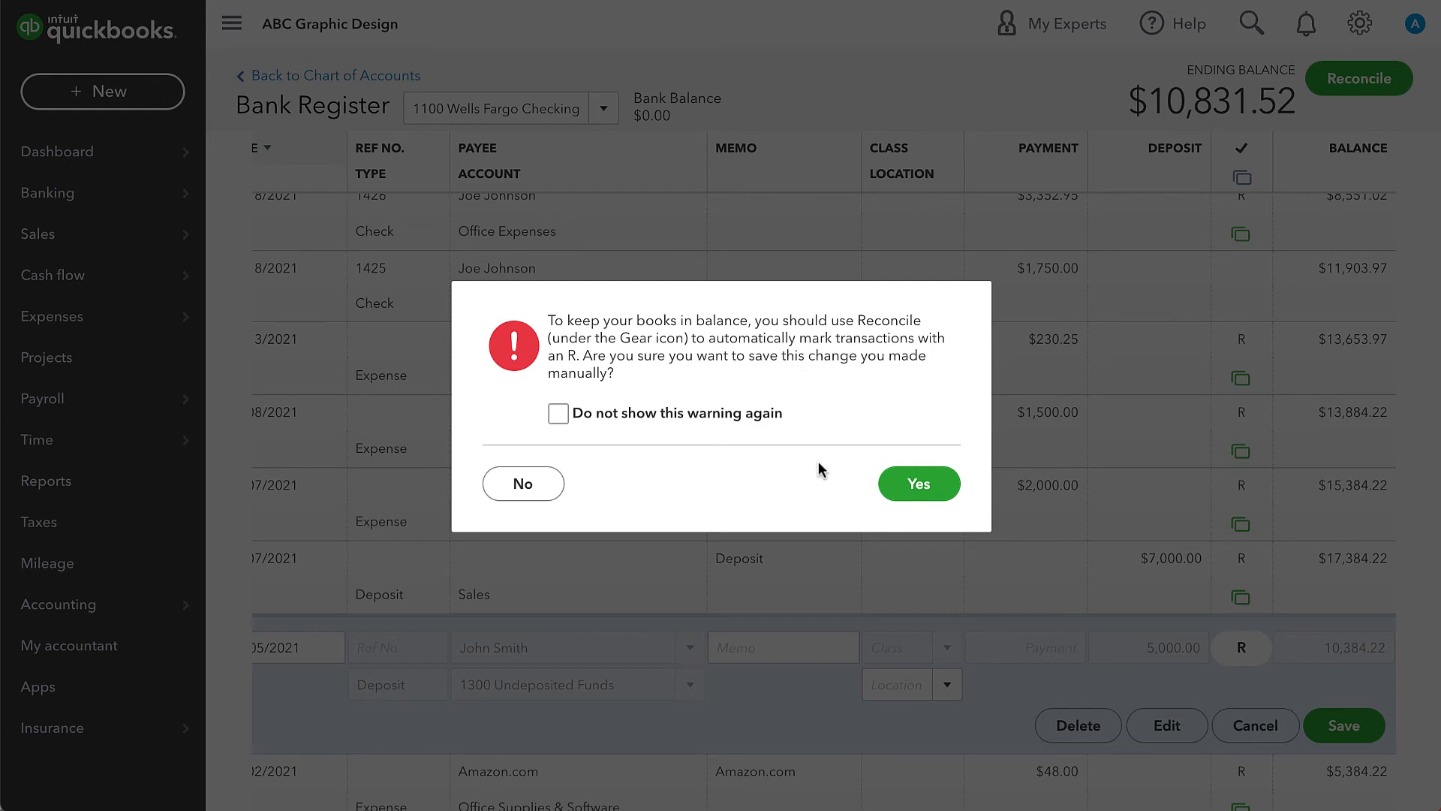
pyautogui.moveTo(871, 484)
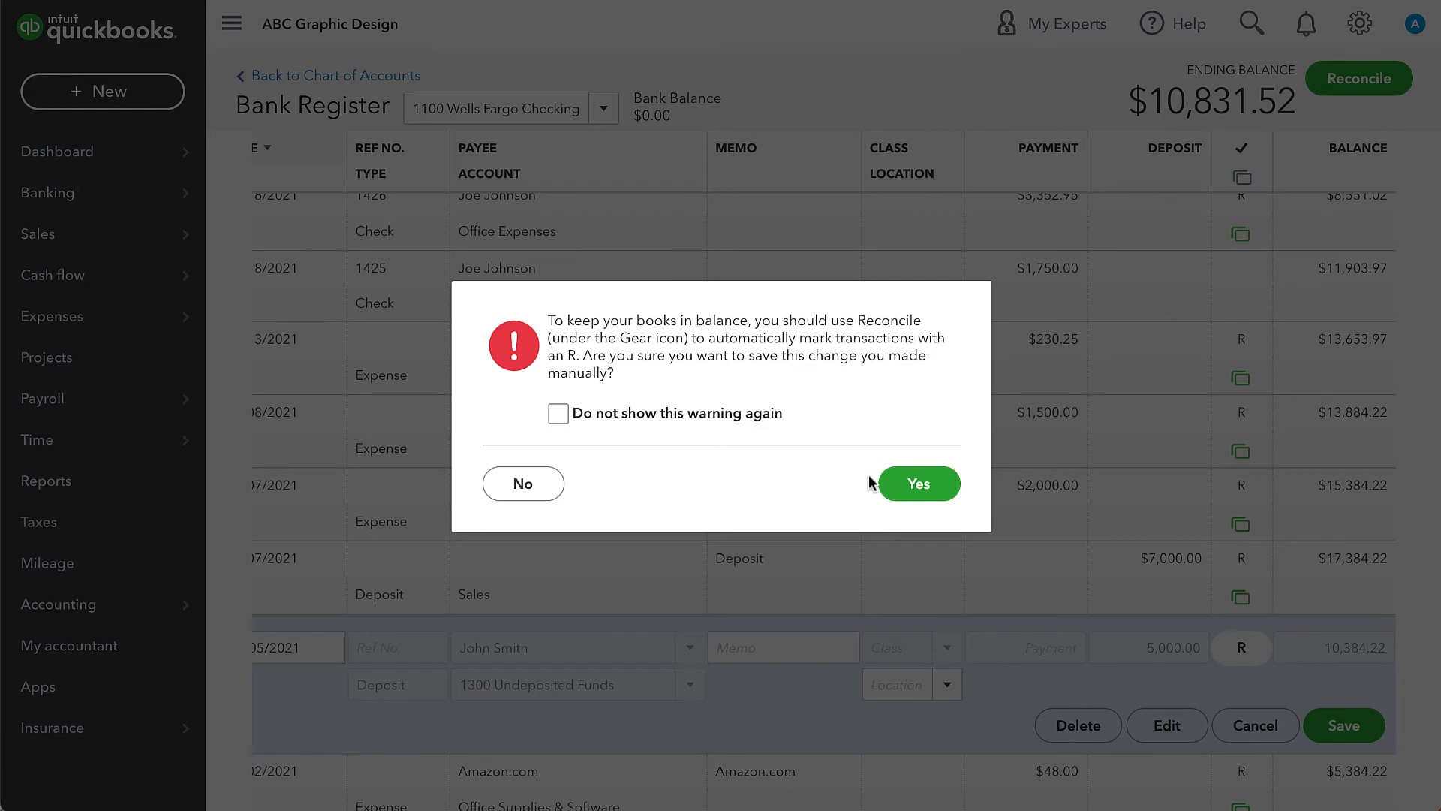
pyautogui.click(917, 483)
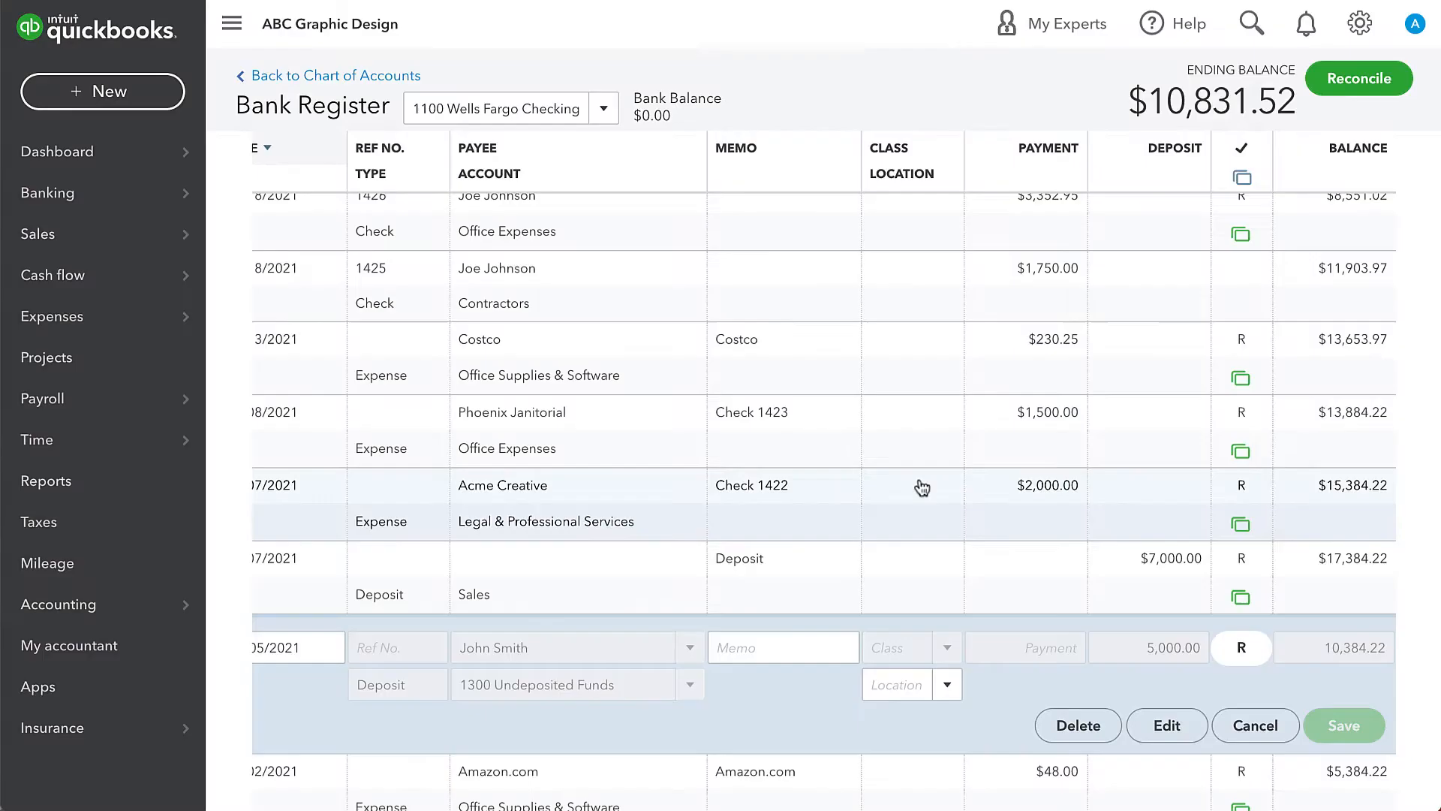
pyautogui.click(1342, 725)
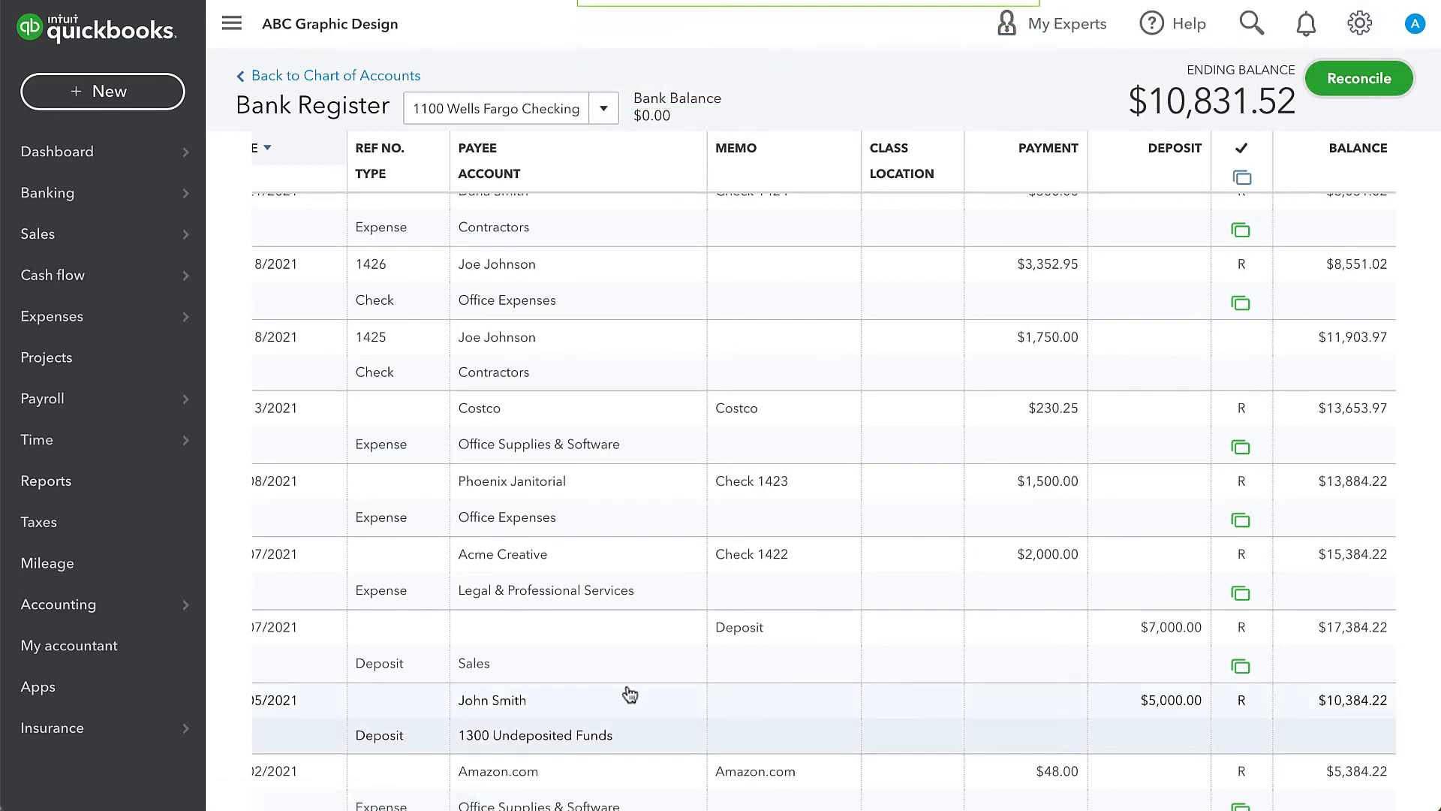
pyautogui.click(1358, 77)
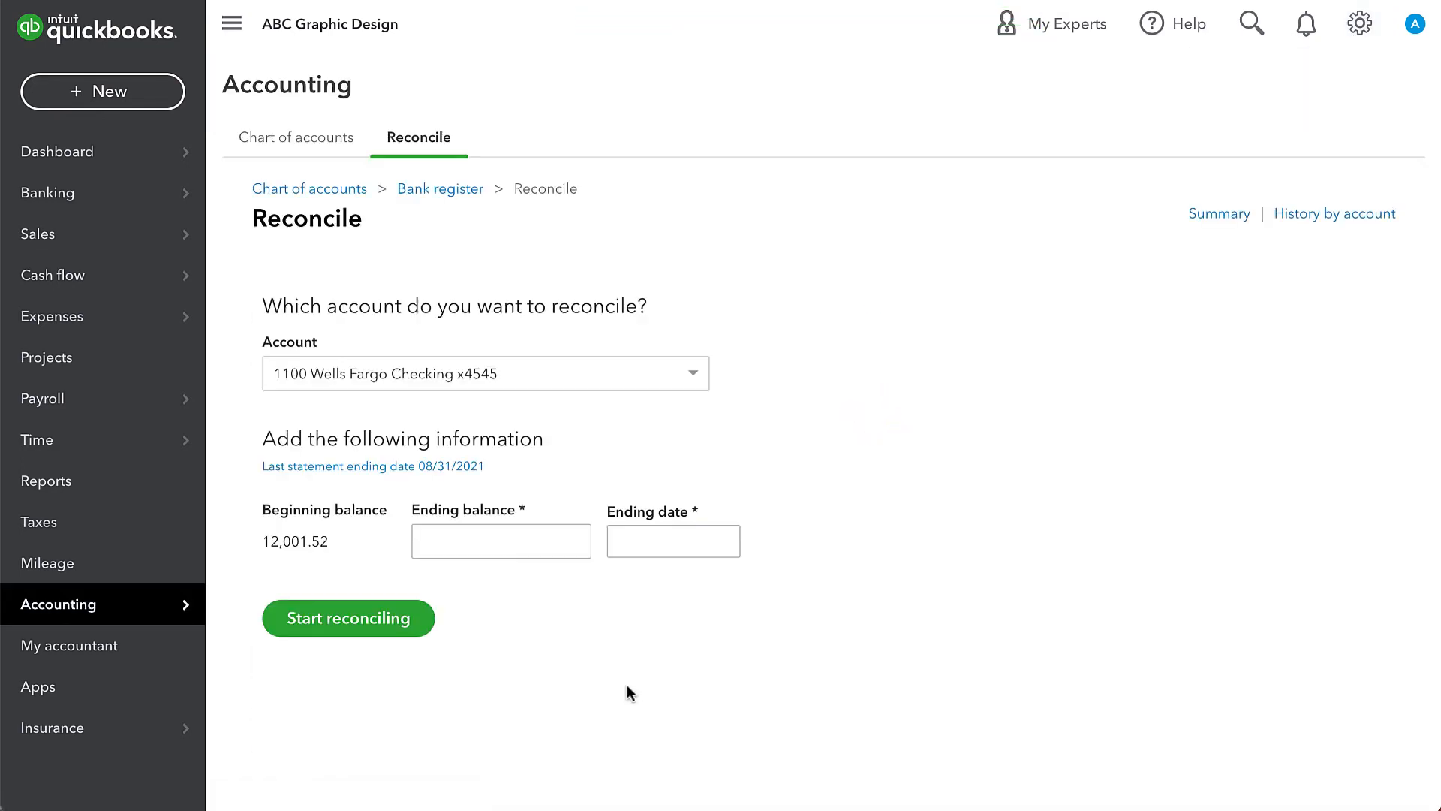
pyautogui.moveTo(595, 272)
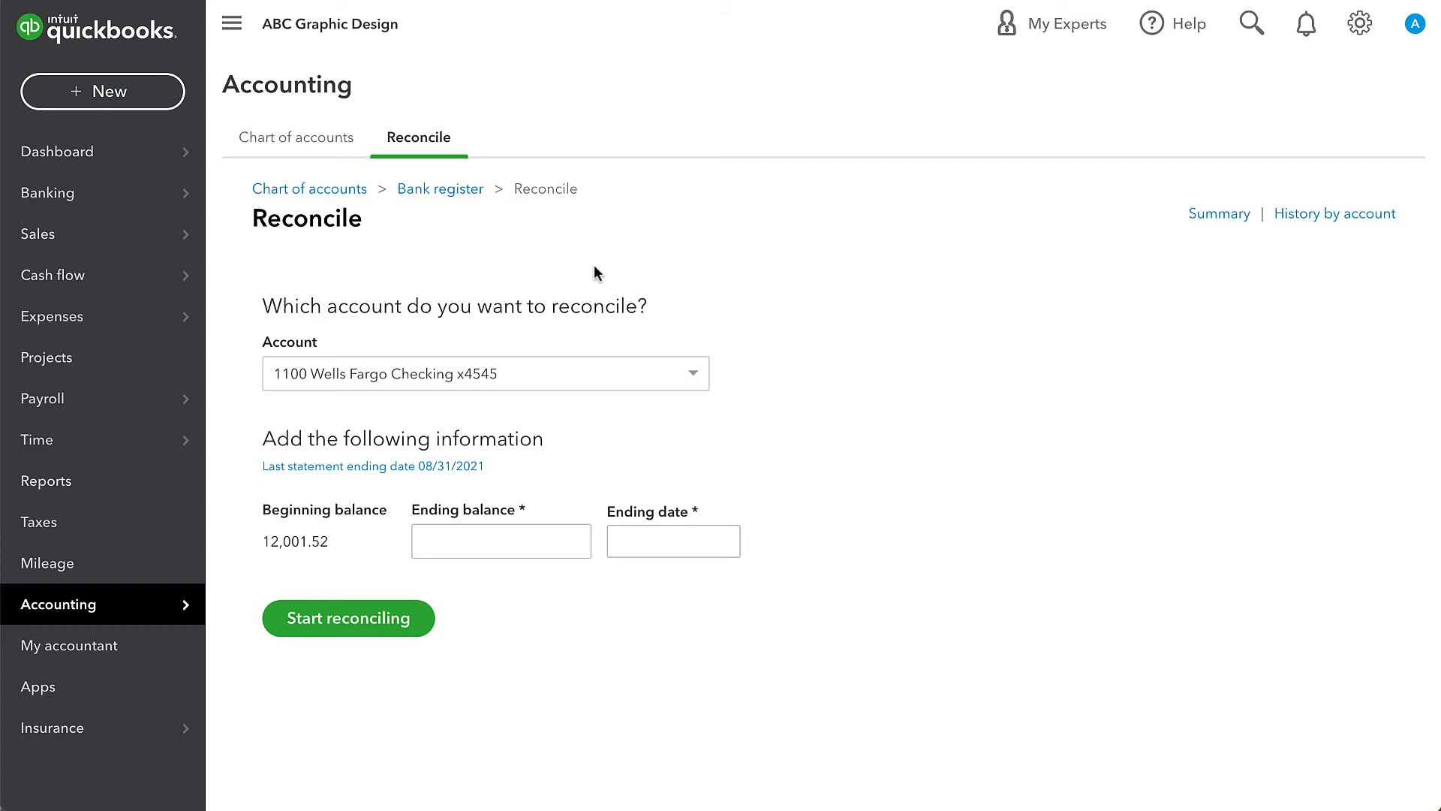
pyautogui.moveTo(412, 372)
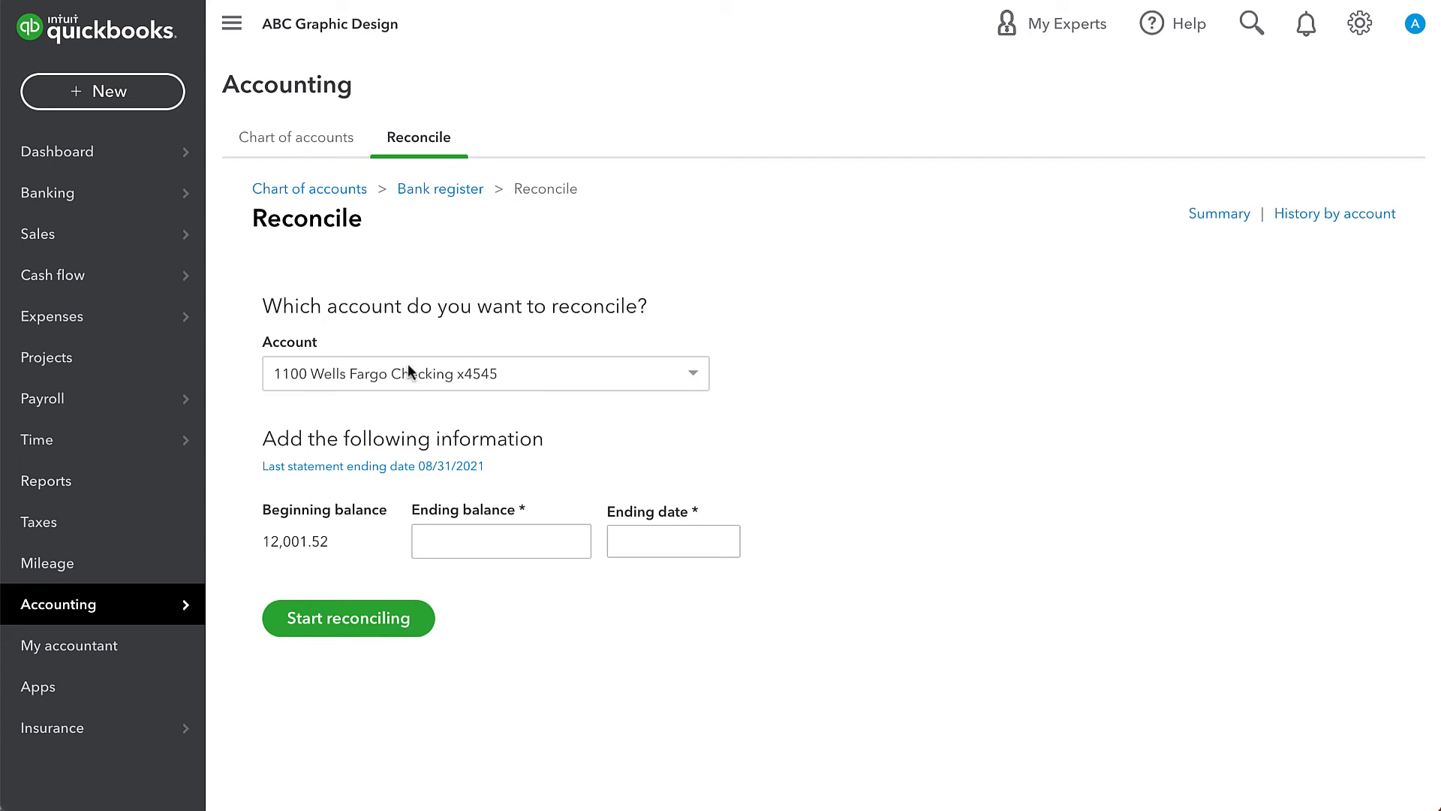
pyautogui.moveTo(284, 549)
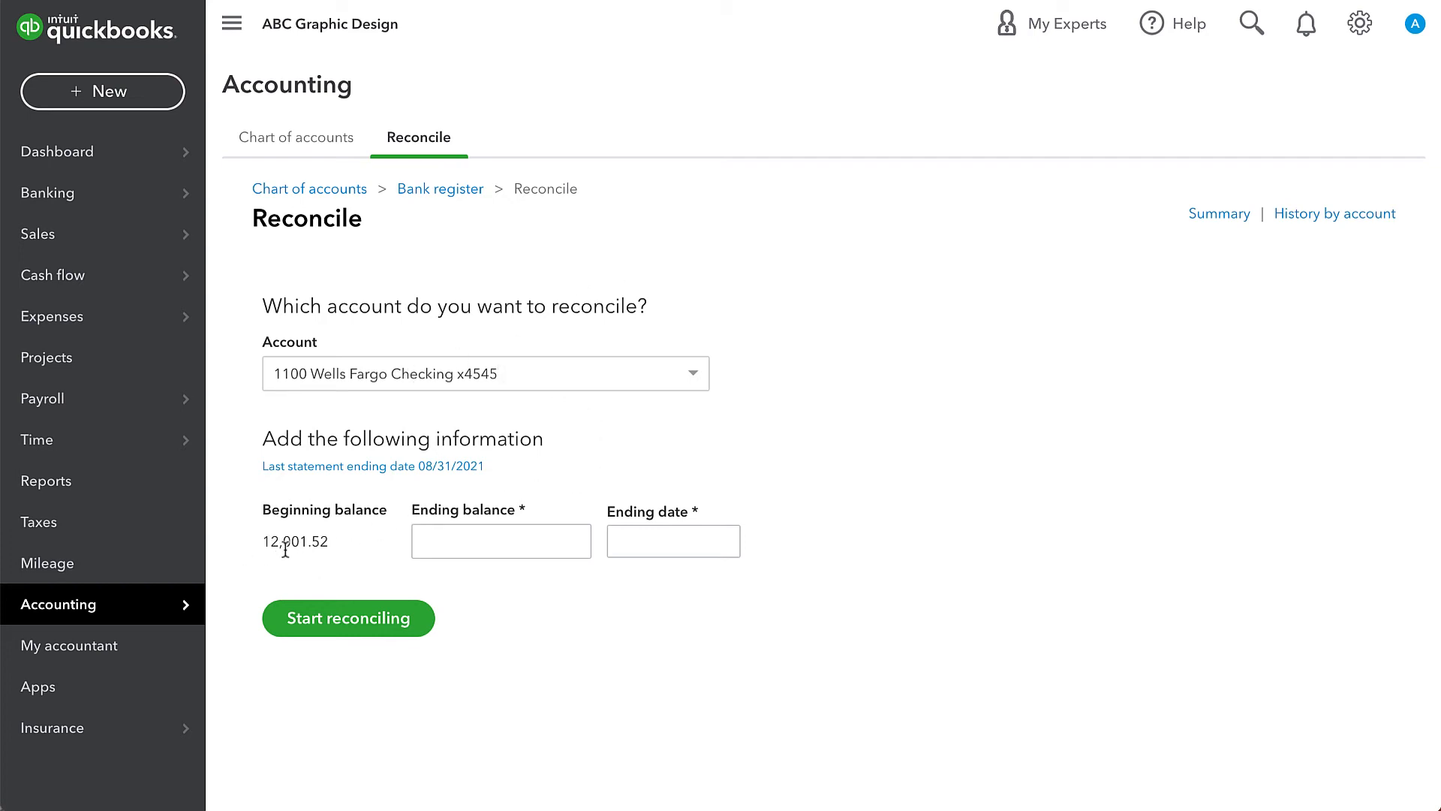
pyautogui.moveTo(339, 560)
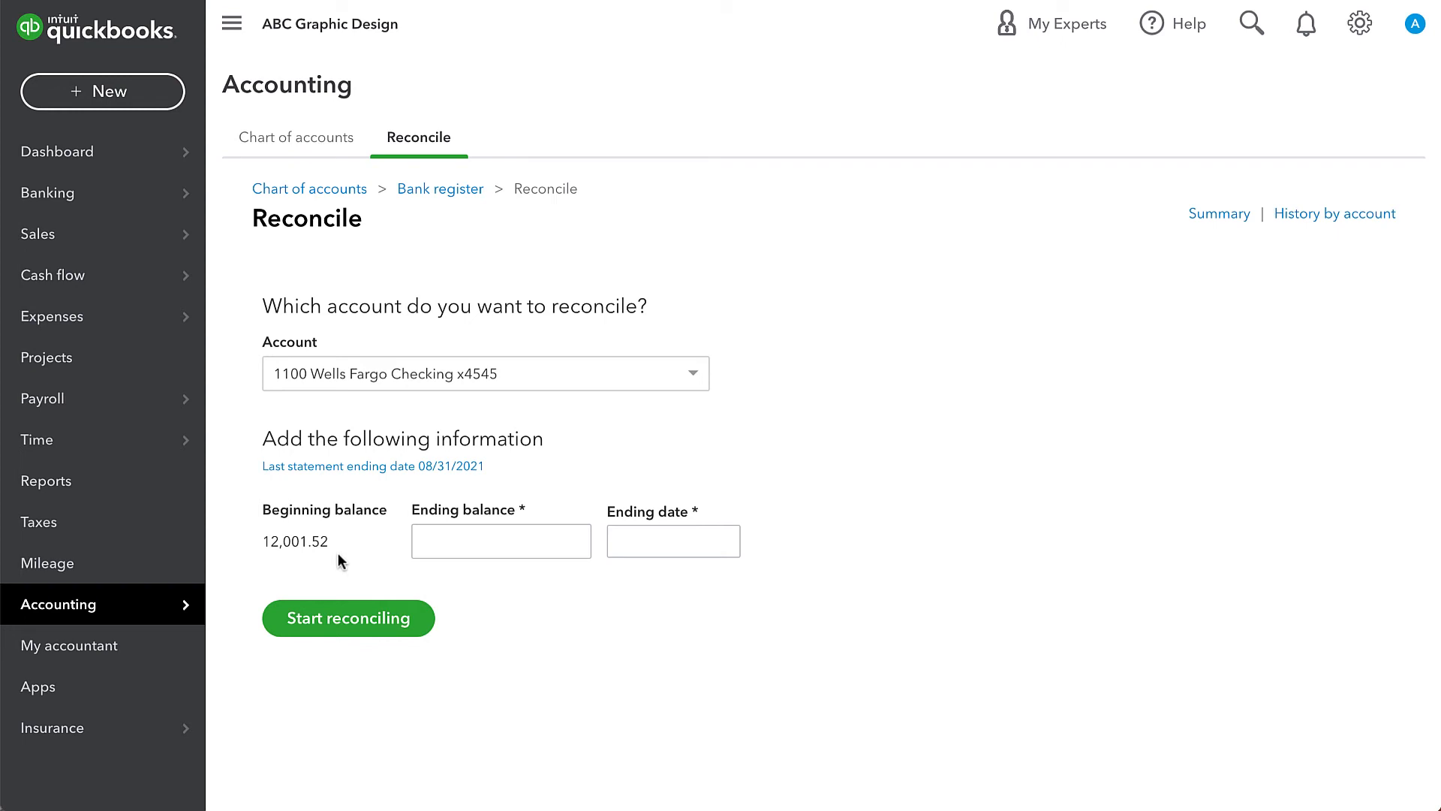
pyautogui.moveTo(296, 600)
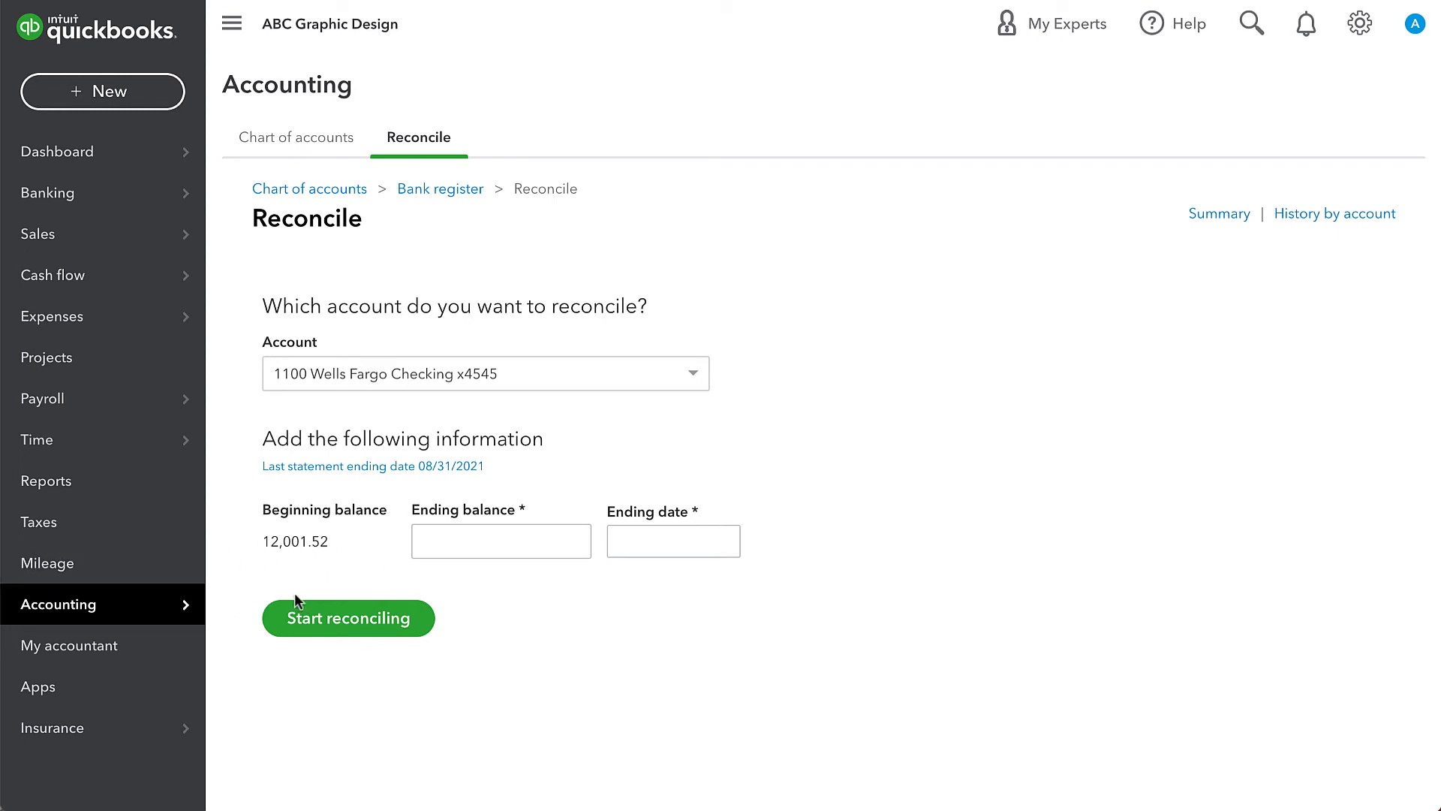
pyautogui.moveTo(300, 571)
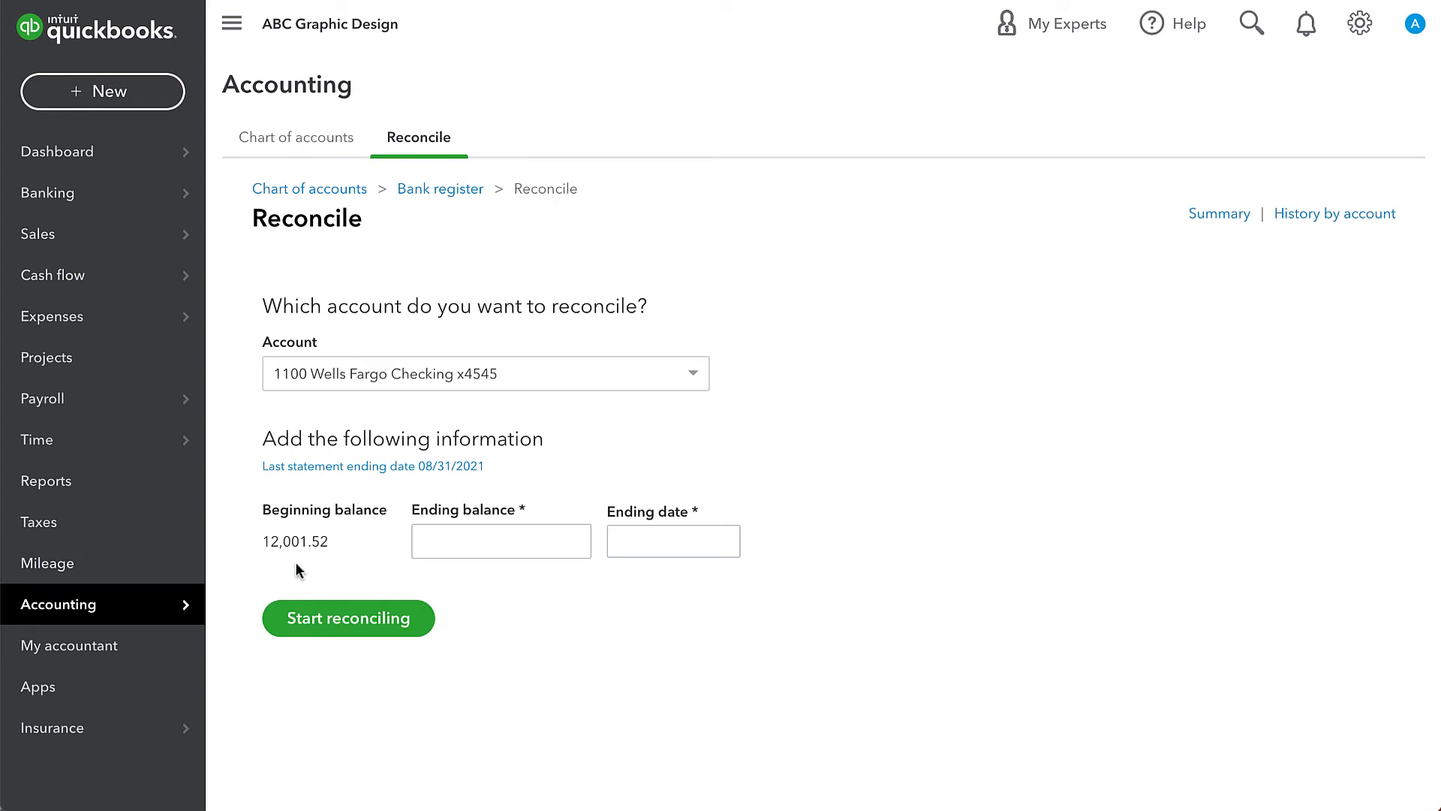
pyautogui.moveTo(306, 549)
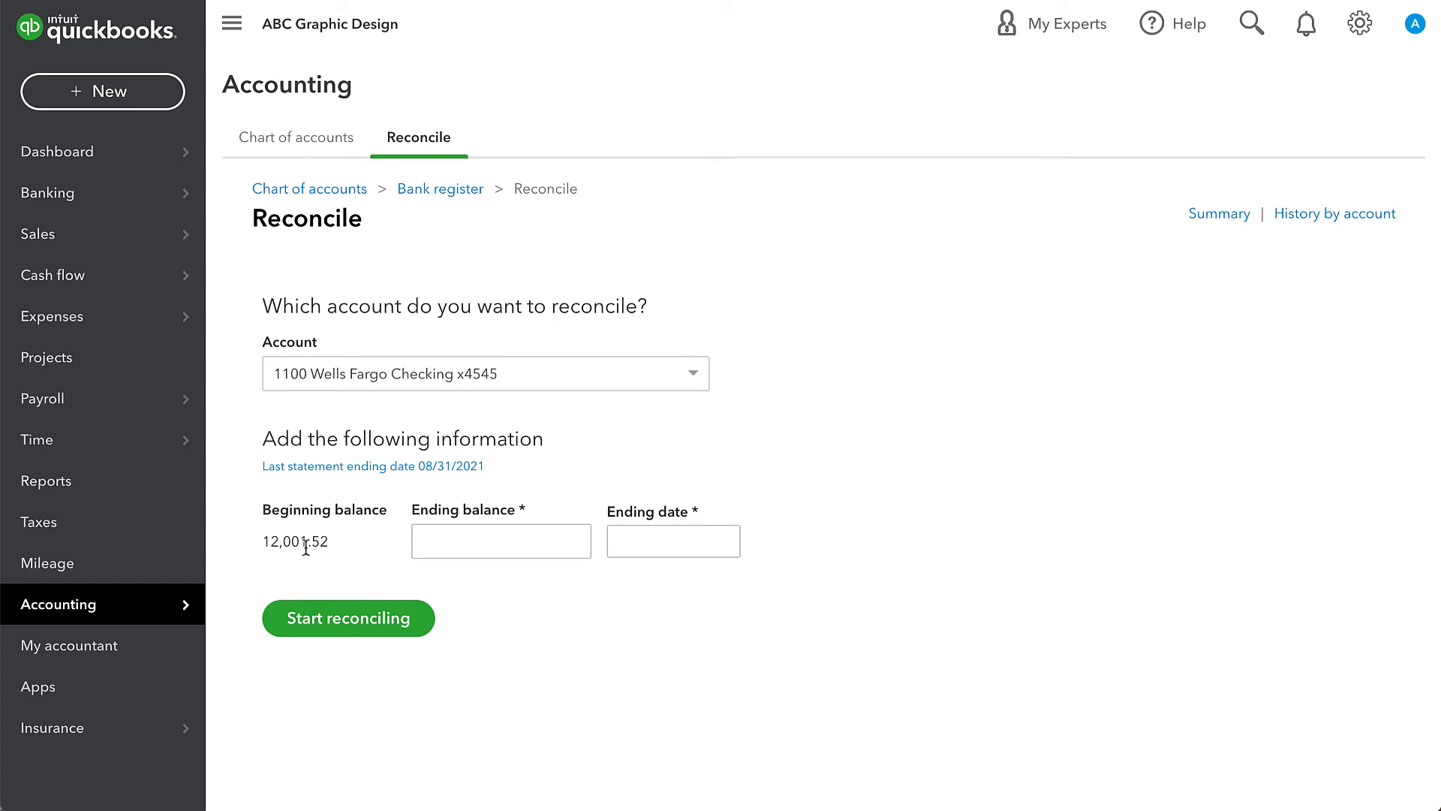
pyautogui.click(502, 542)
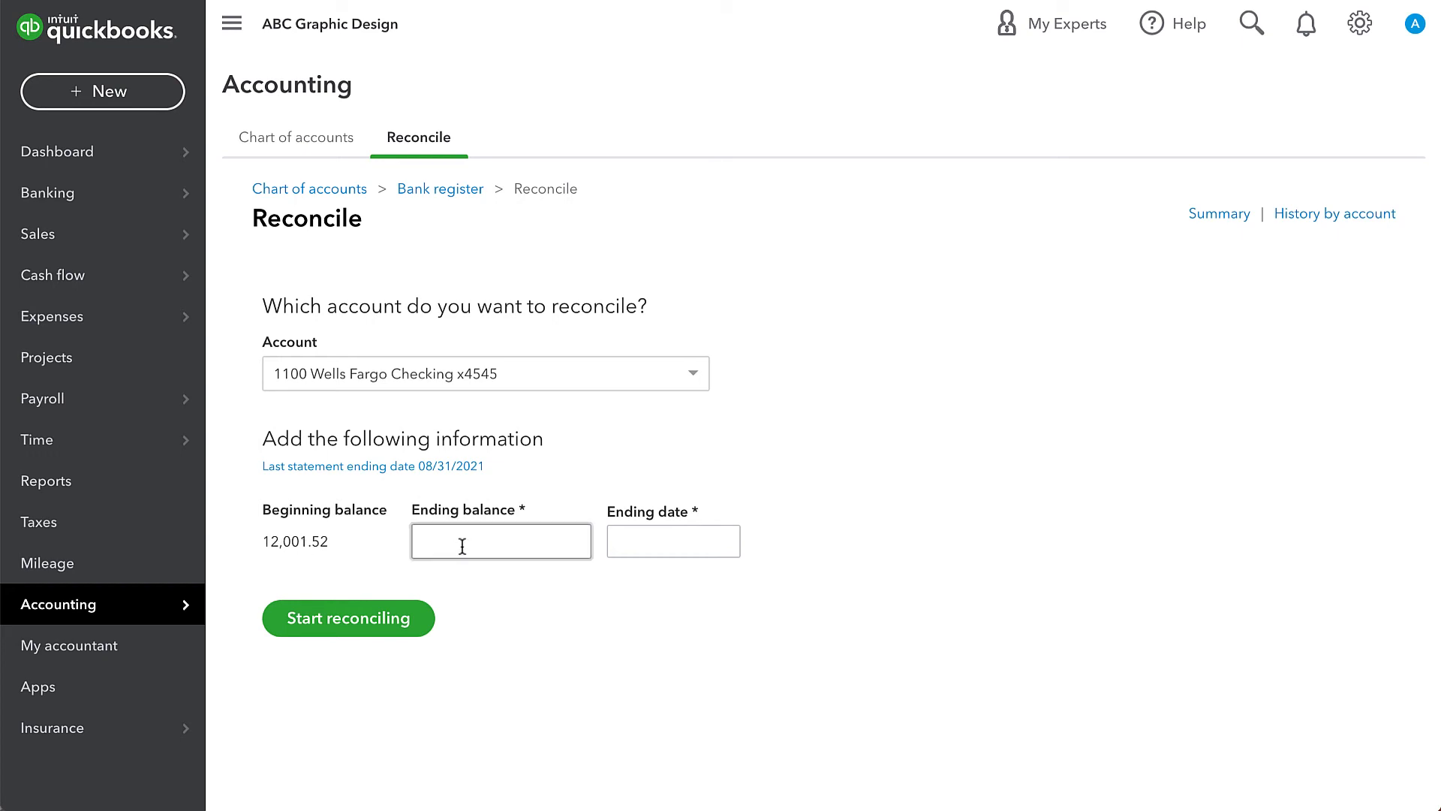
pyautogui.moveTo(571, 617)
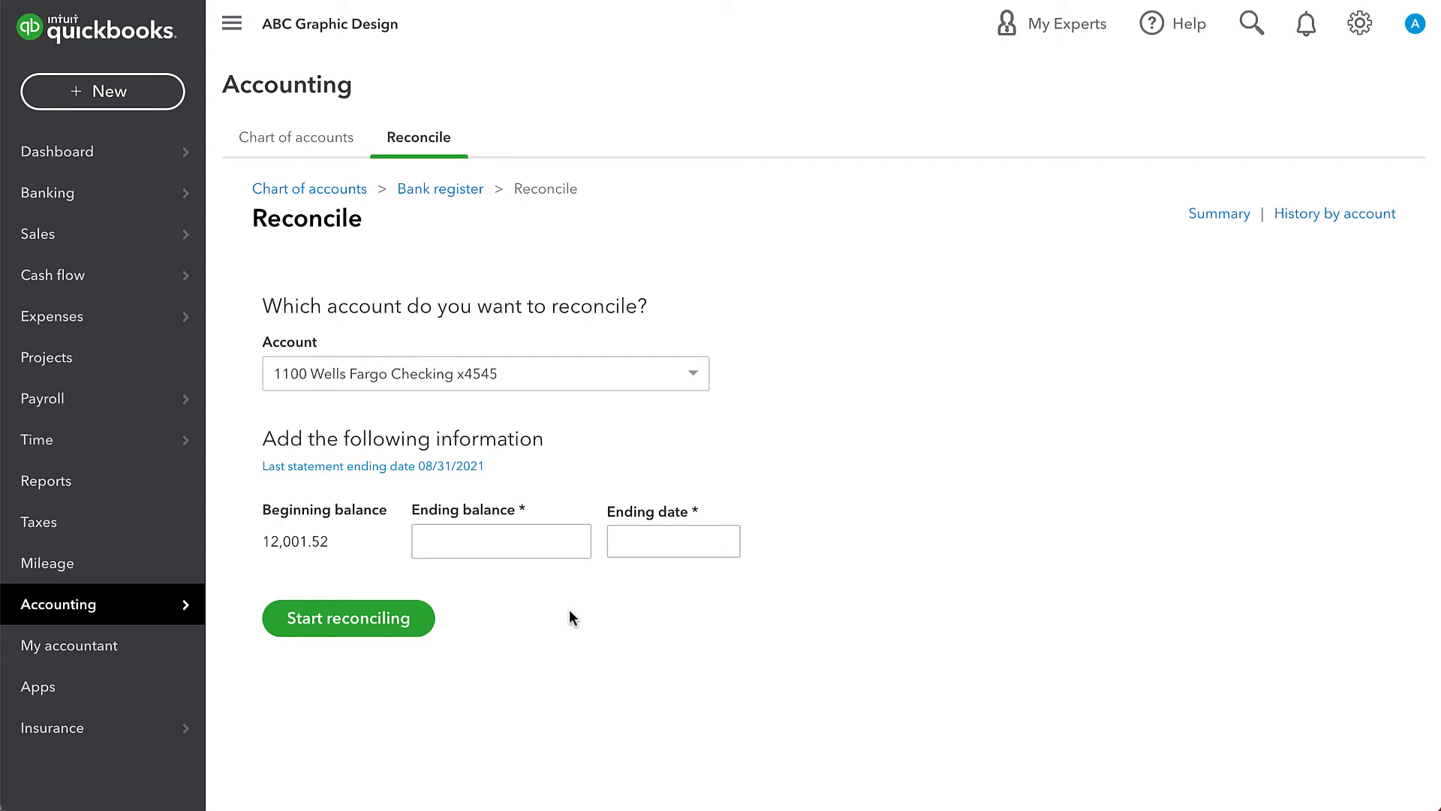
pyautogui.click(502, 541)
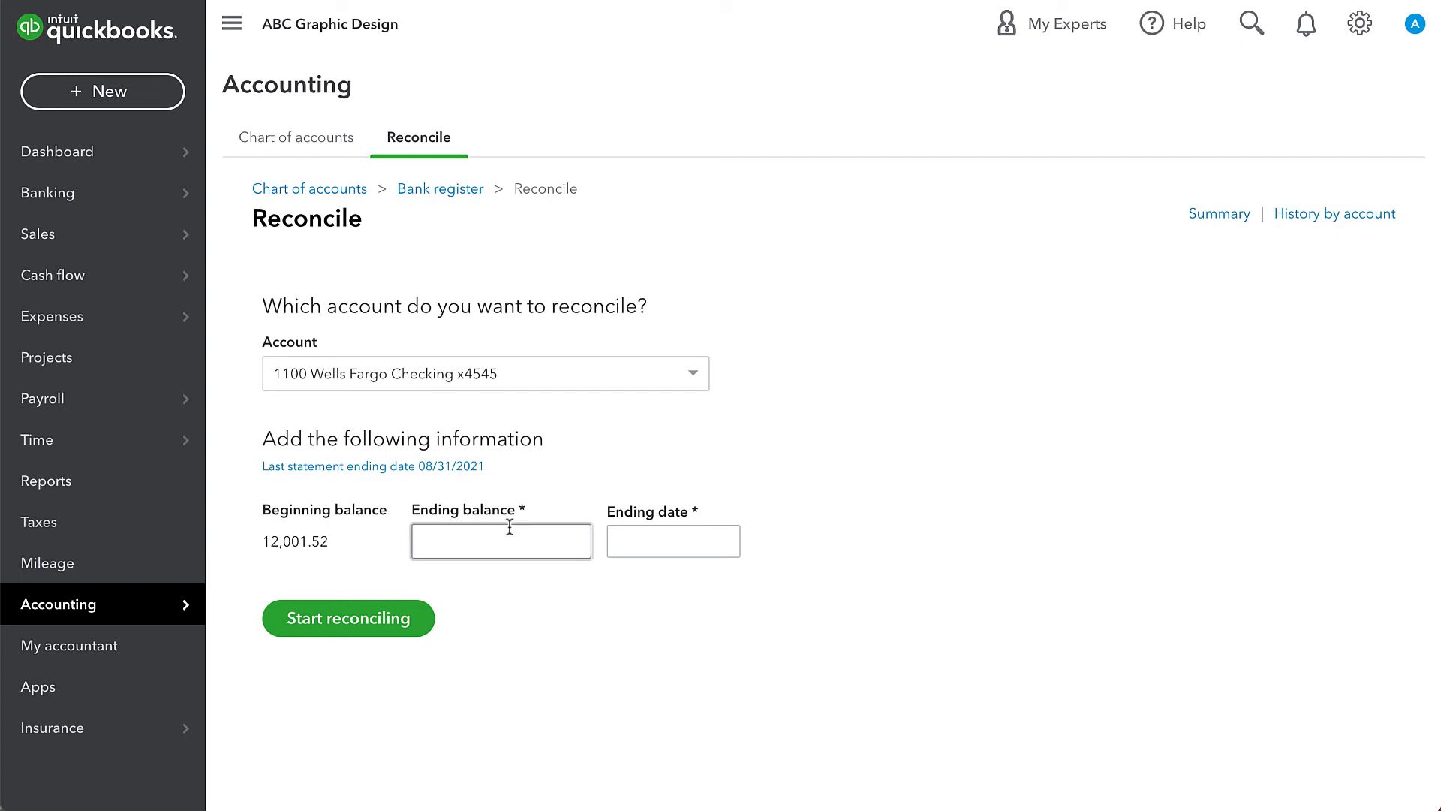
pyautogui.moveTo(740, 596)
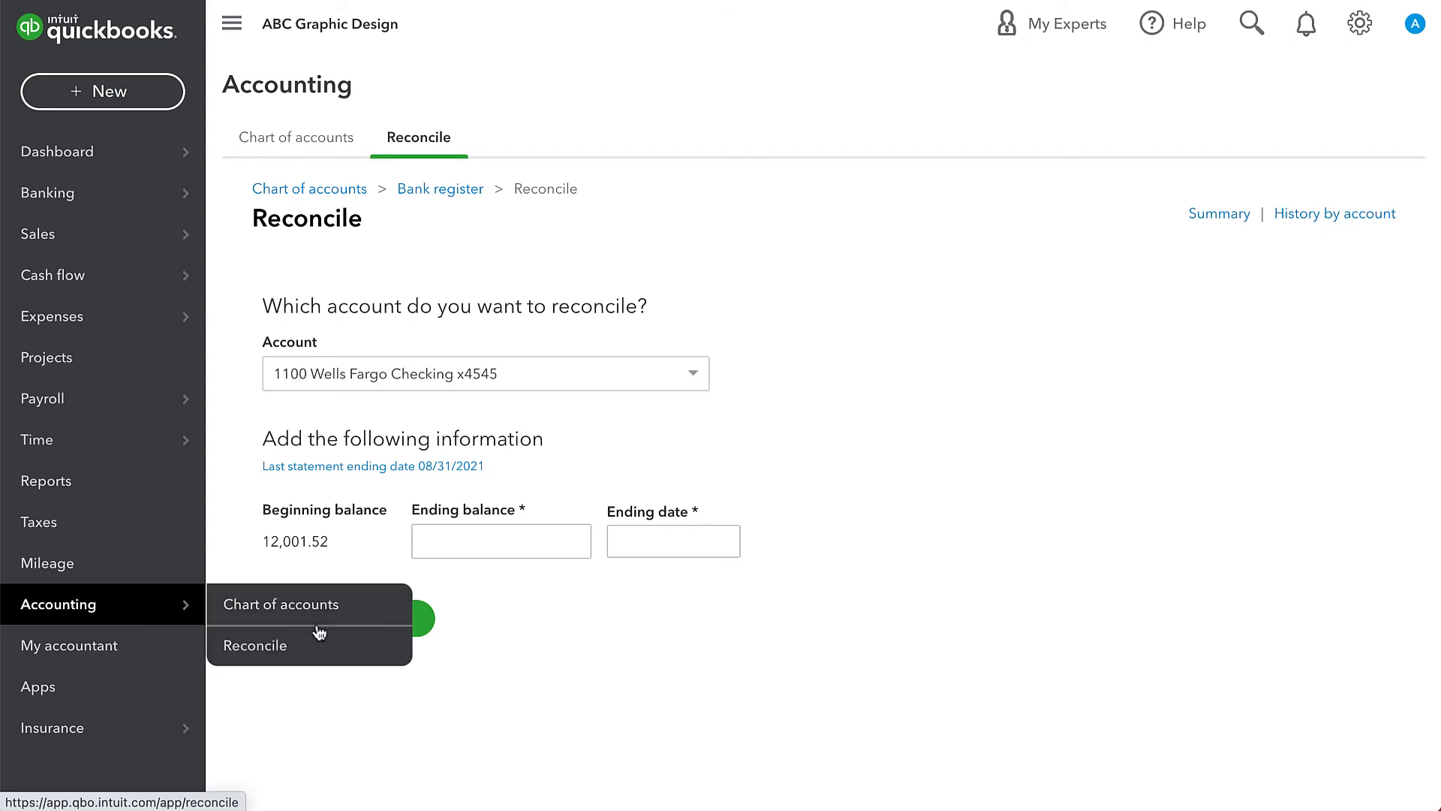
# From Chart of accounts, open the checking register and save the $5,000 deposit without its R status.
pyautogui.click(281, 604)
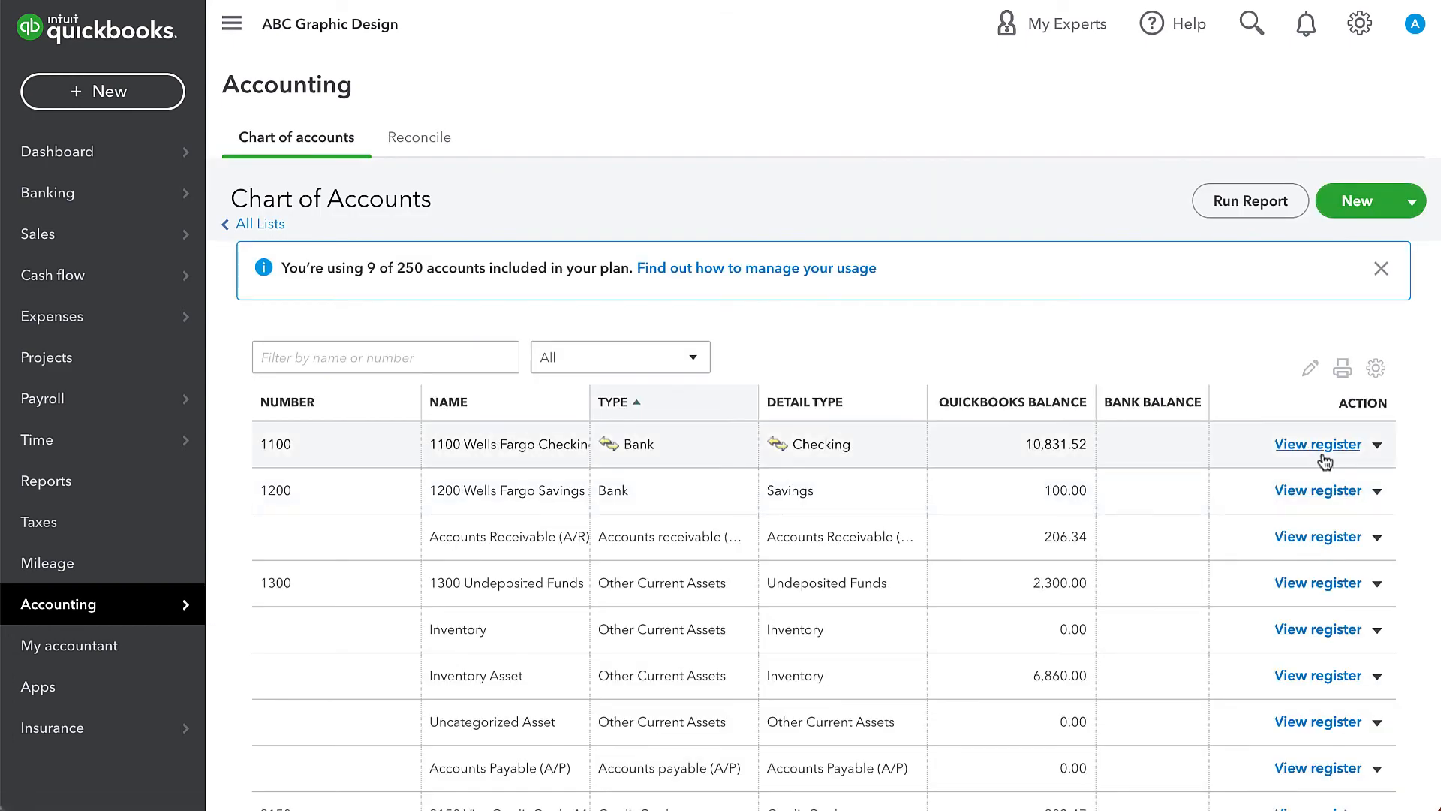
pyautogui.click(1316, 444)
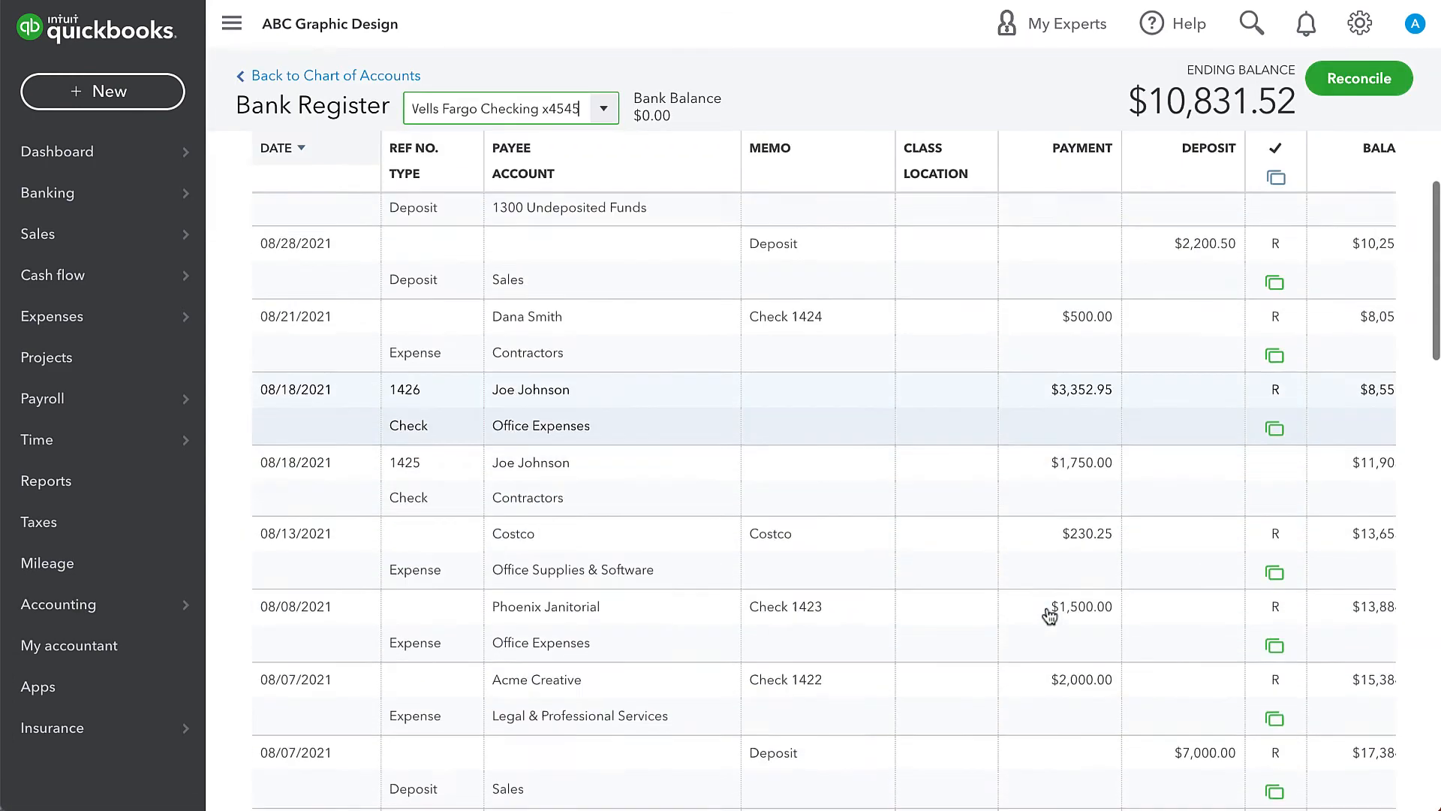
pyautogui.scroll(-3)
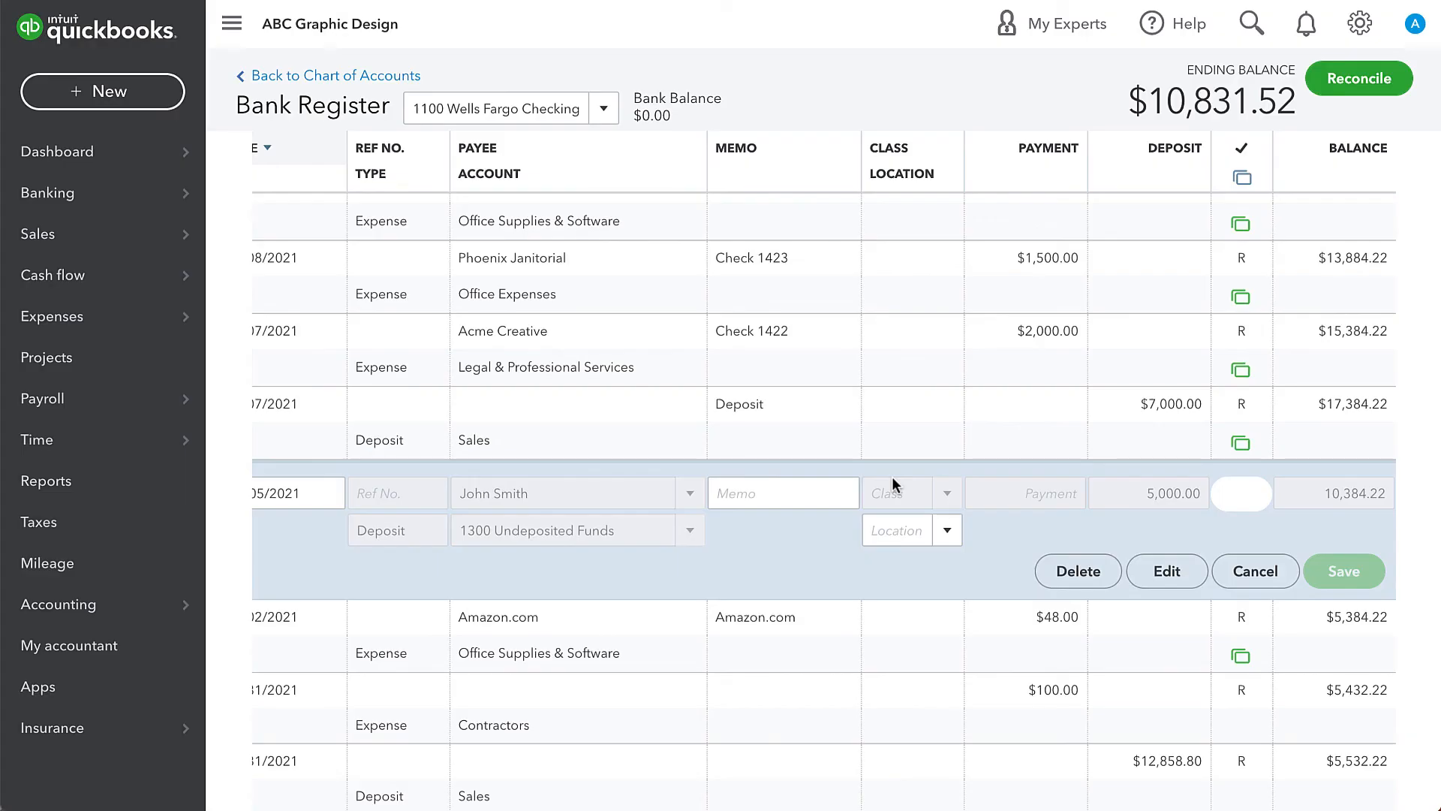
pyautogui.click(1342, 570)
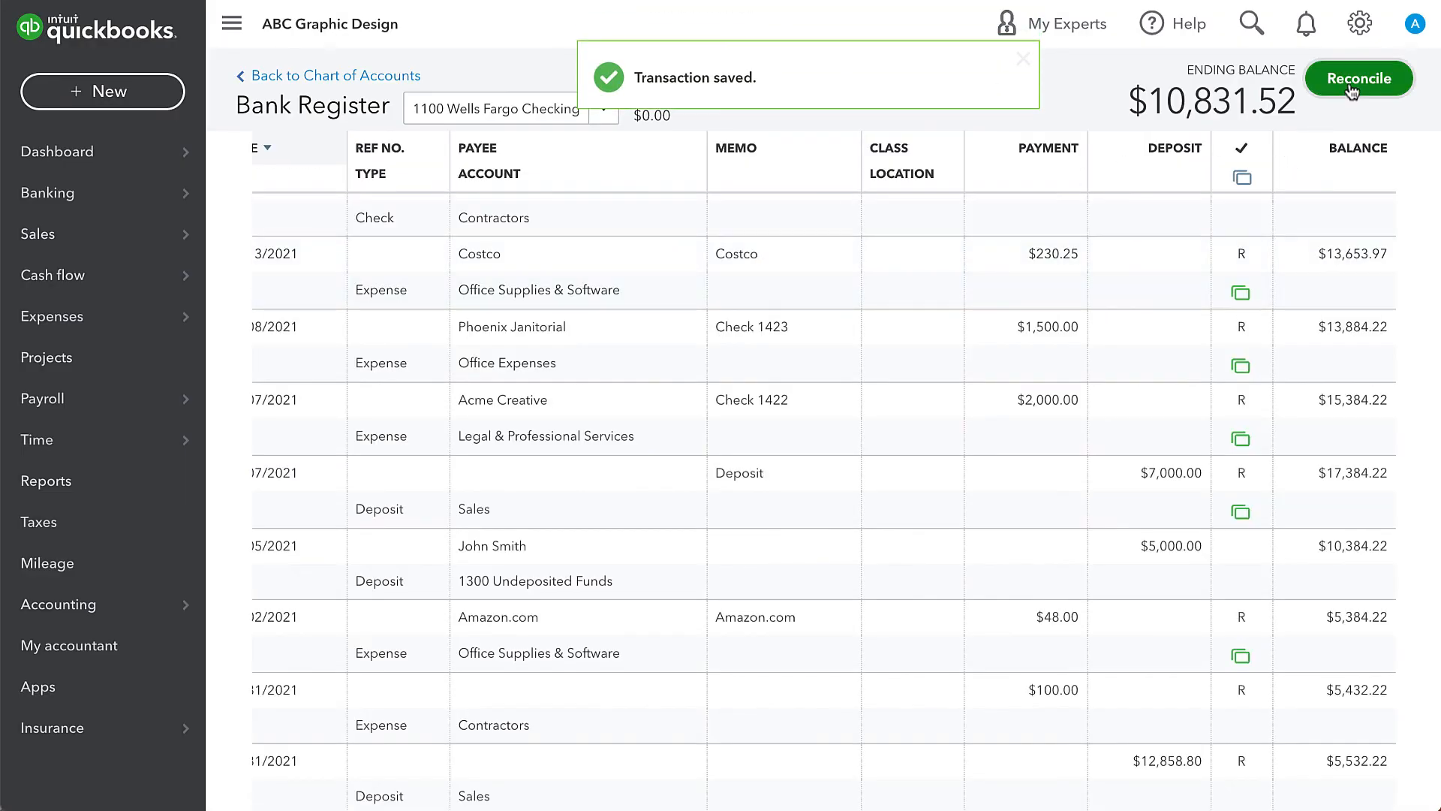
# Start reconciling with a 10000 ending balance dated 09/30/2021.
pyautogui.click(1359, 79)
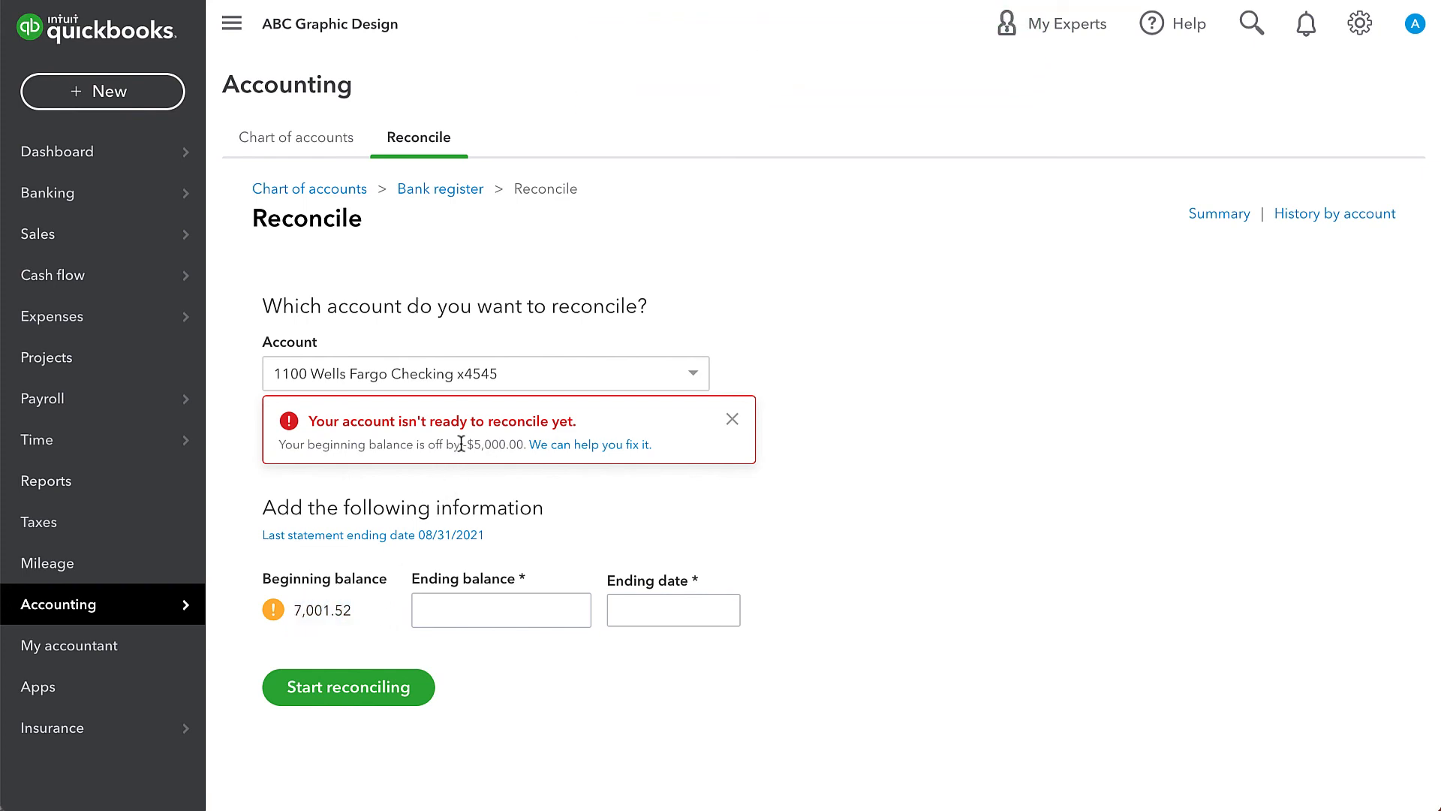
pyautogui.click(501, 611)
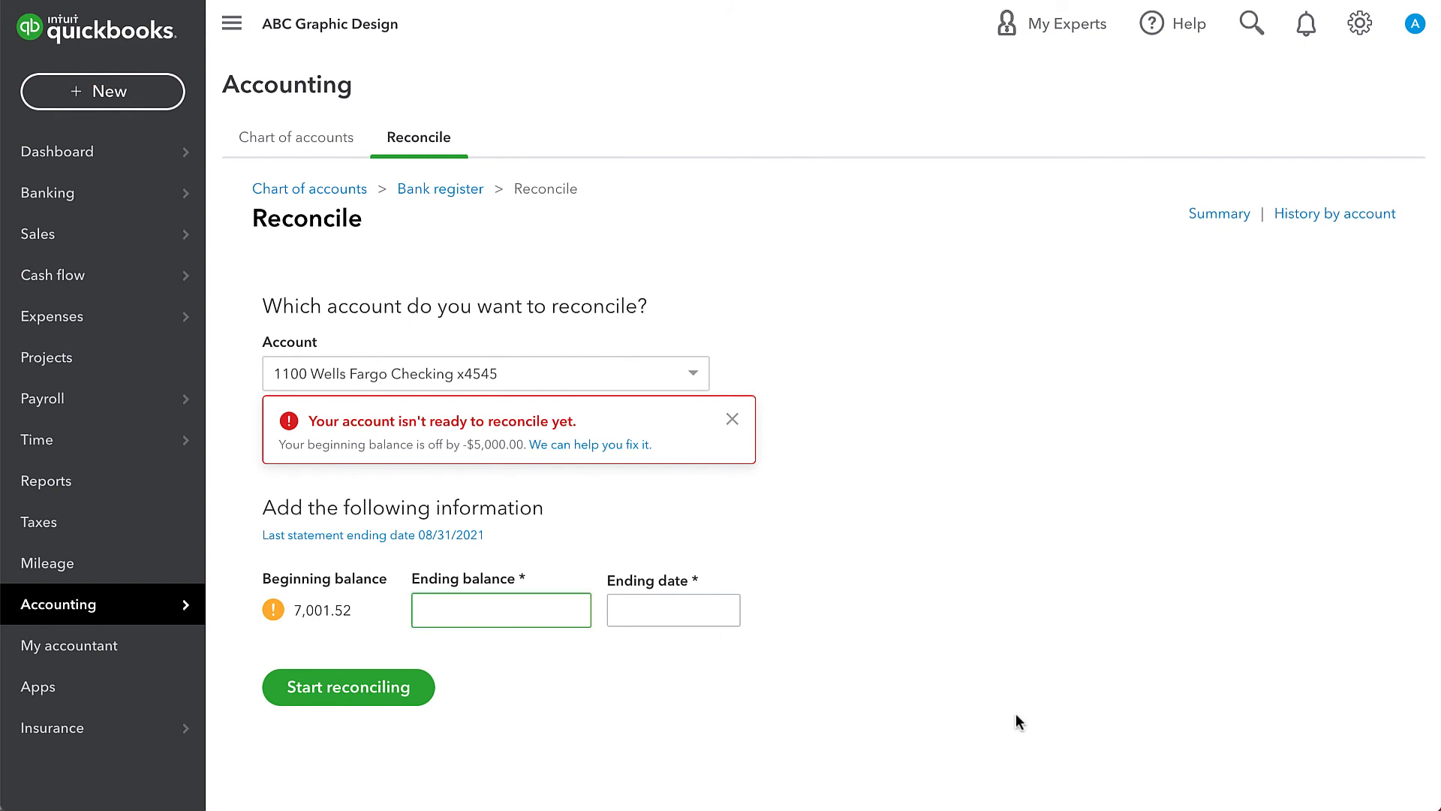
pyautogui.write('100000.00')
pyautogui.click(674, 609)
pyautogui.write('09/30/2021')
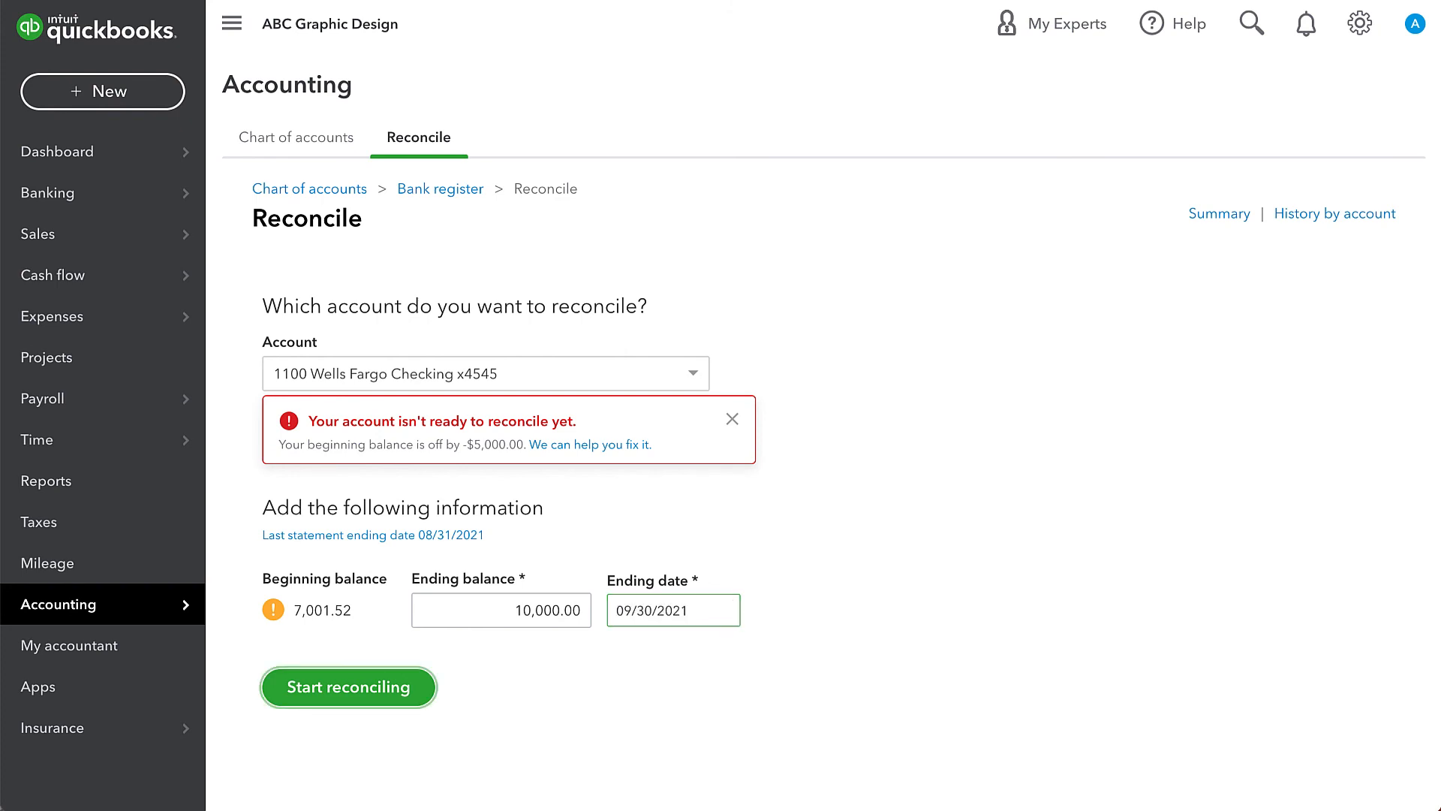
pyautogui.click(348, 686)
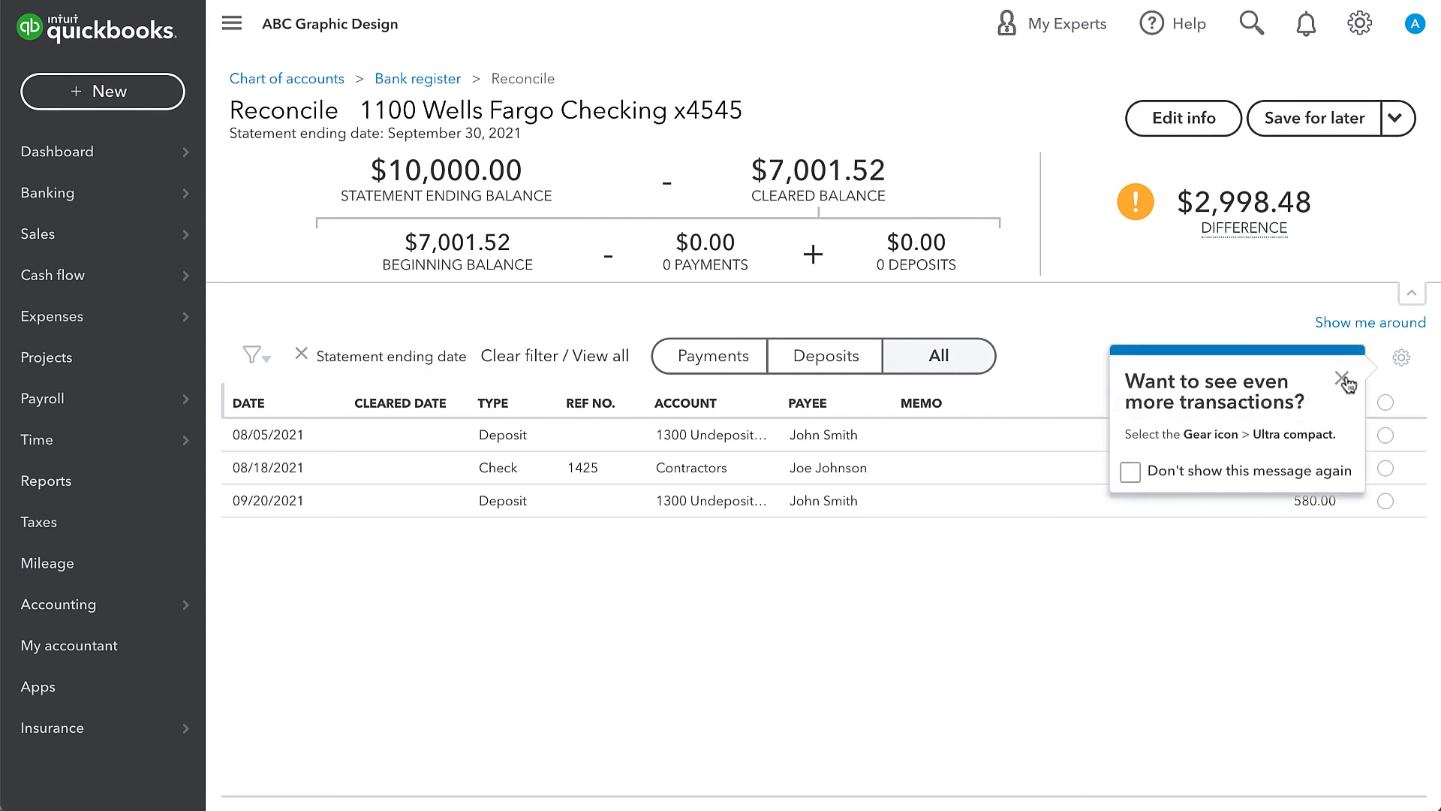
# Mark the 08/05/2021 $5,000.00 deposit as cleared, bringing the cleared balance to $12,001.52.
pyautogui.click(1347, 379)
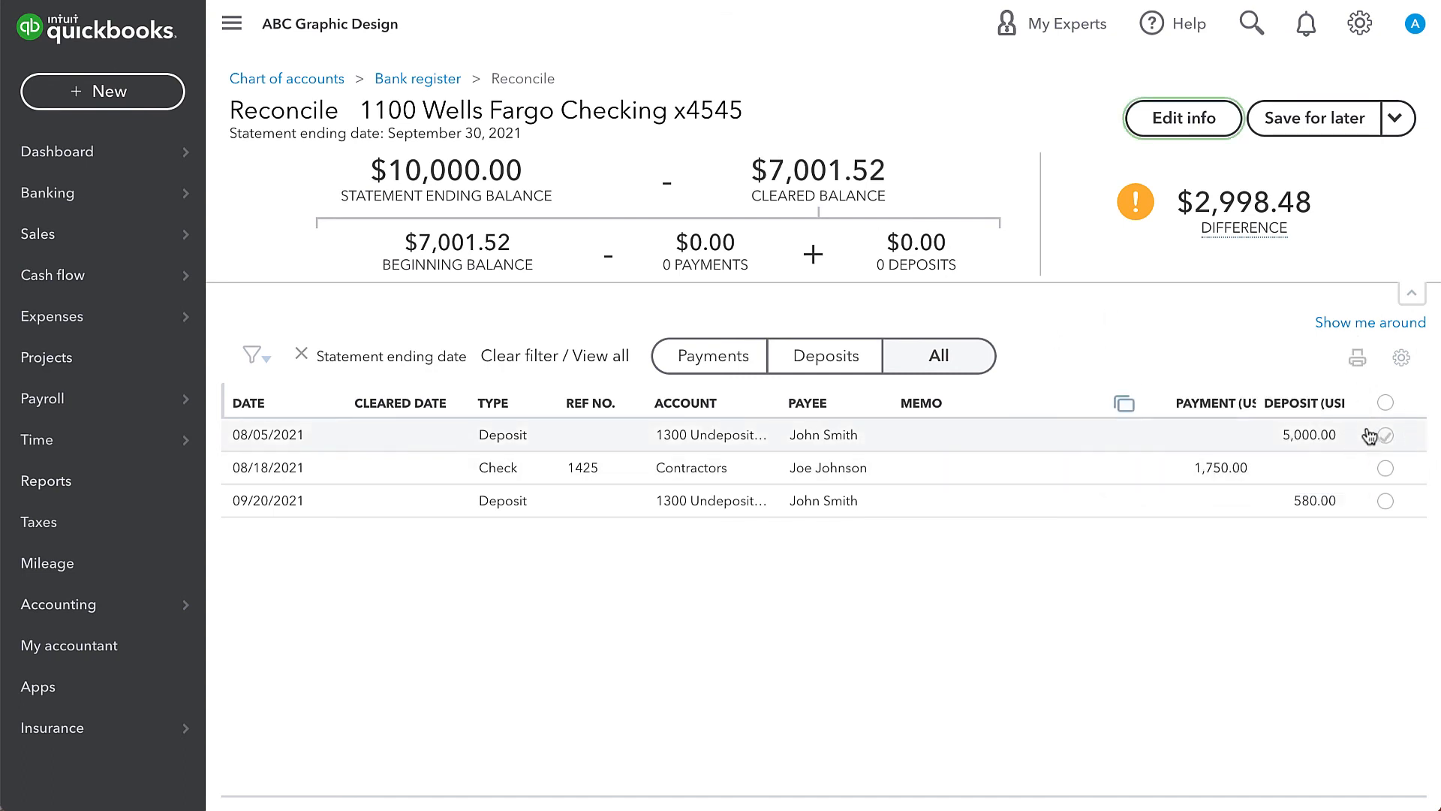
pyautogui.click(1386, 435)
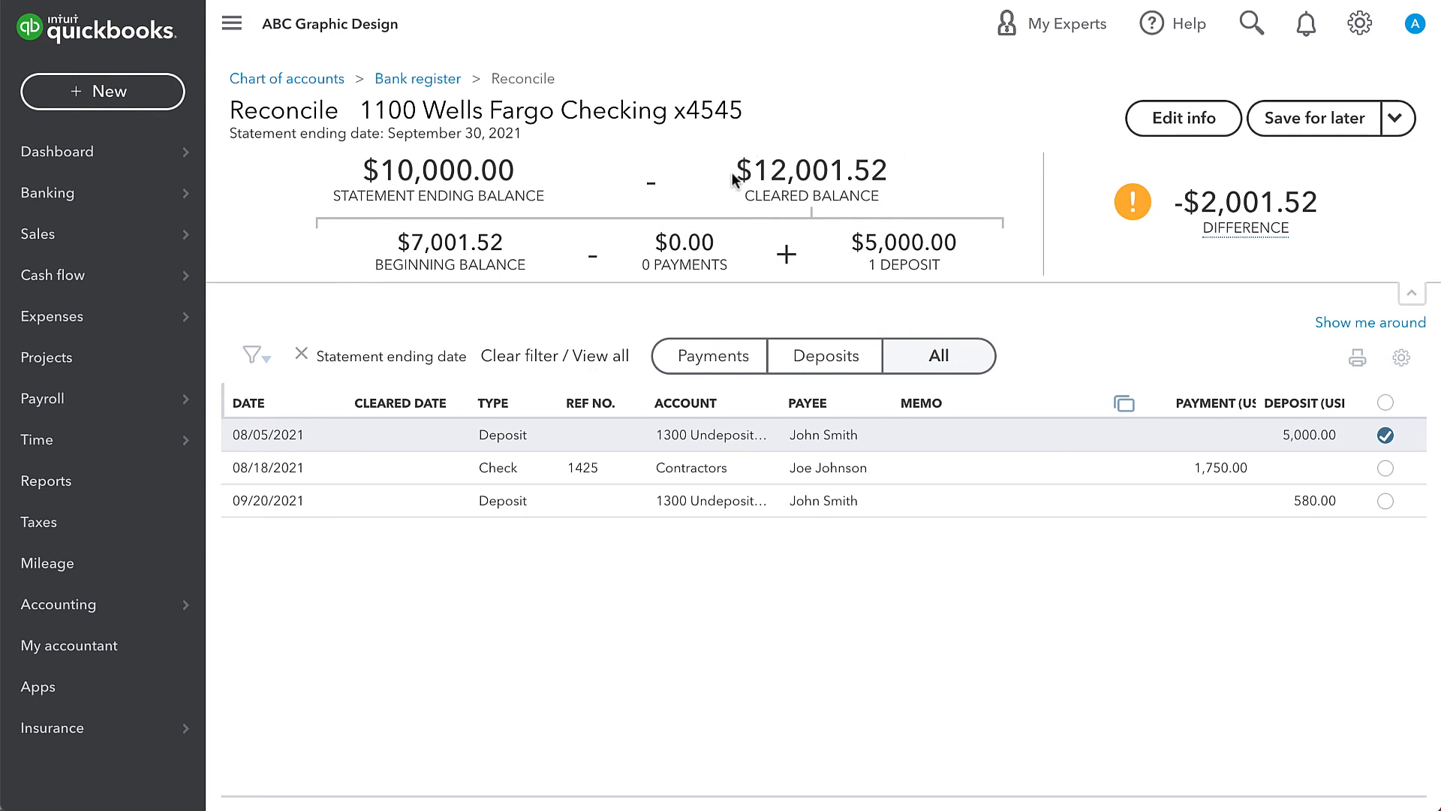
pyautogui.moveTo(776, 172)
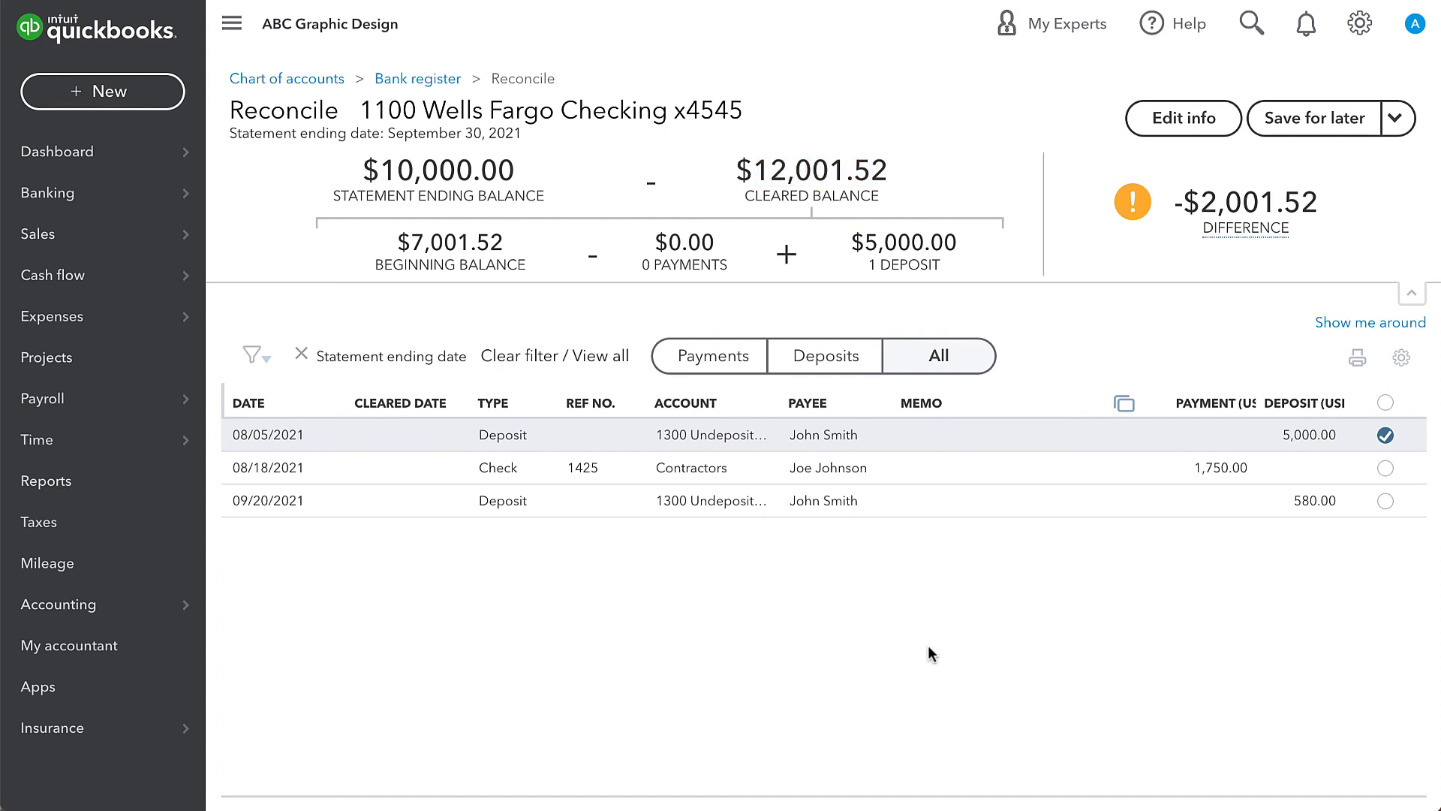
pyautogui.moveTo(803, 472)
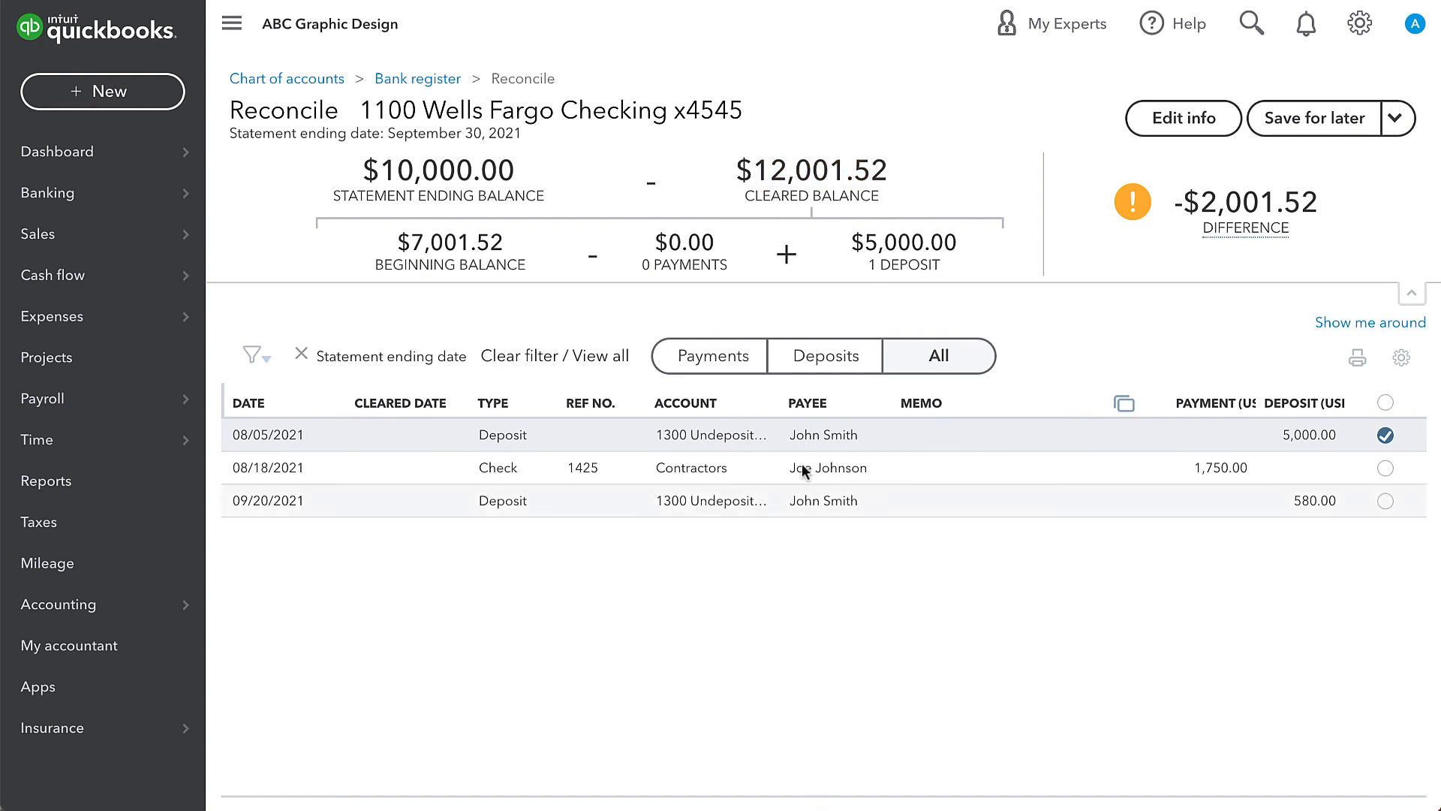
pyautogui.moveTo(956, 335)
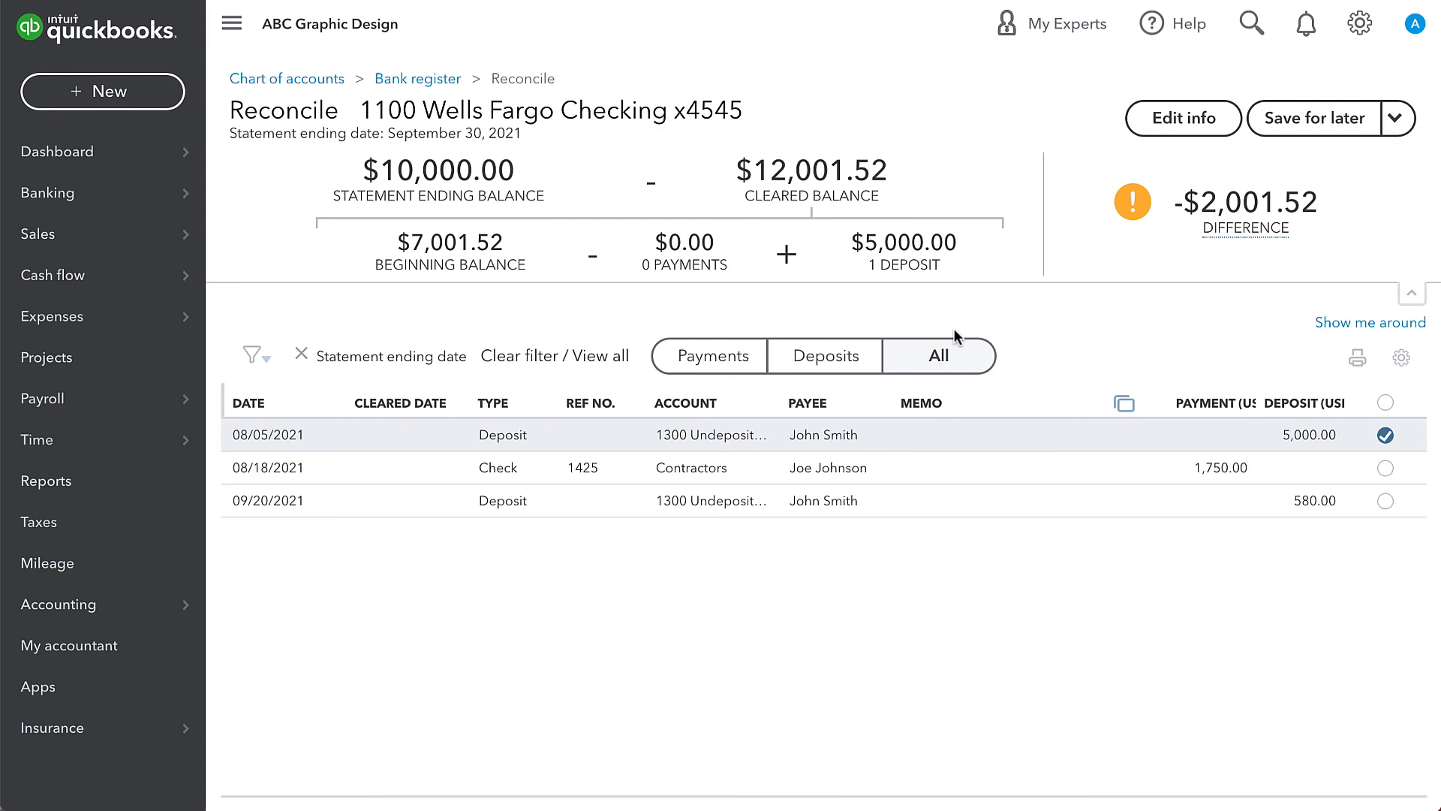
pyautogui.moveTo(956, 338)
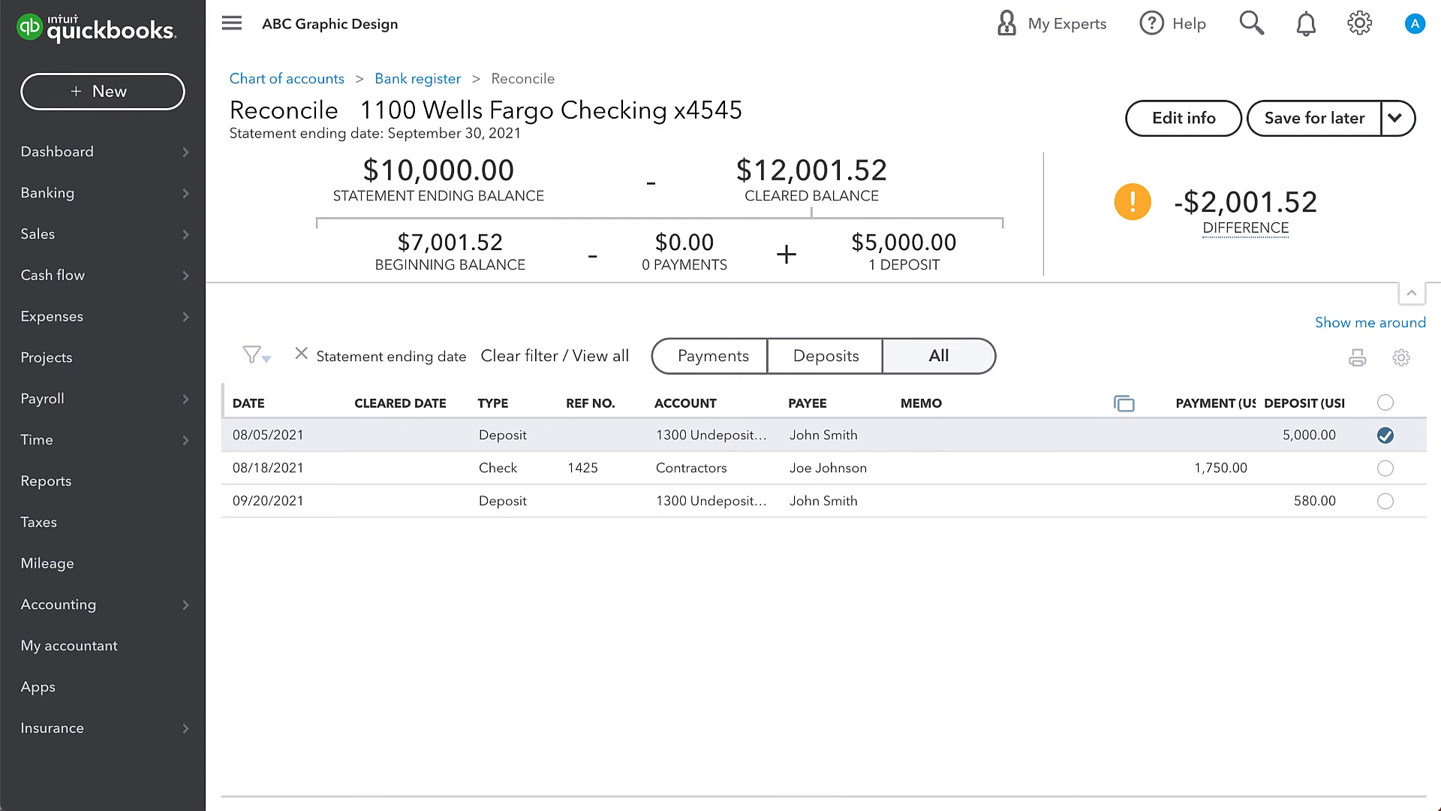
pyautogui.moveTo(906, 461)
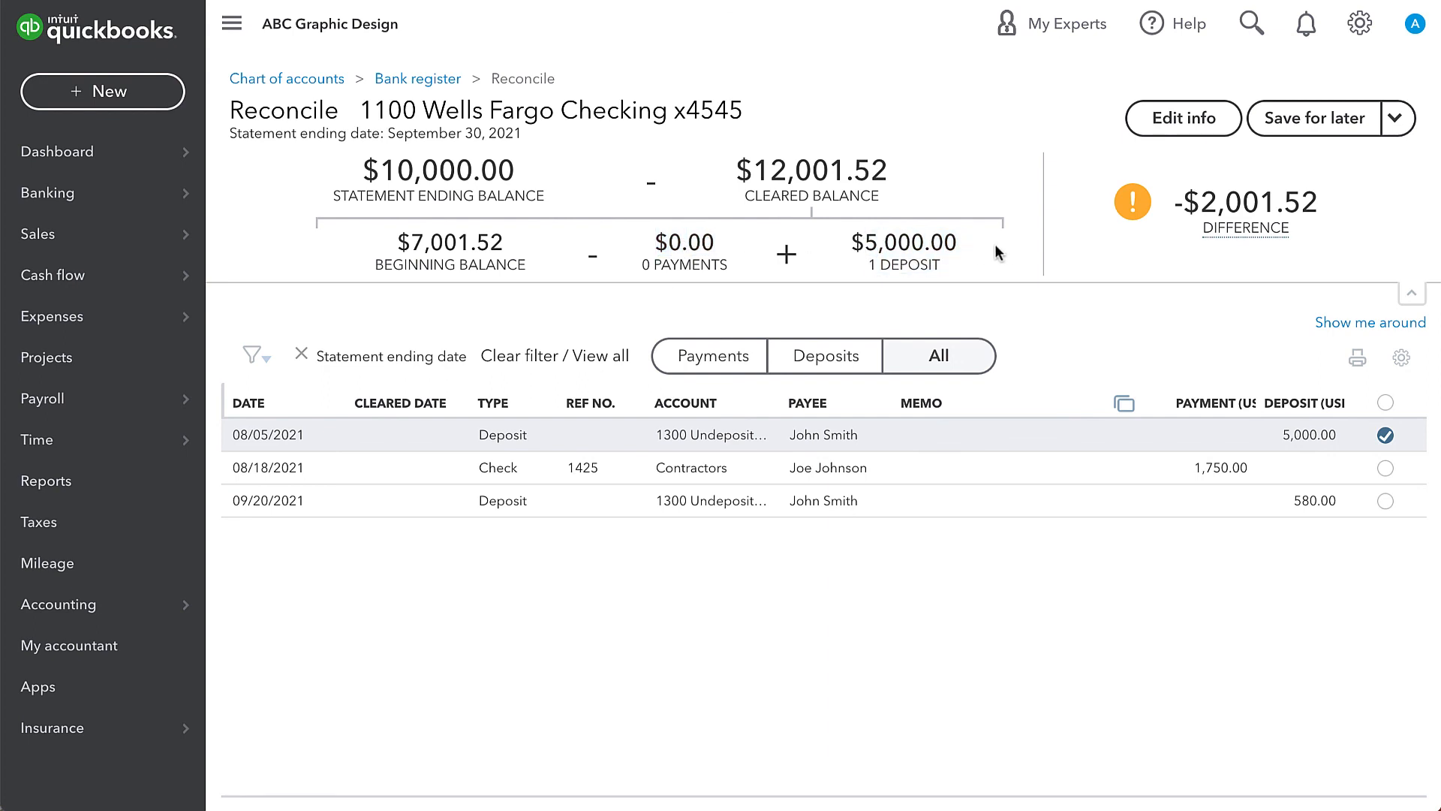
pyautogui.moveTo(775, 264)
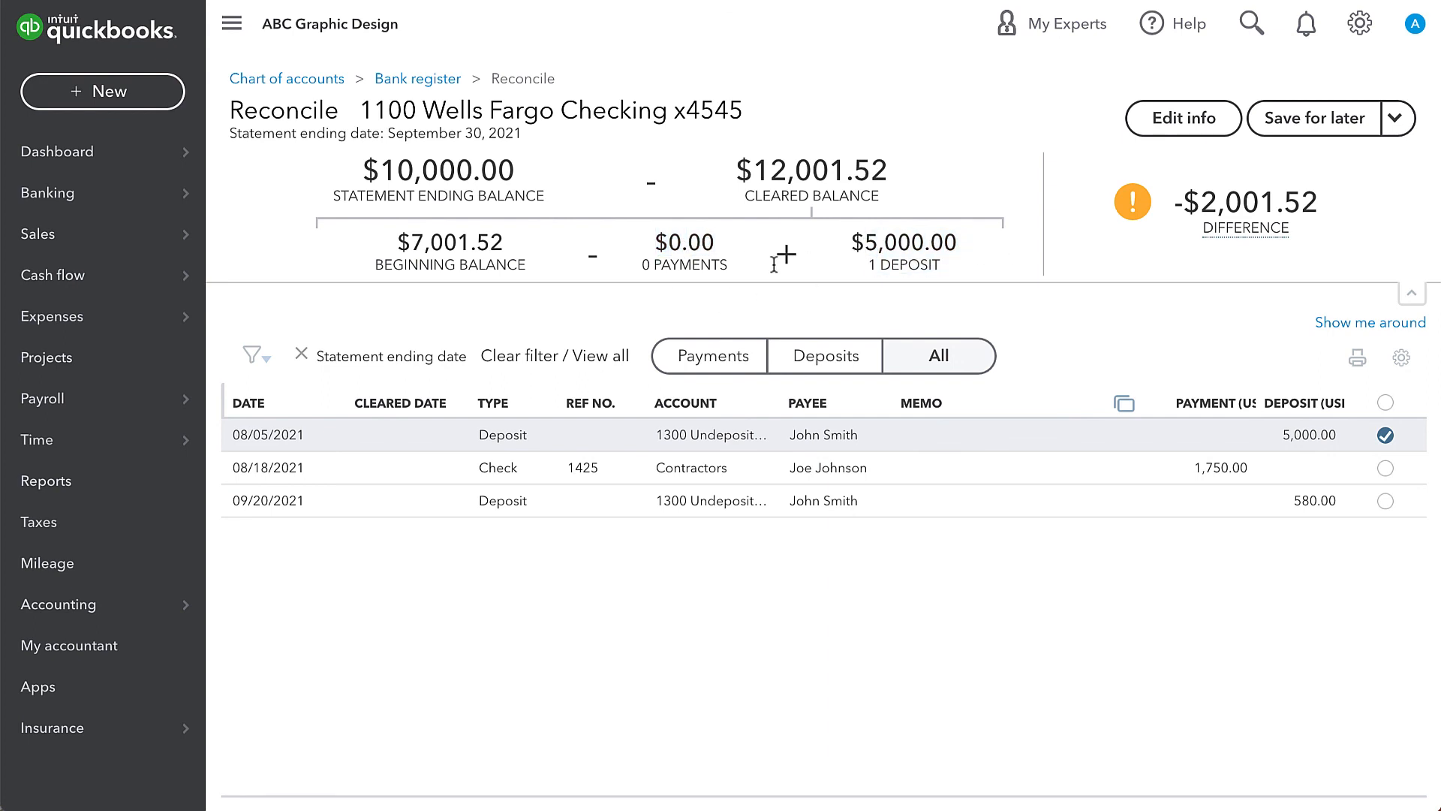